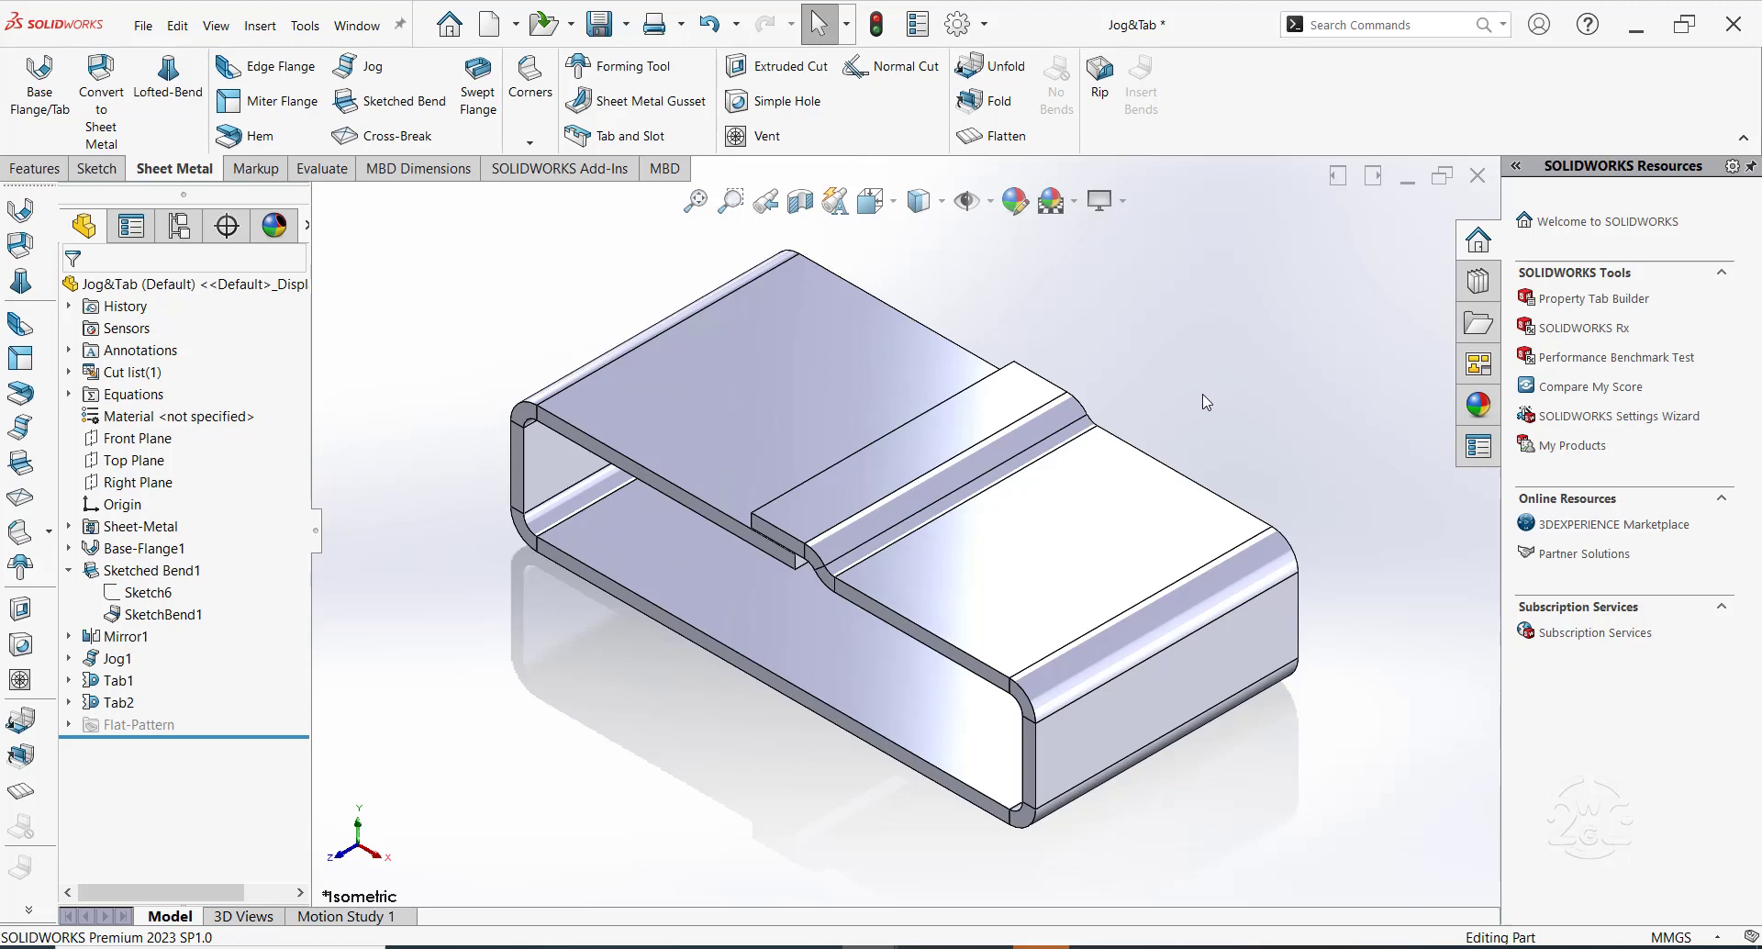
pyautogui.moveTo(437, 343)
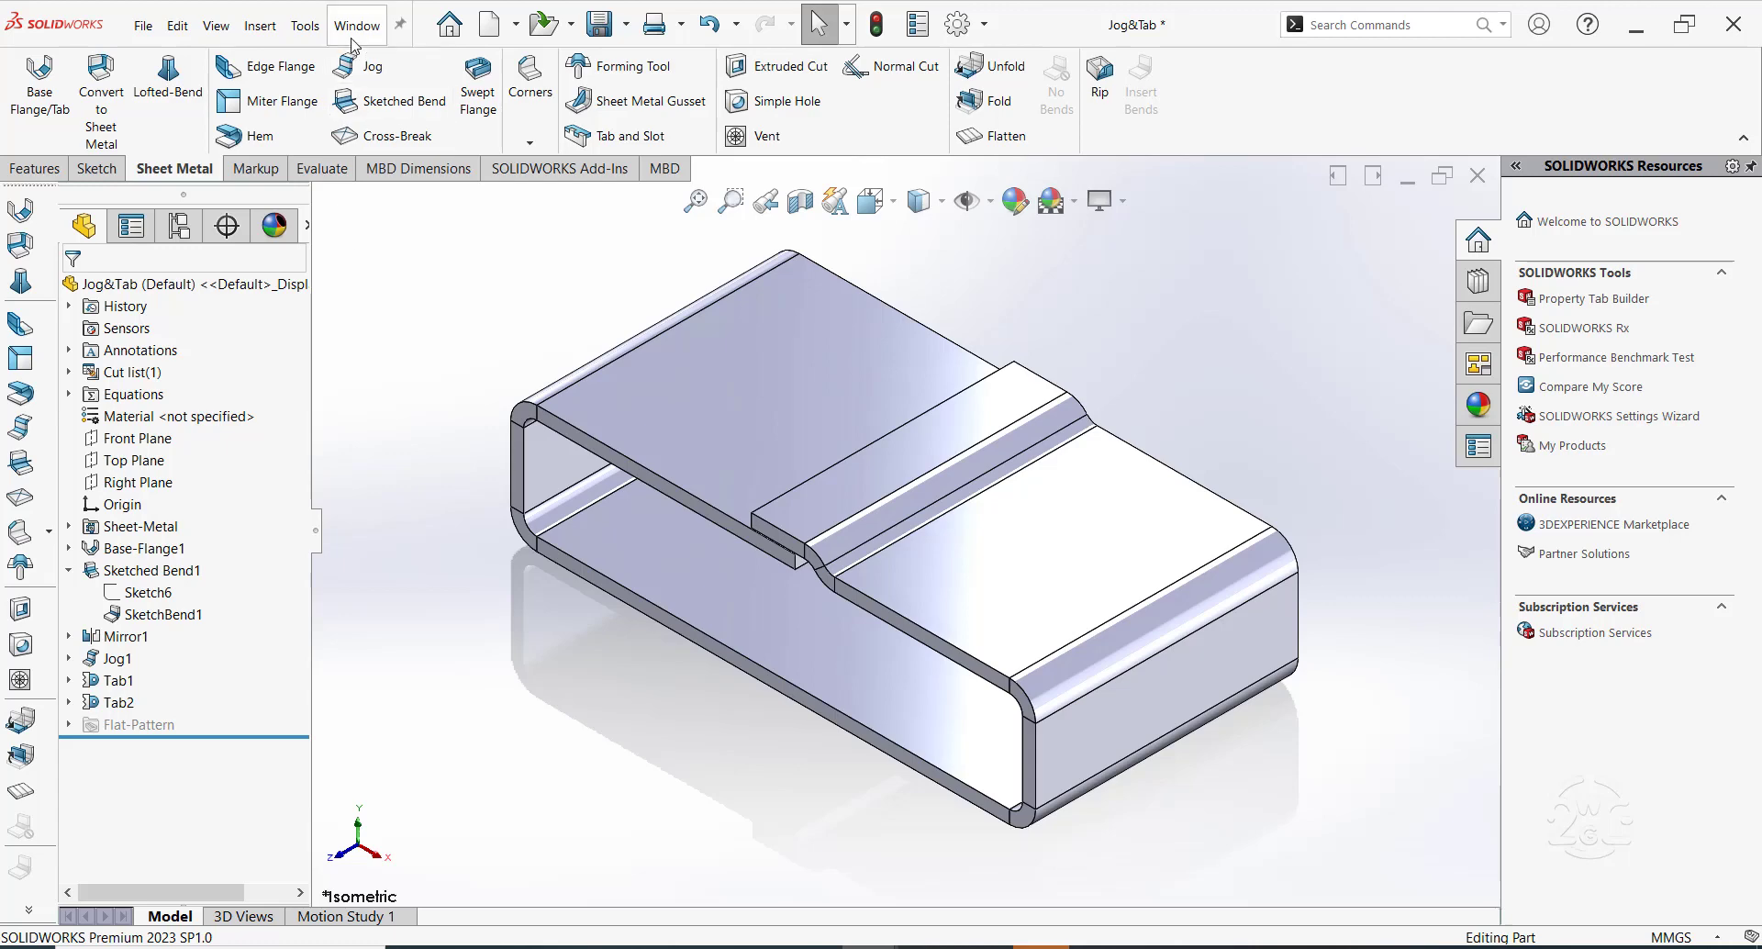
pyautogui.moveTo(422, 330)
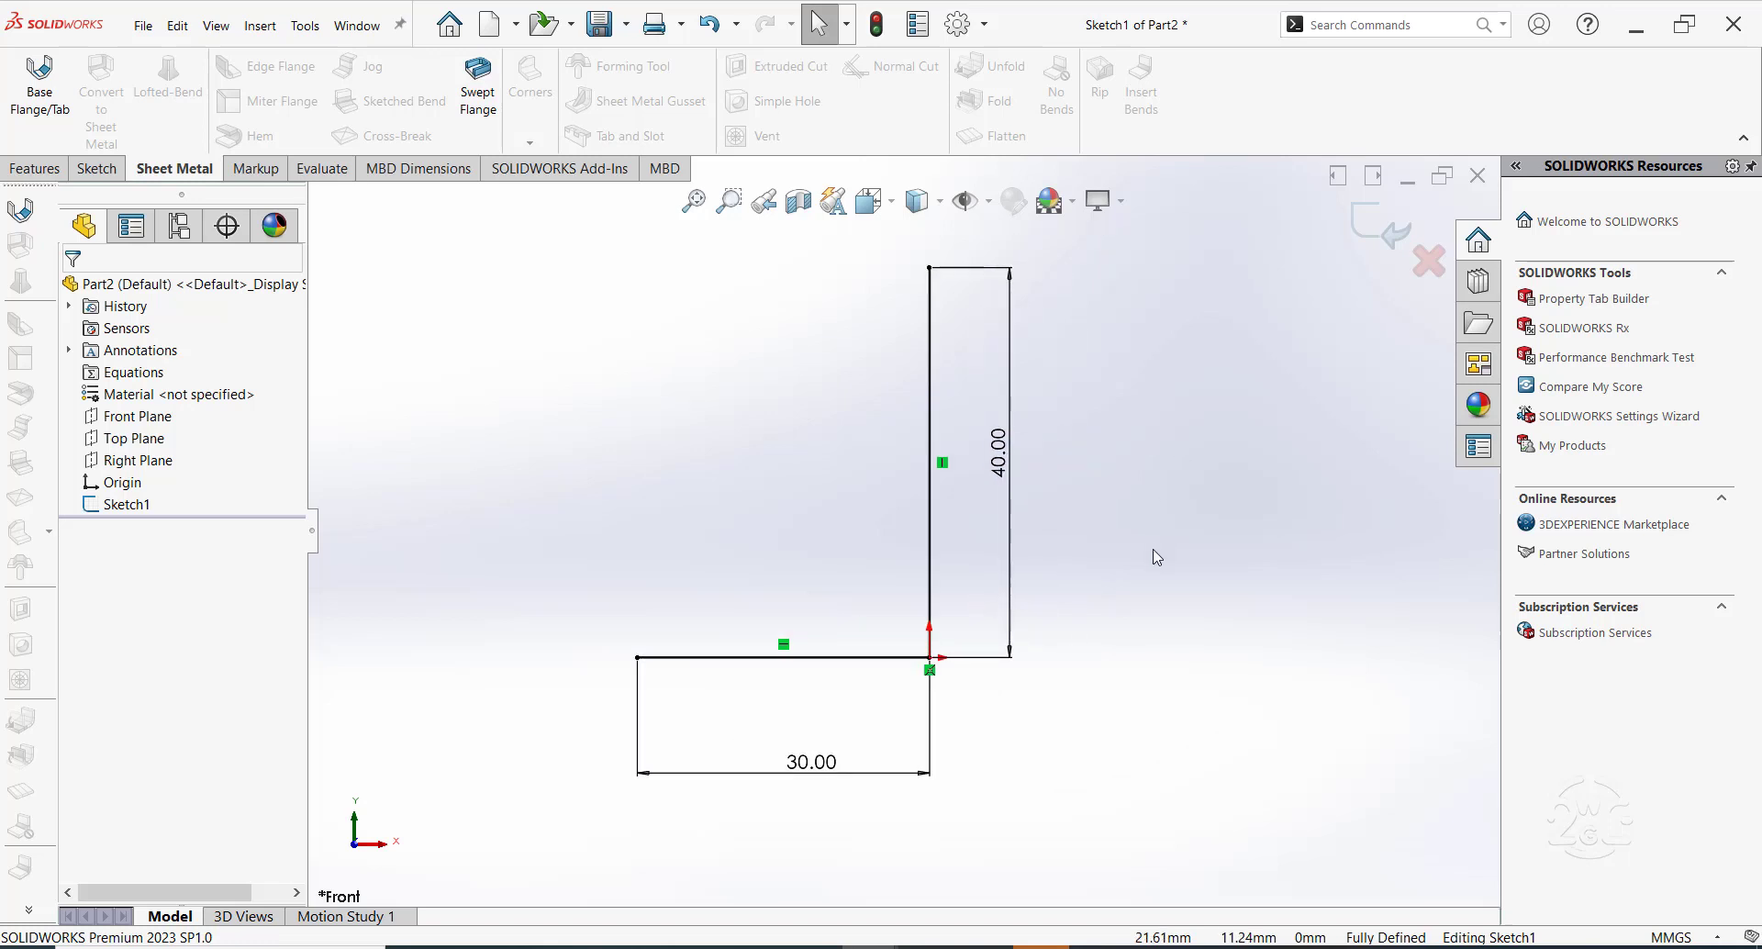
pyautogui.moveTo(1094, 585)
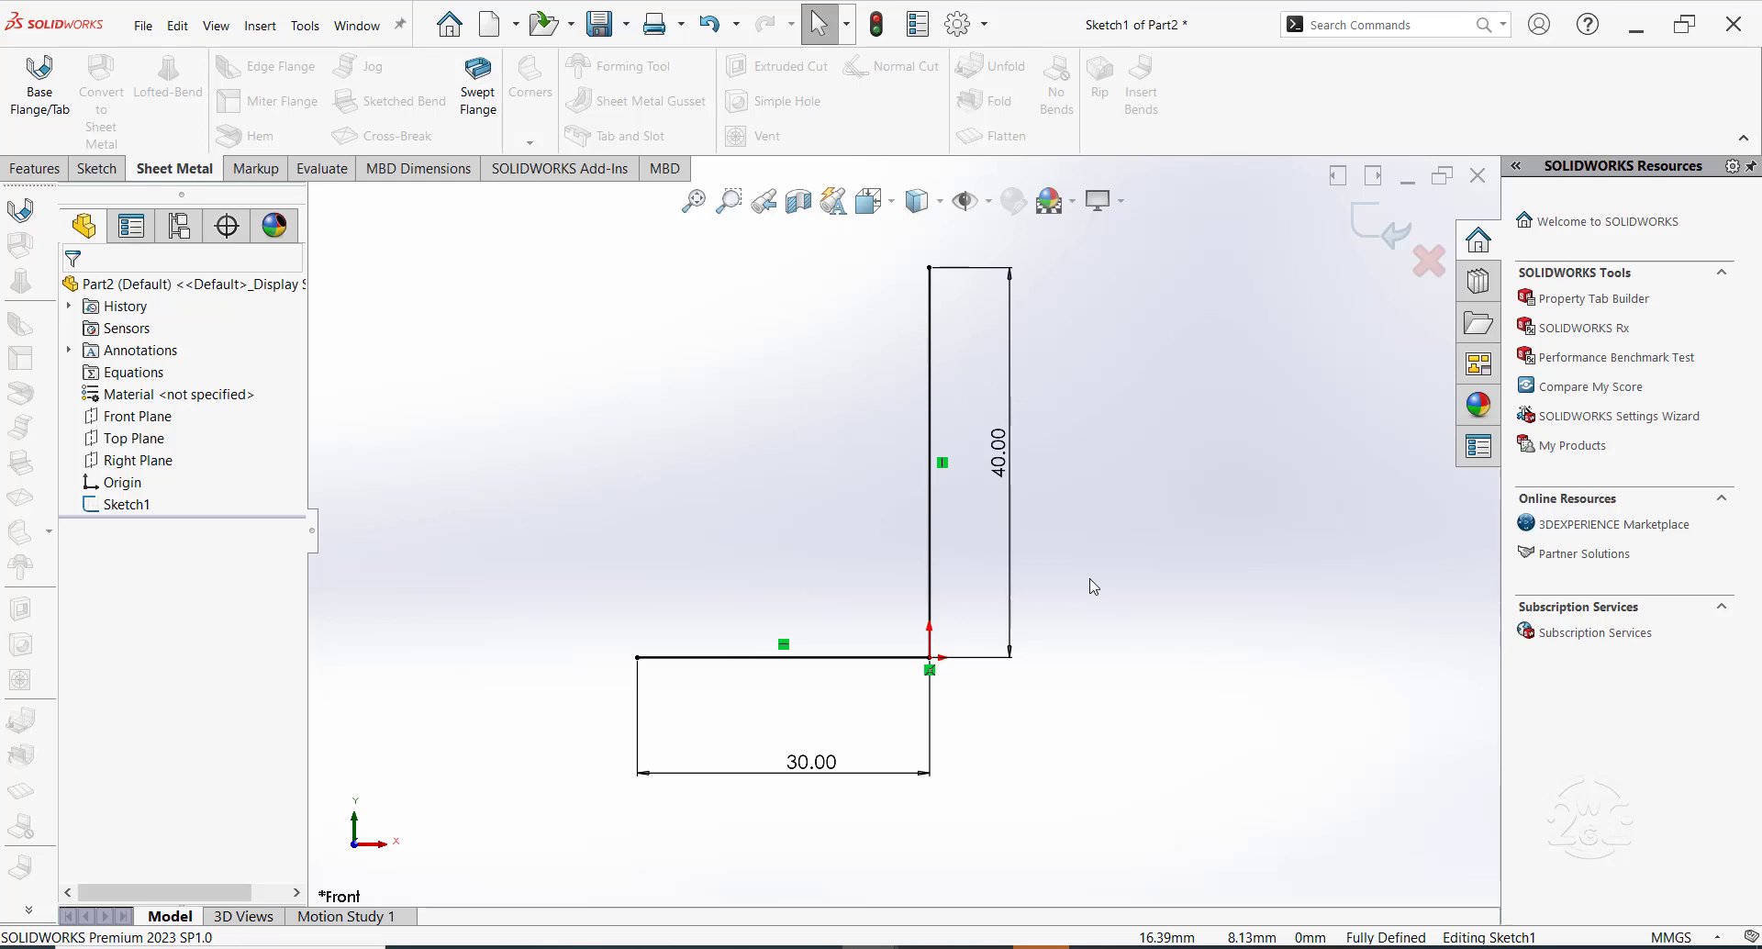
# Create a base flange from the L sketch, 30 mm deep with material thickness reversed
pyautogui.click(97, 167)
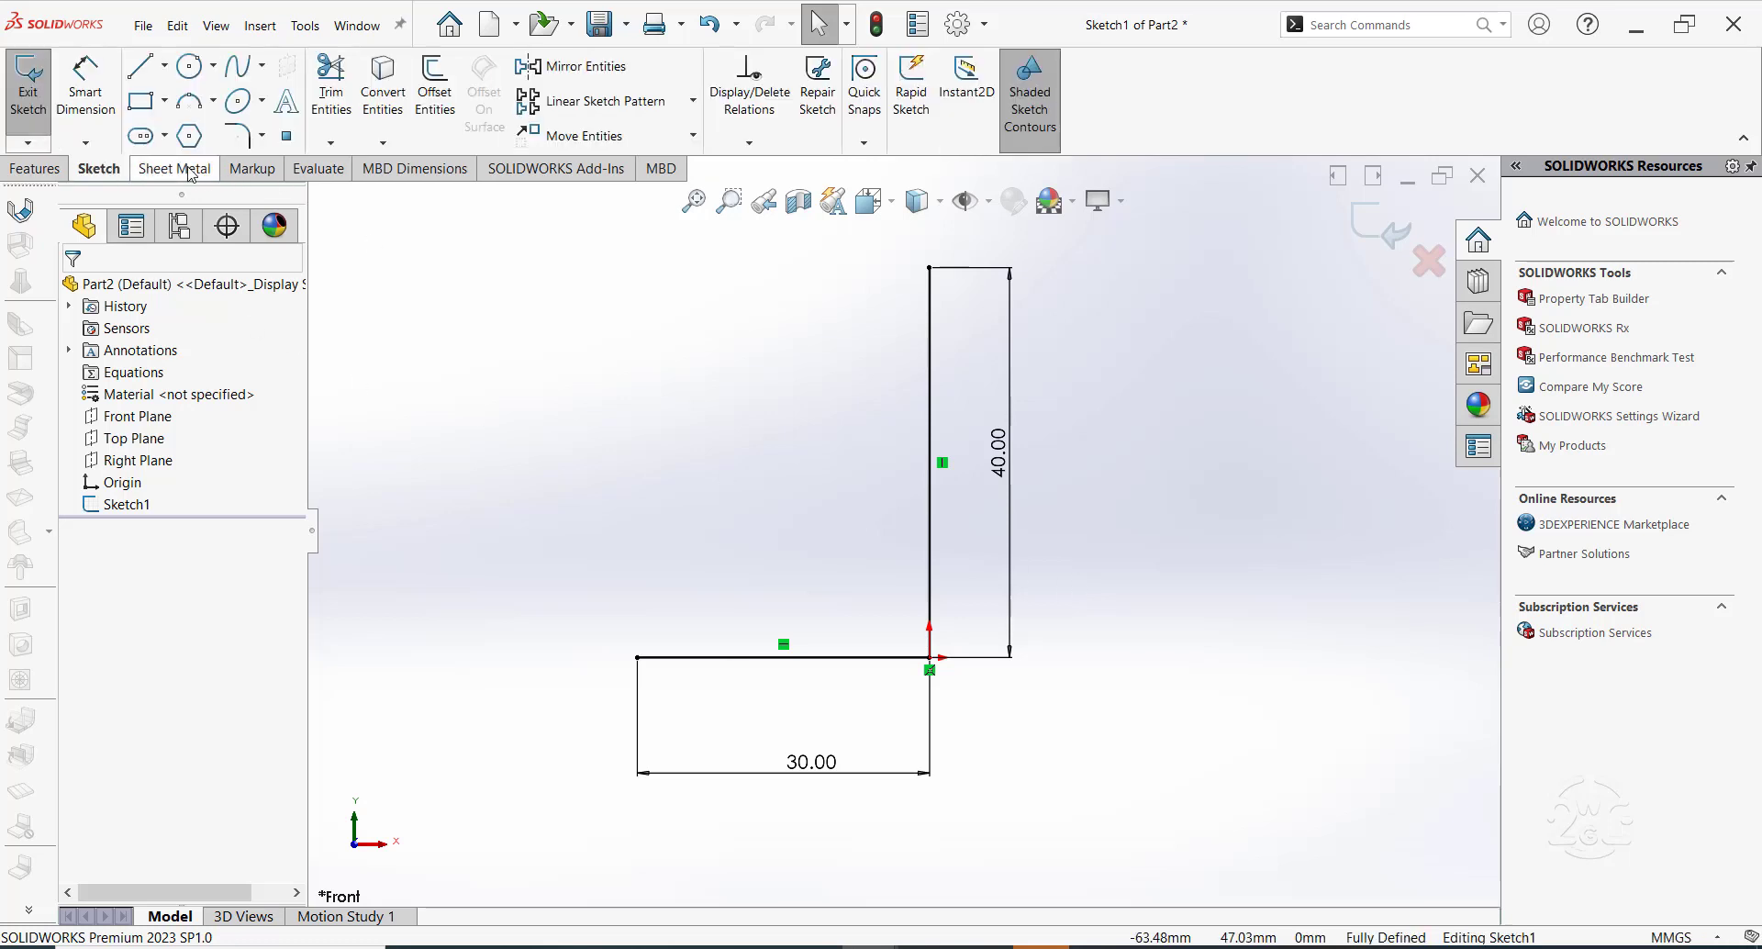
pyautogui.click(172, 169)
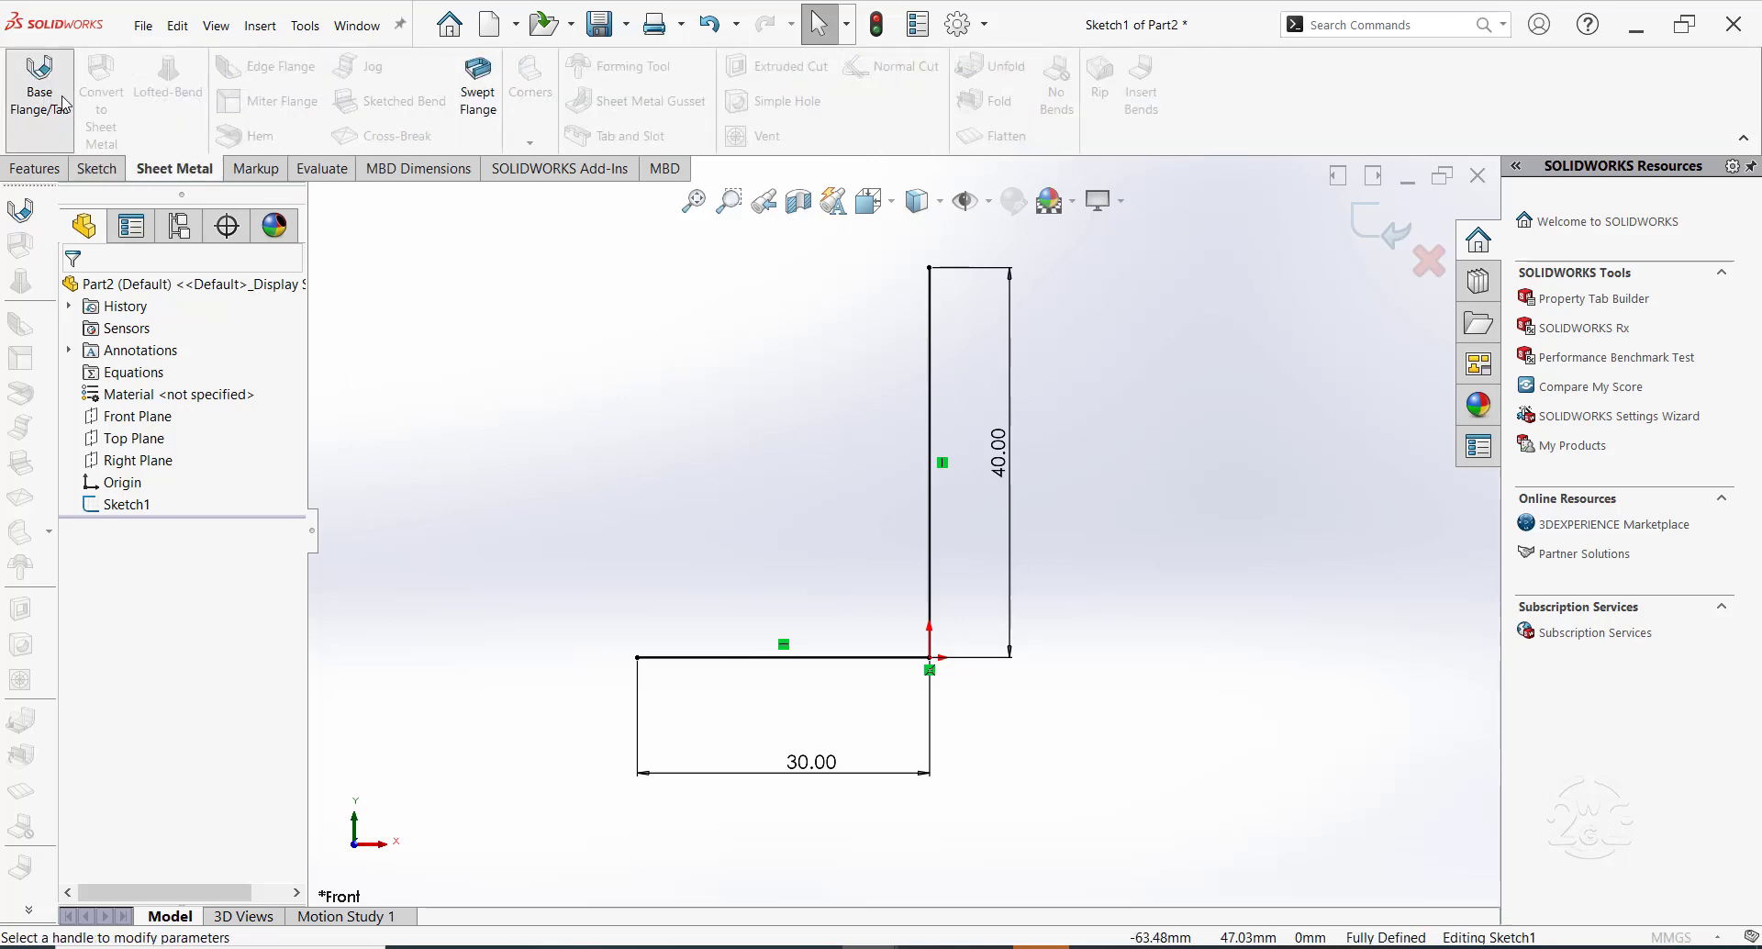
pyautogui.click(39, 91)
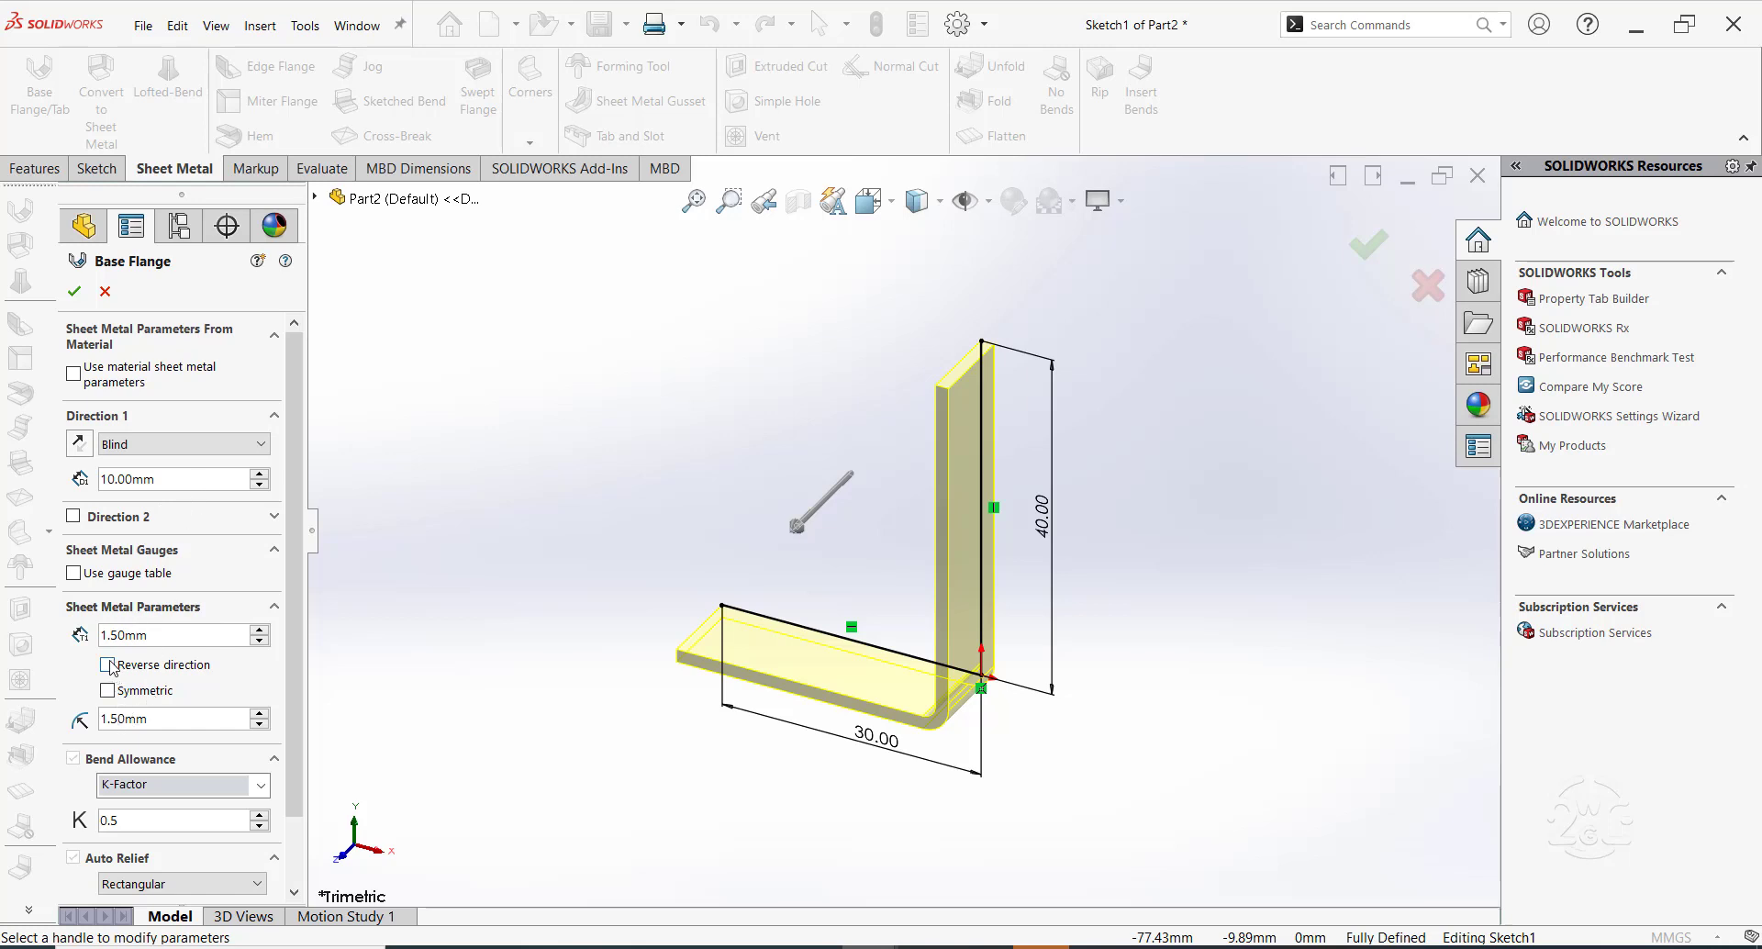
pyautogui.click(108, 665)
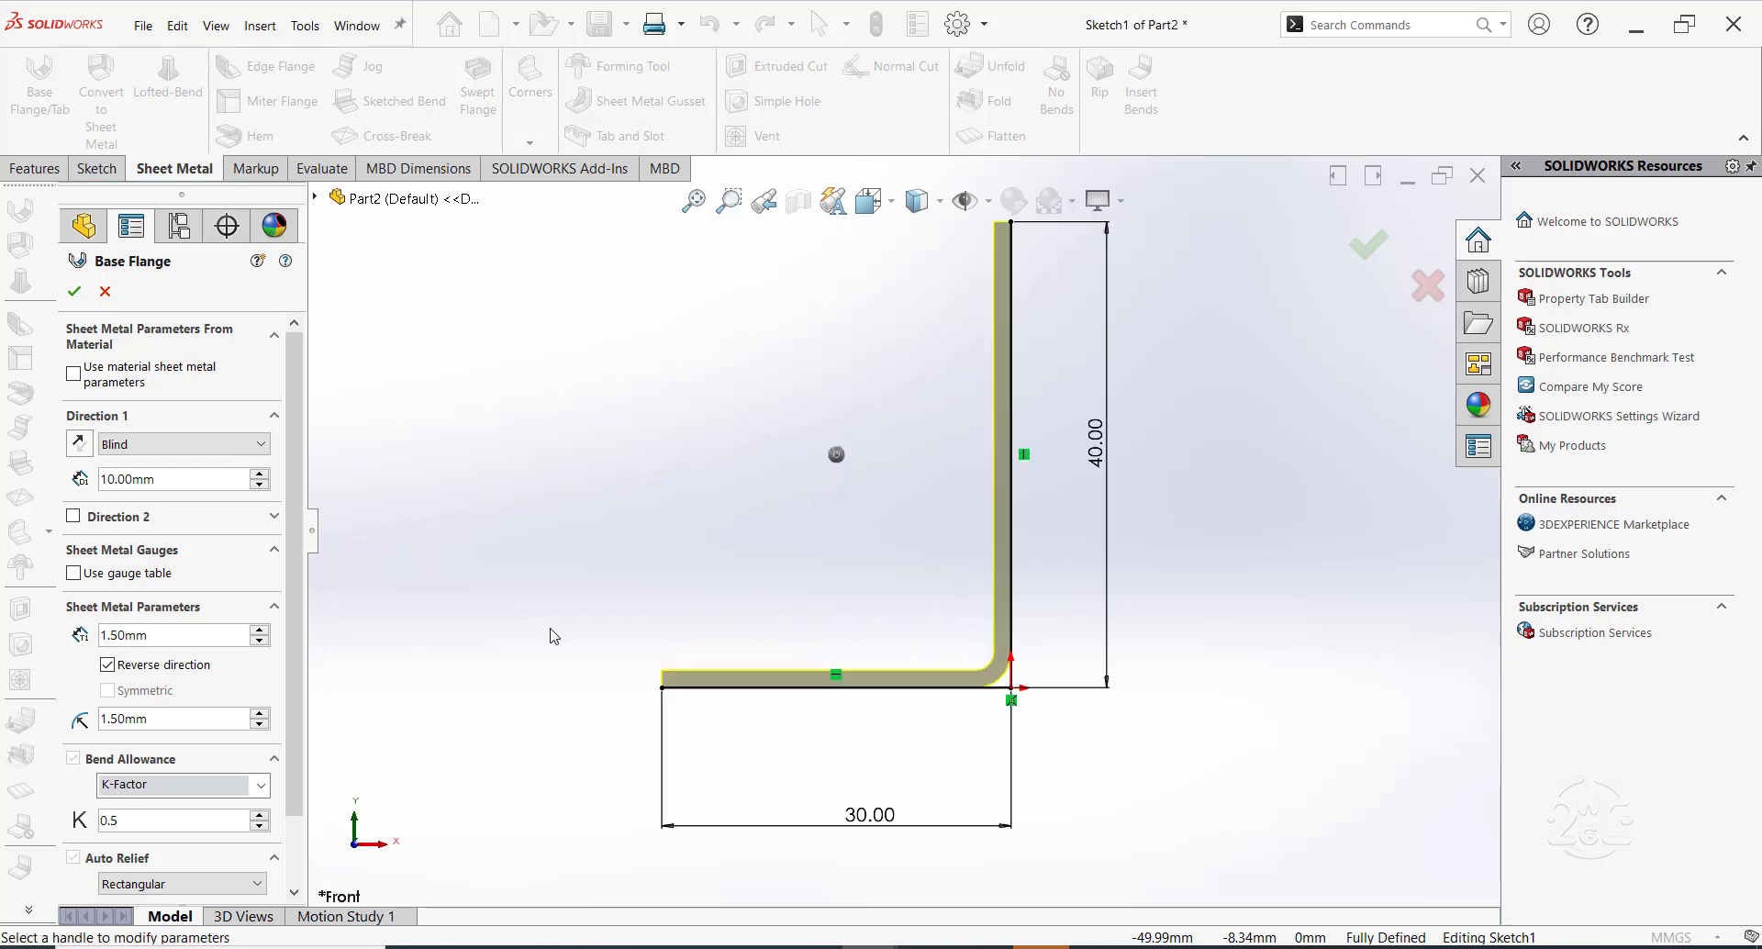
pyautogui.tripleClick(147, 479)
pyautogui.write('30')
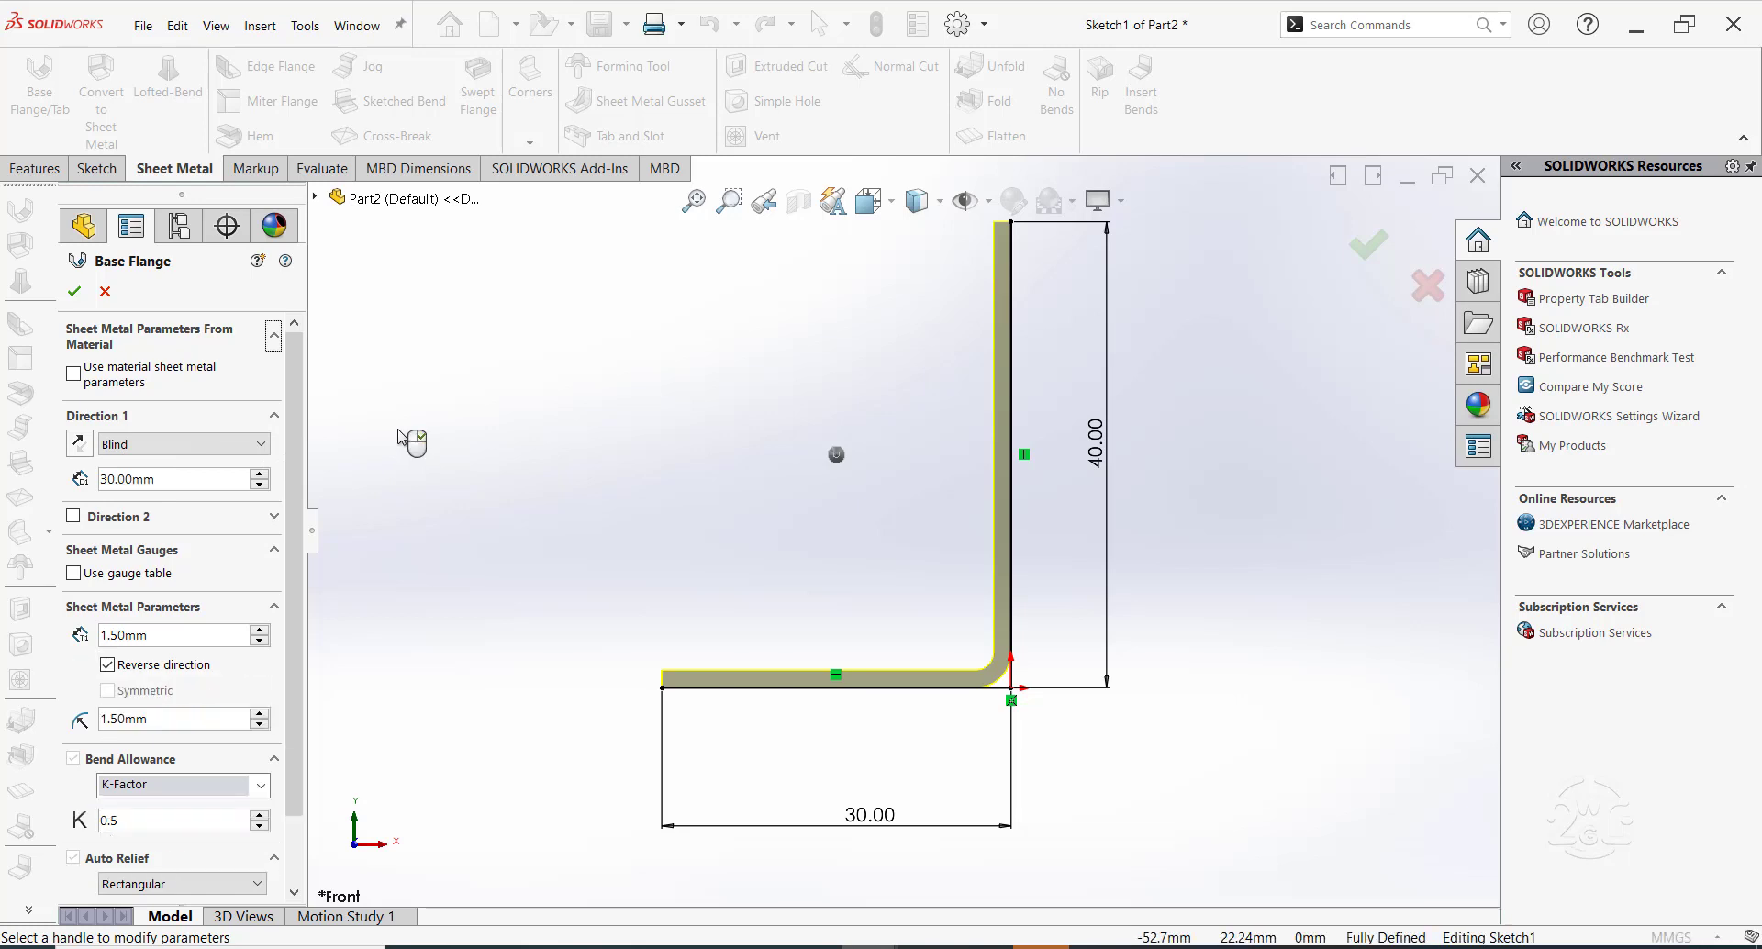
pyautogui.moveTo(507, 422)
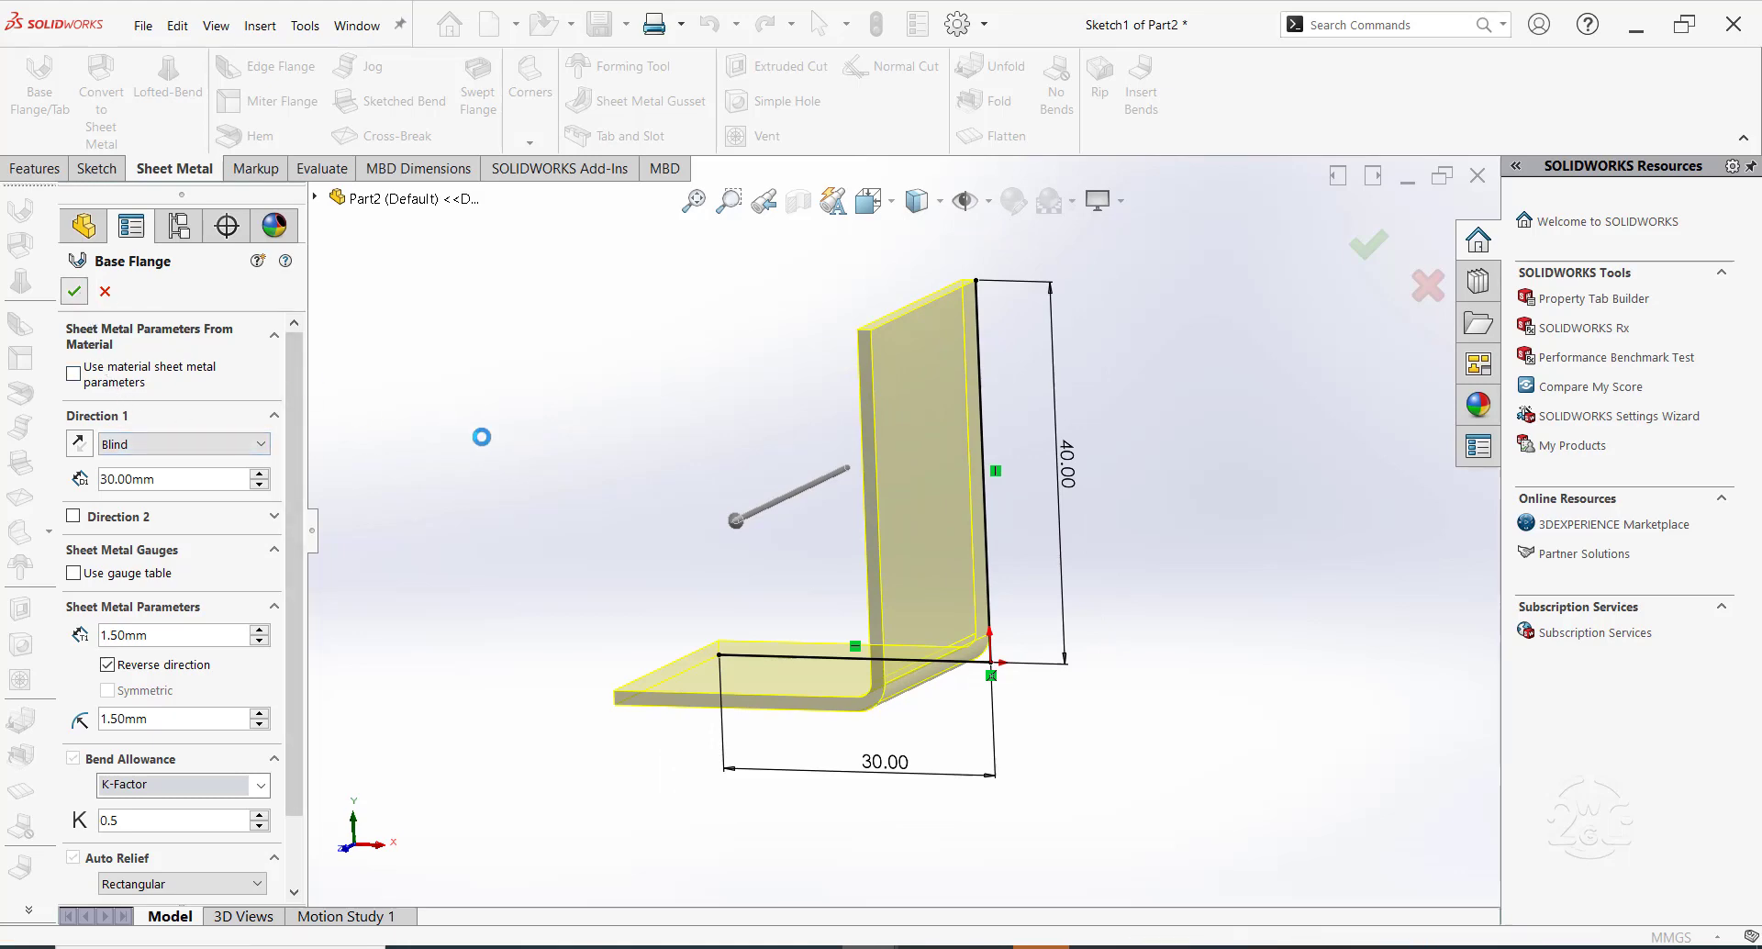
pyautogui.click(73, 290)
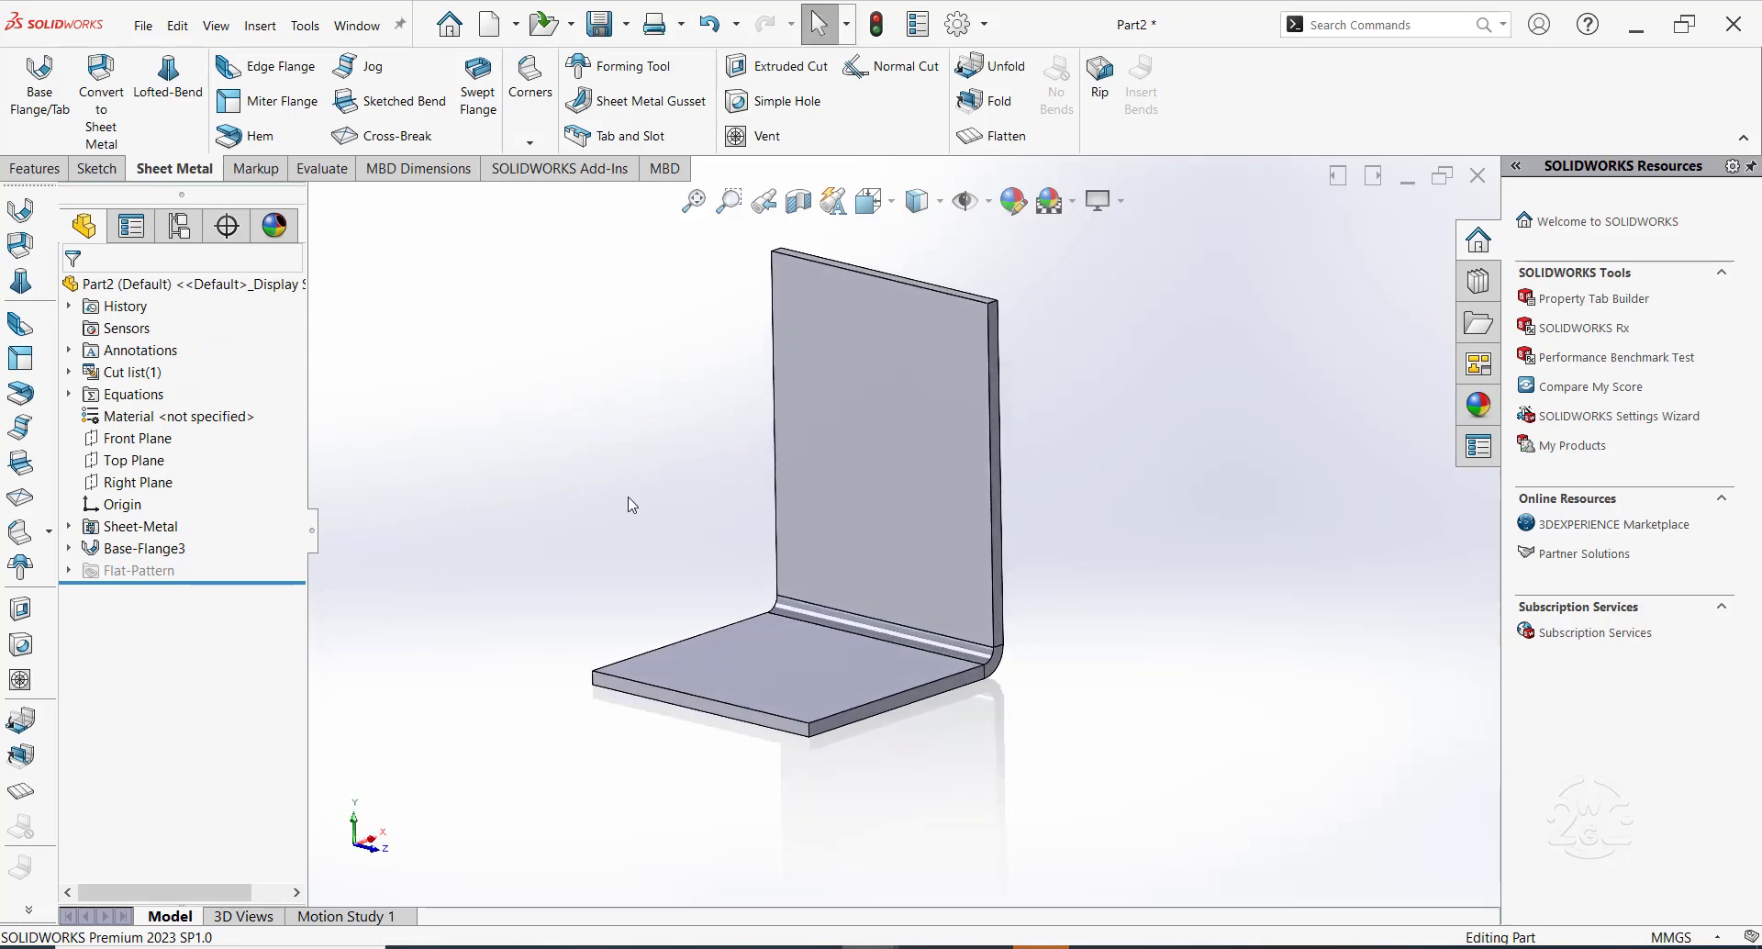
pyautogui.moveTo(653, 497)
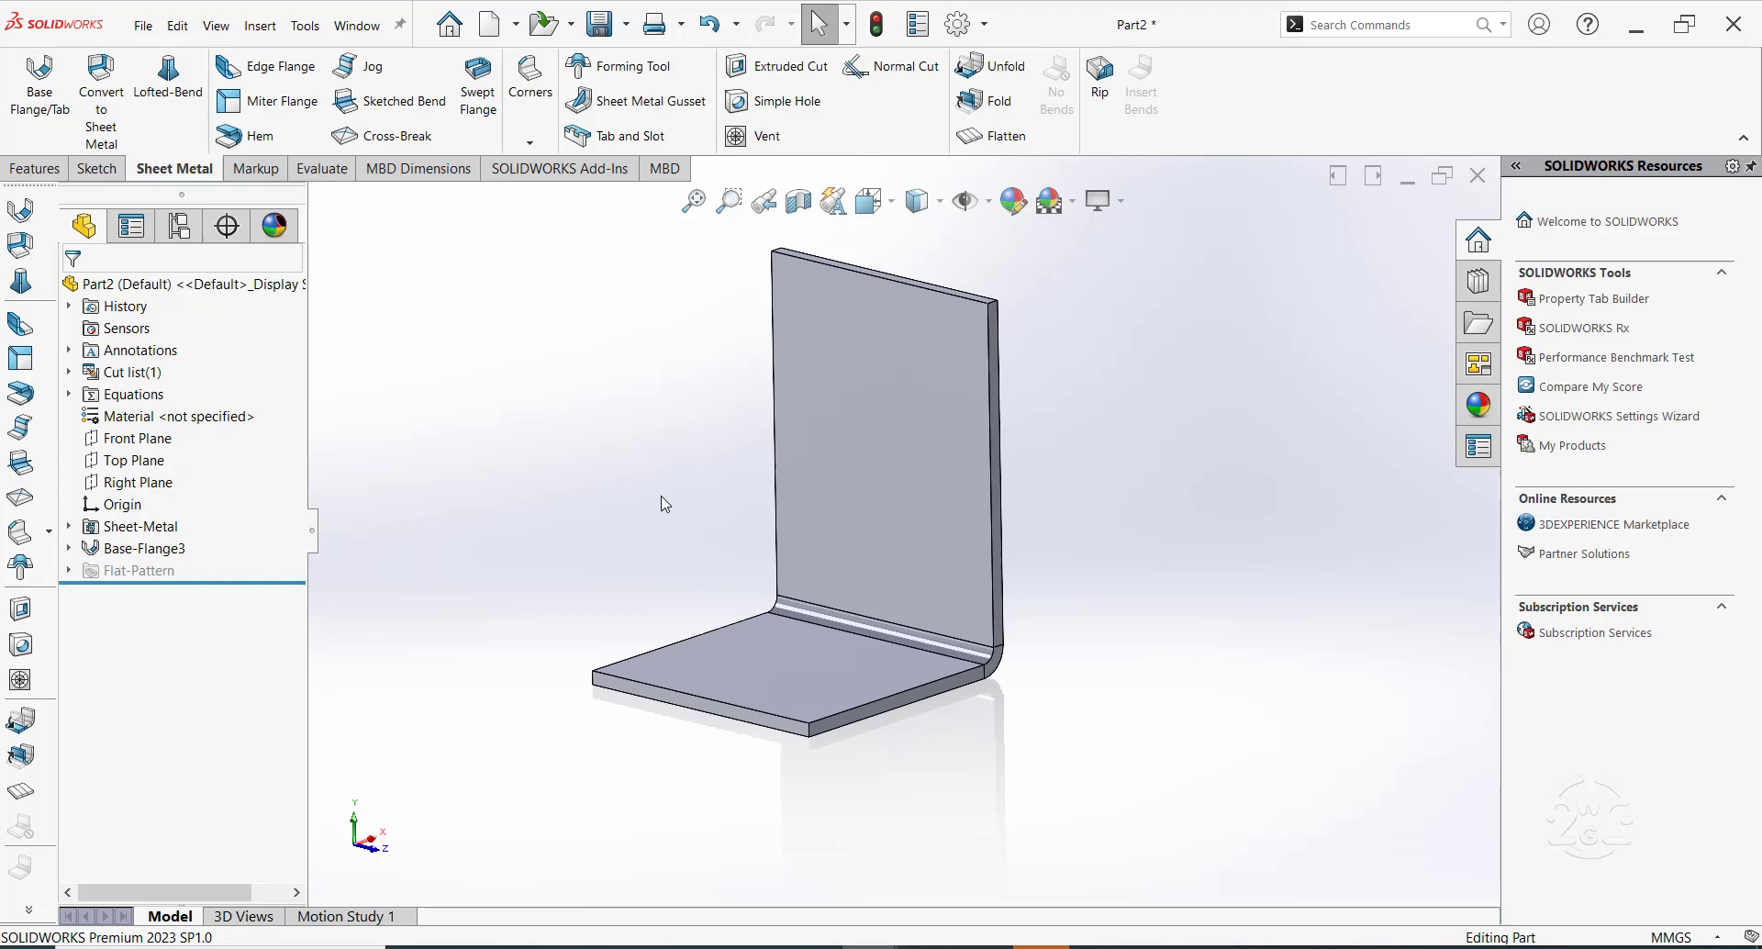
# Select the tall upright face of the base flange for a new sketch
pyautogui.click(143, 547)
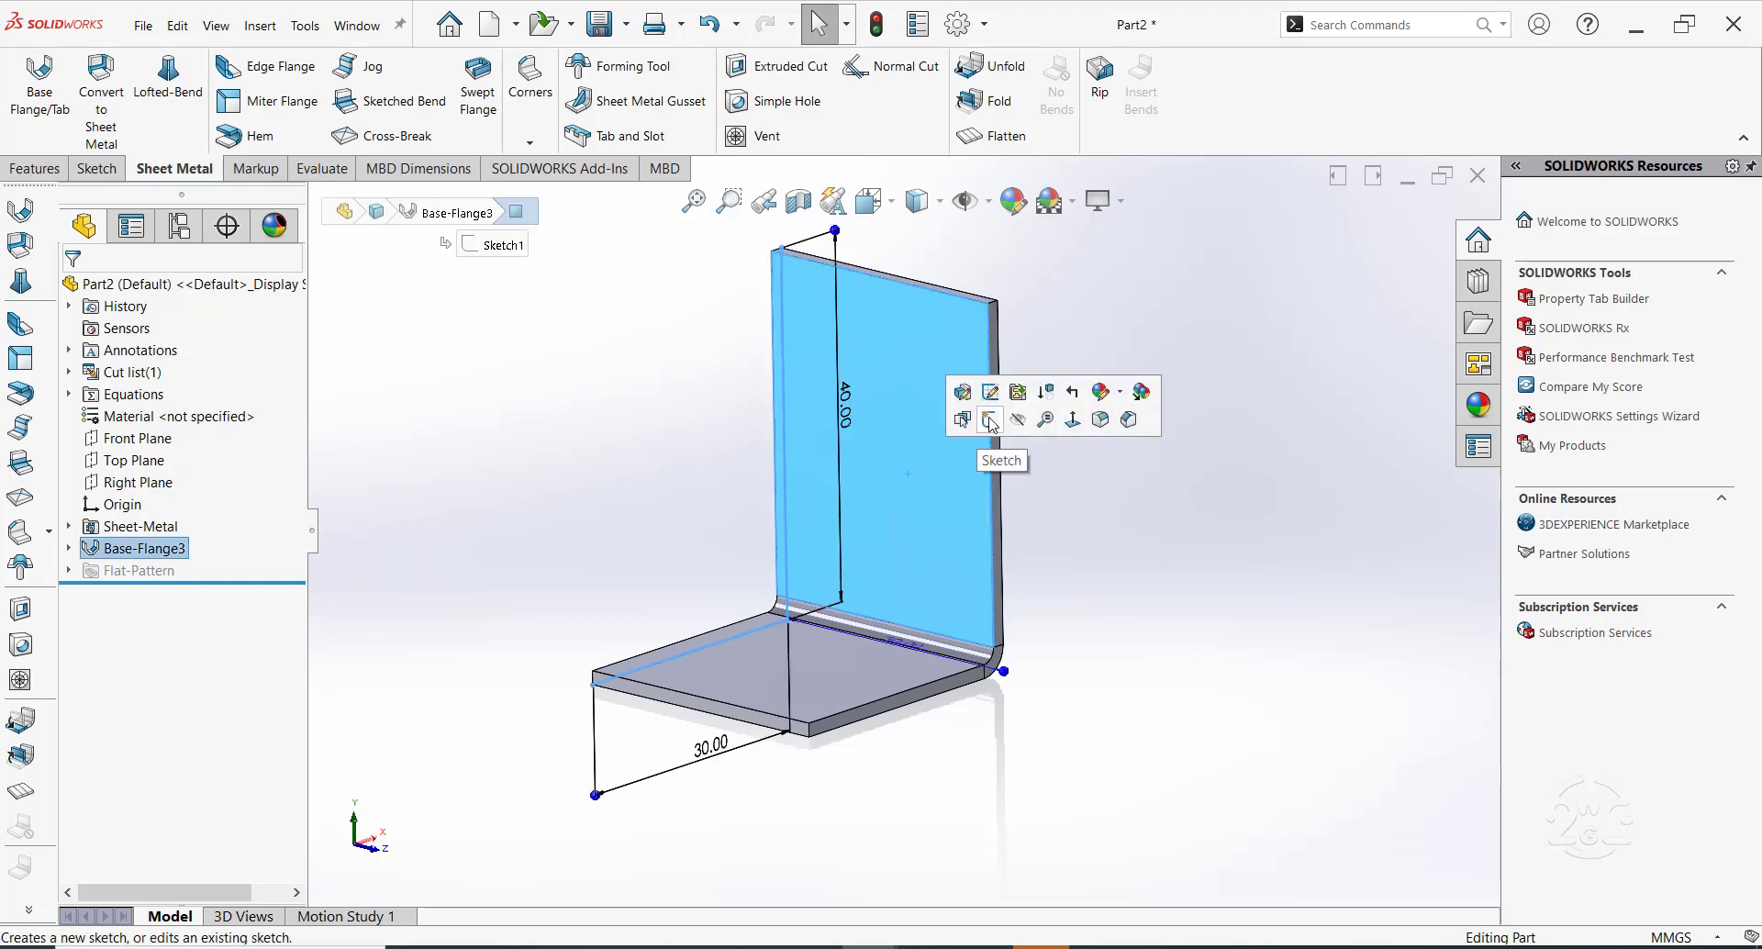
# Sketch an edge-to-edge horizontal line on the upright face, dimensioned 14.5 mm from the bottom
pyautogui.click(989, 418)
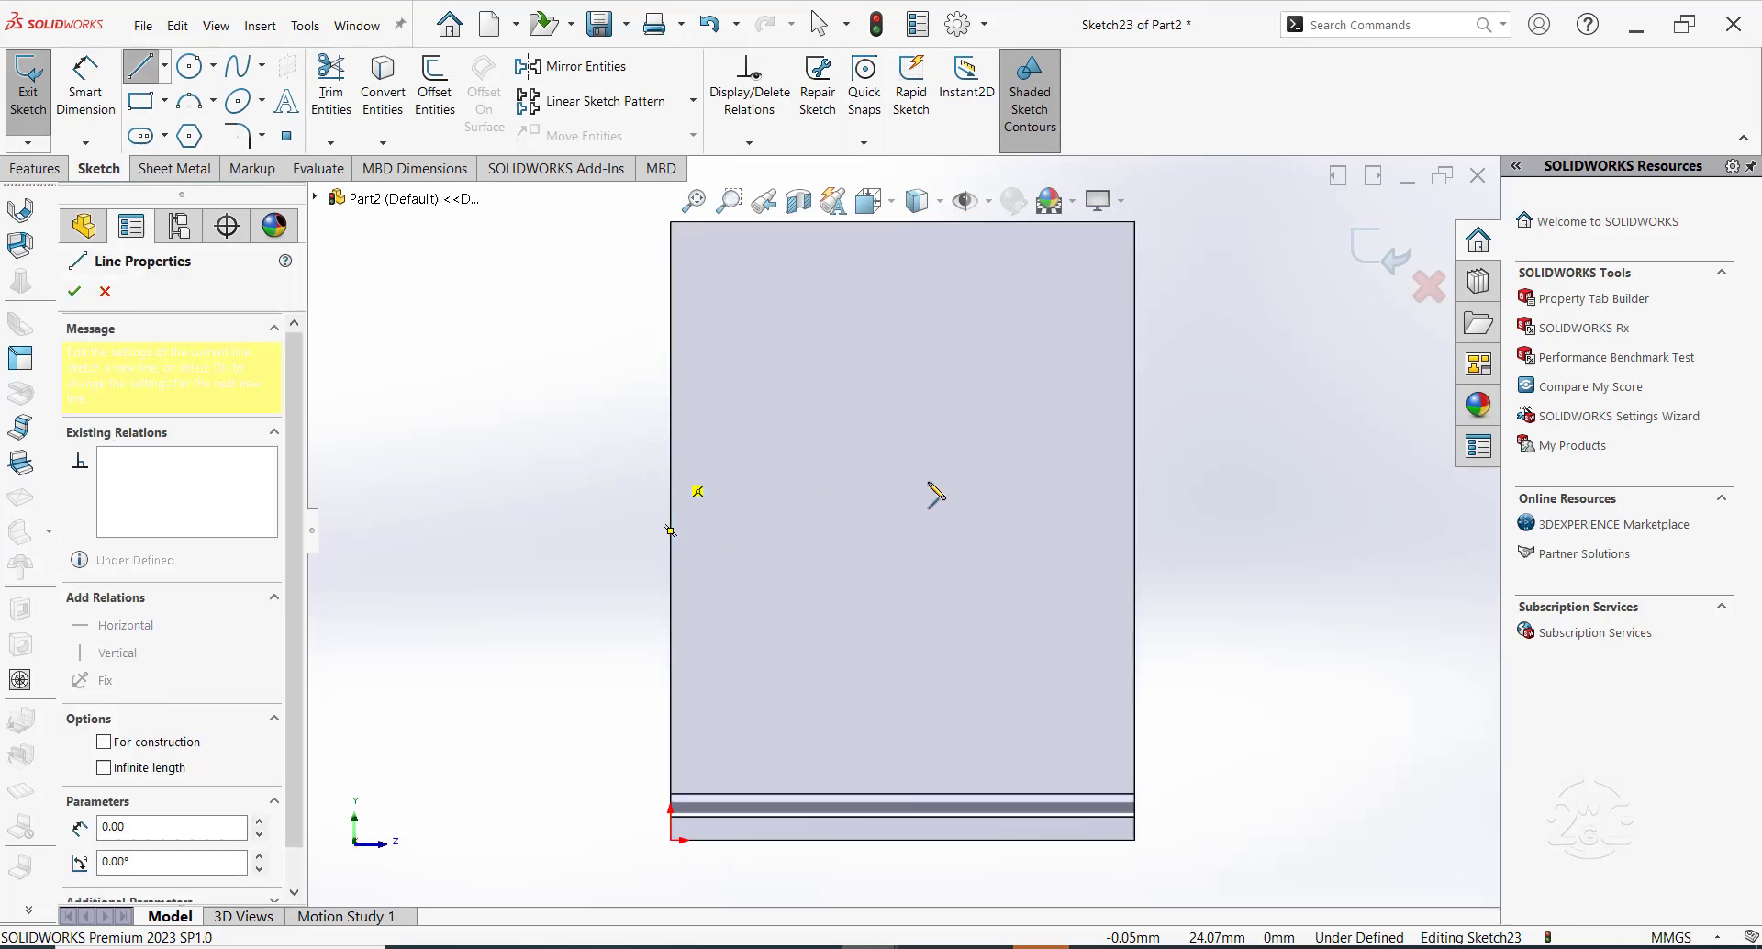
pyautogui.click(1138, 471)
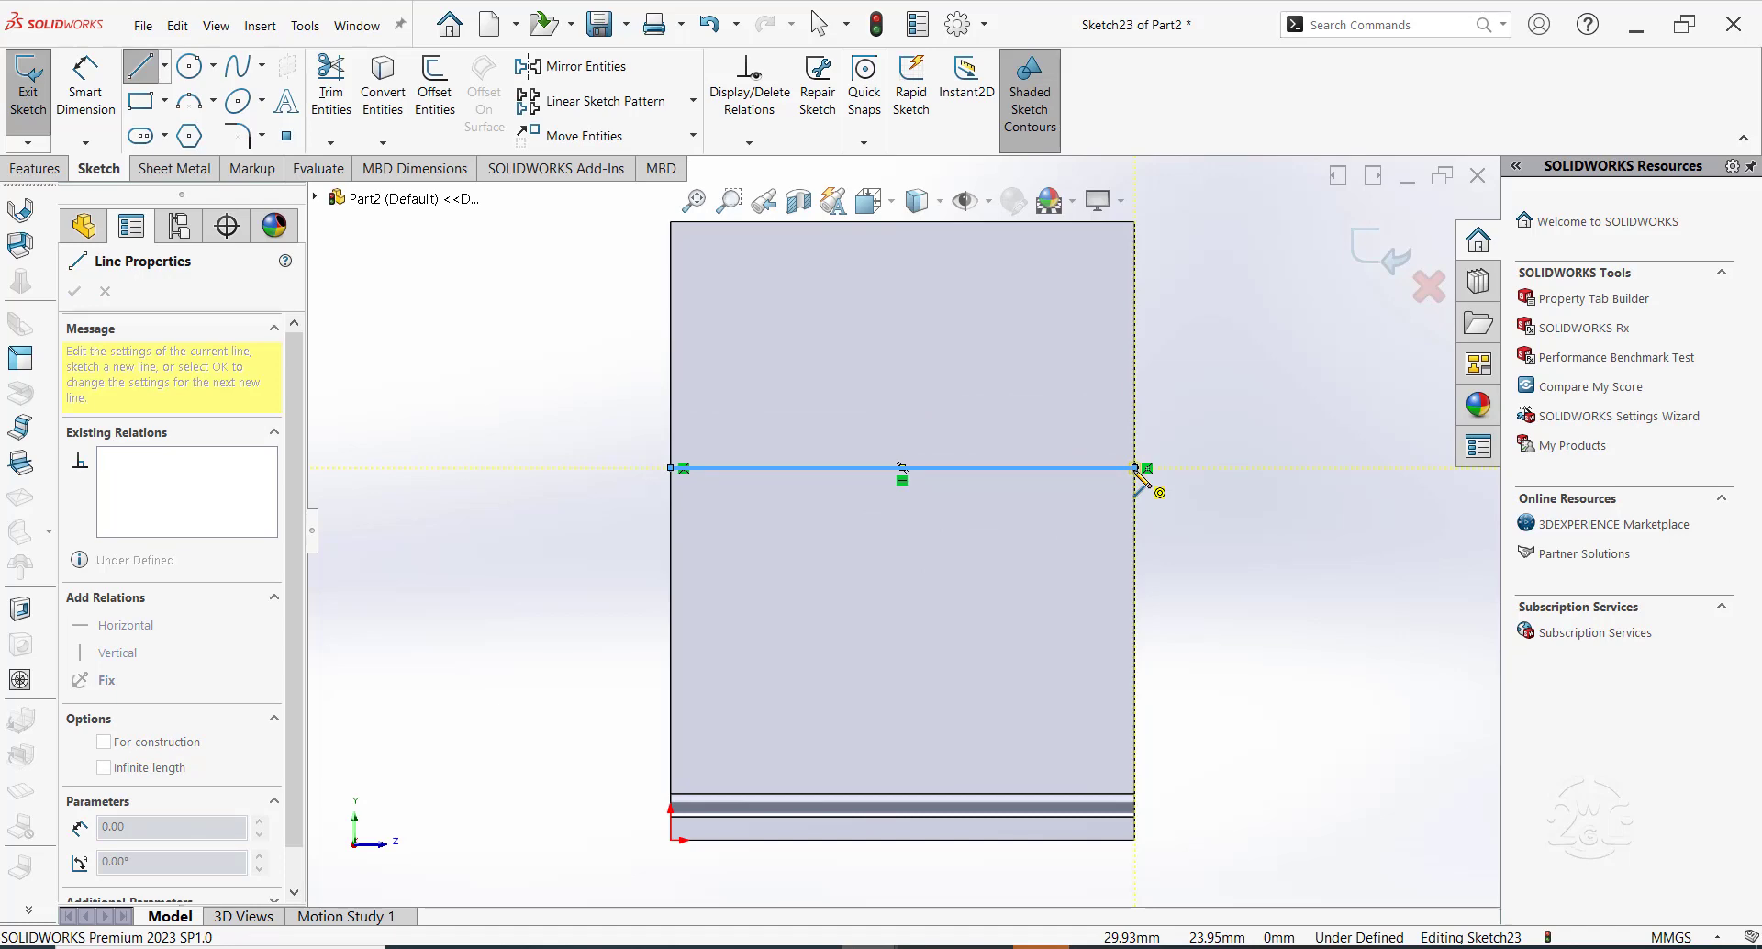
pyautogui.click(73, 292)
pyautogui.write('14.5')
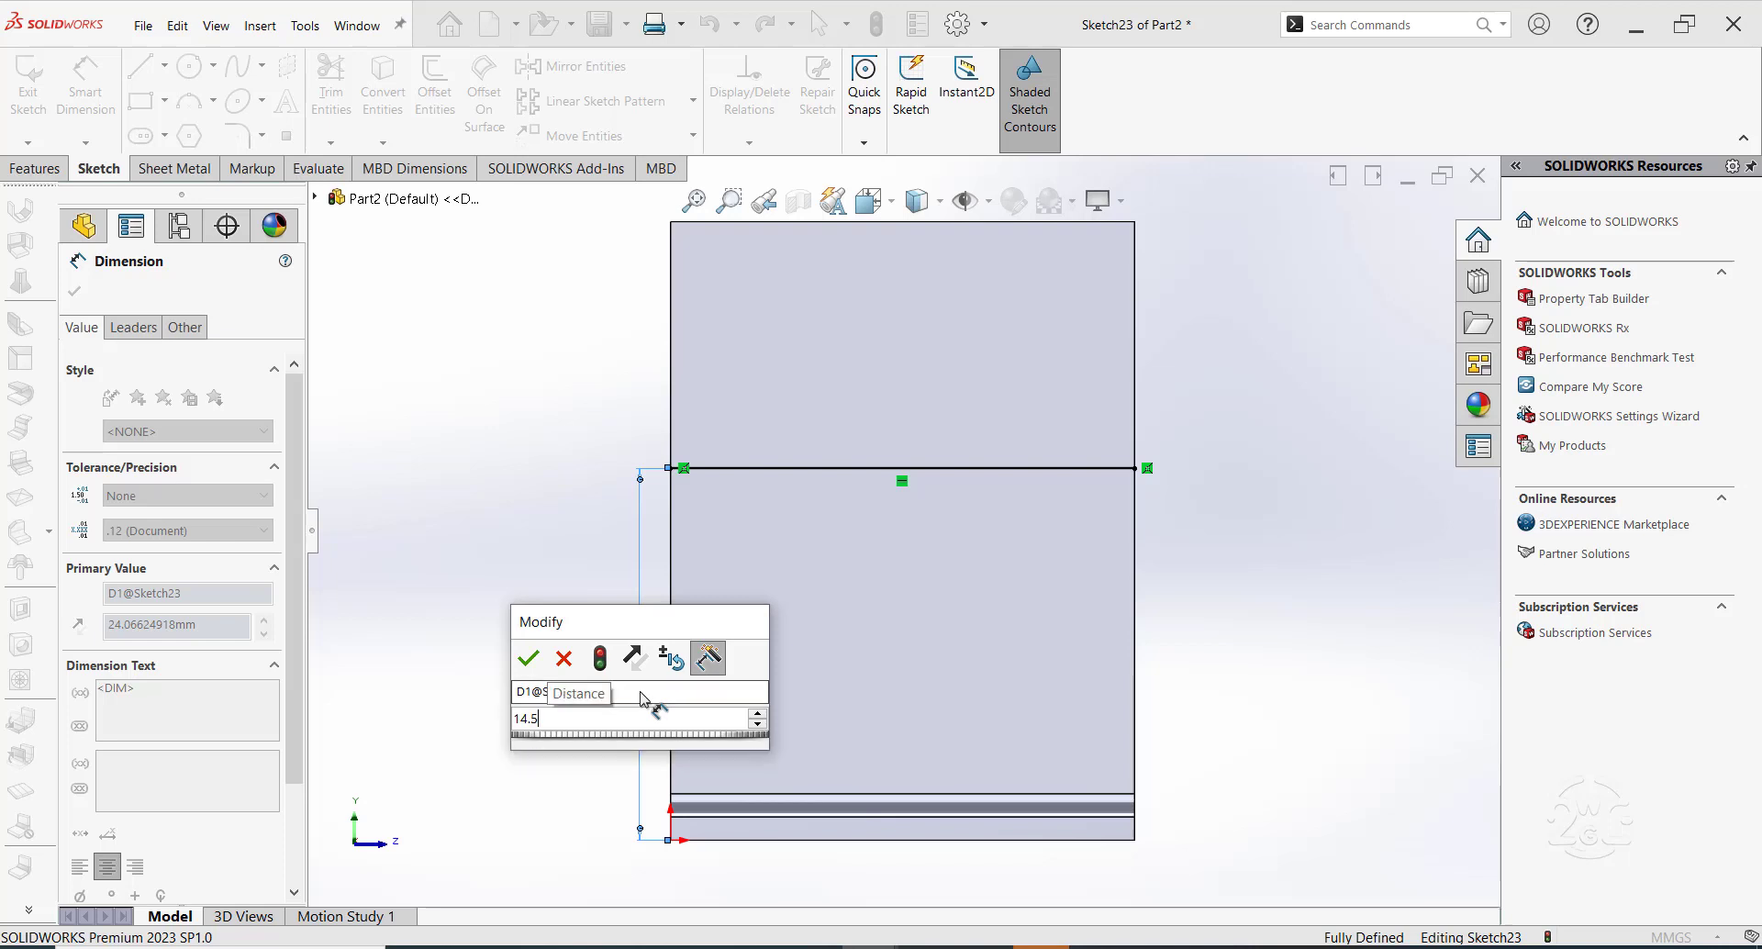
pyautogui.click(526, 657)
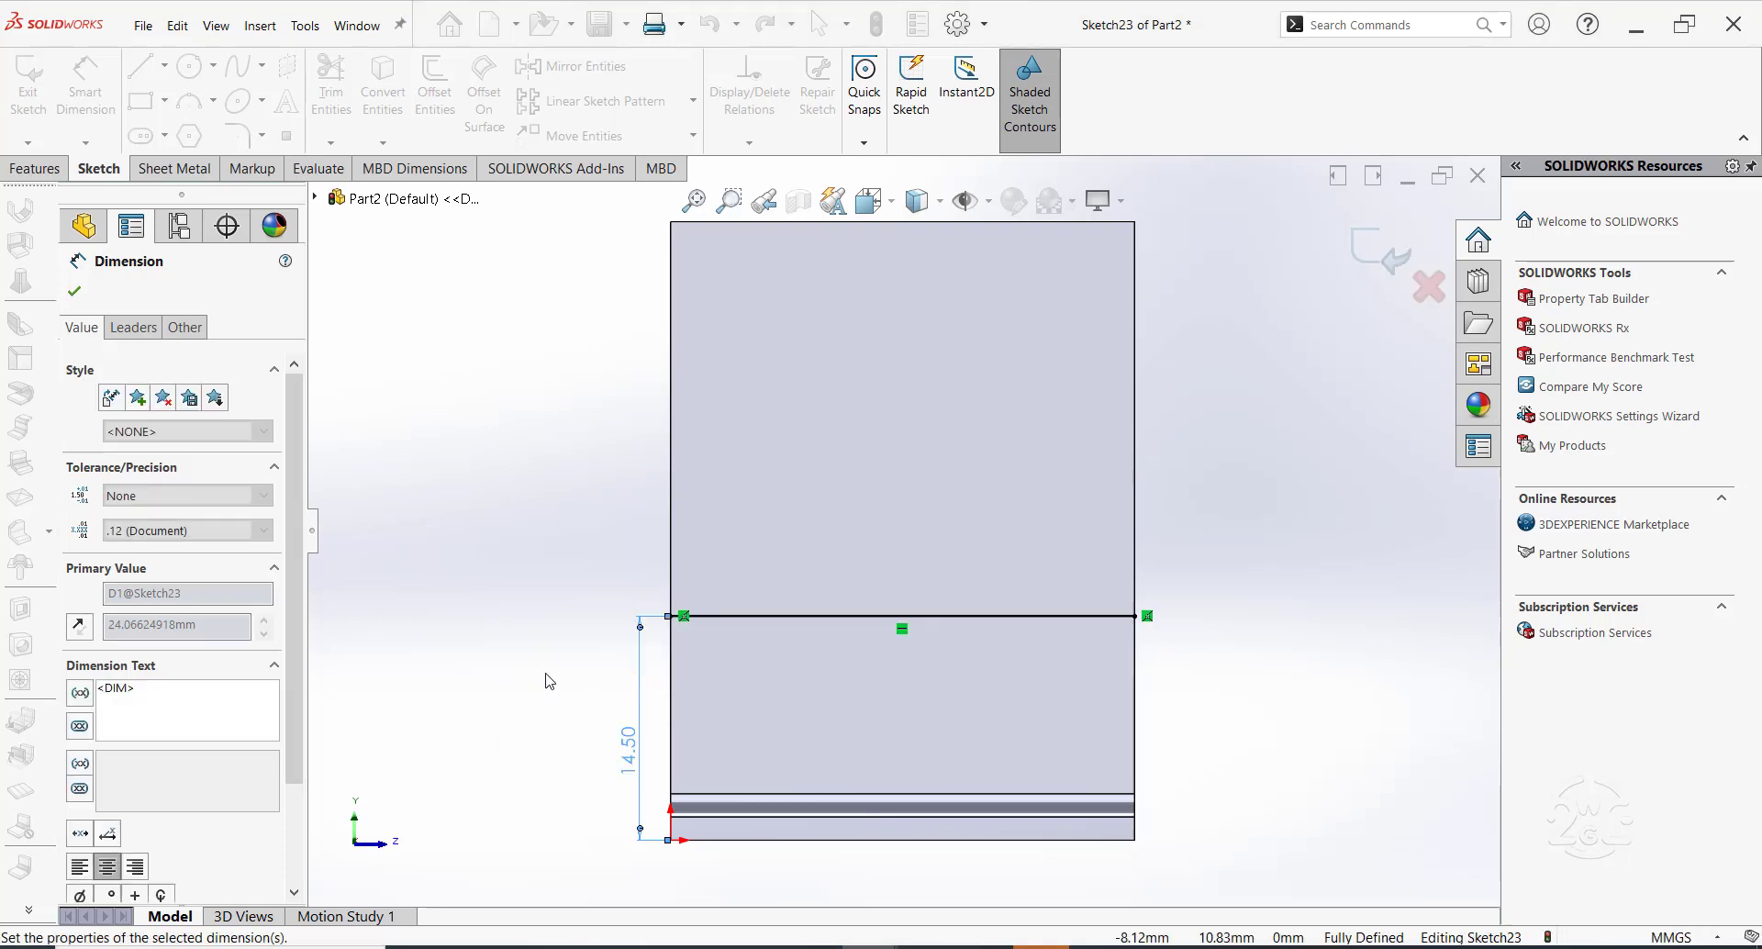
pyautogui.click(74, 292)
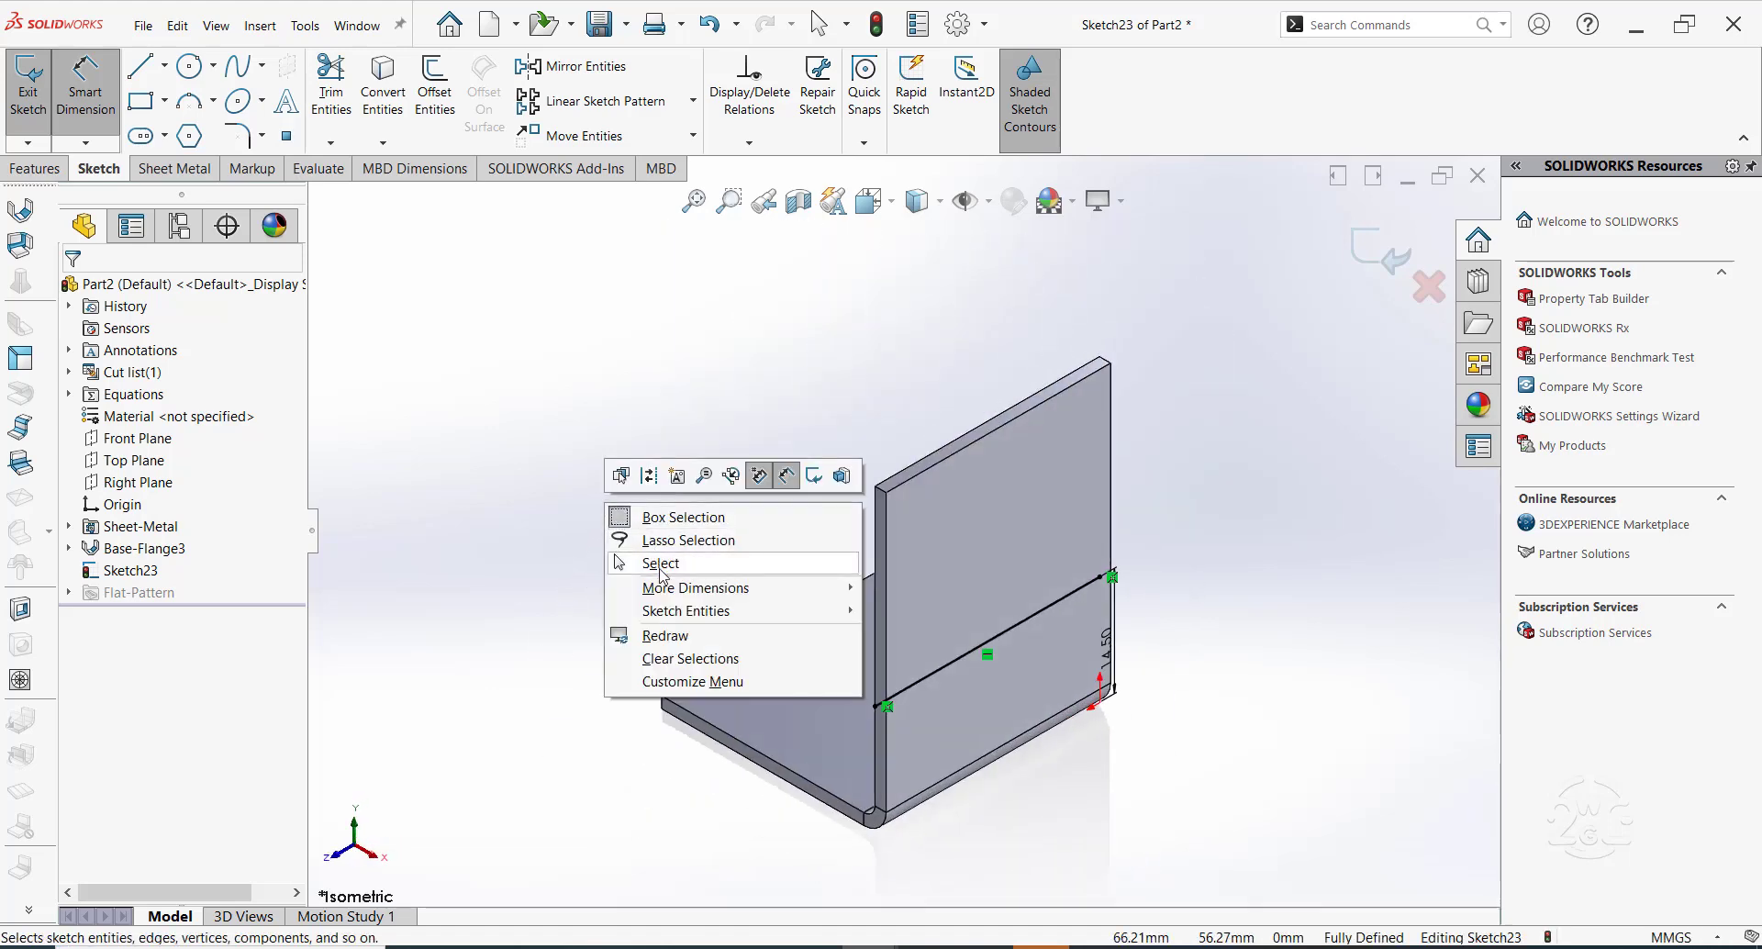
pyautogui.click(663, 561)
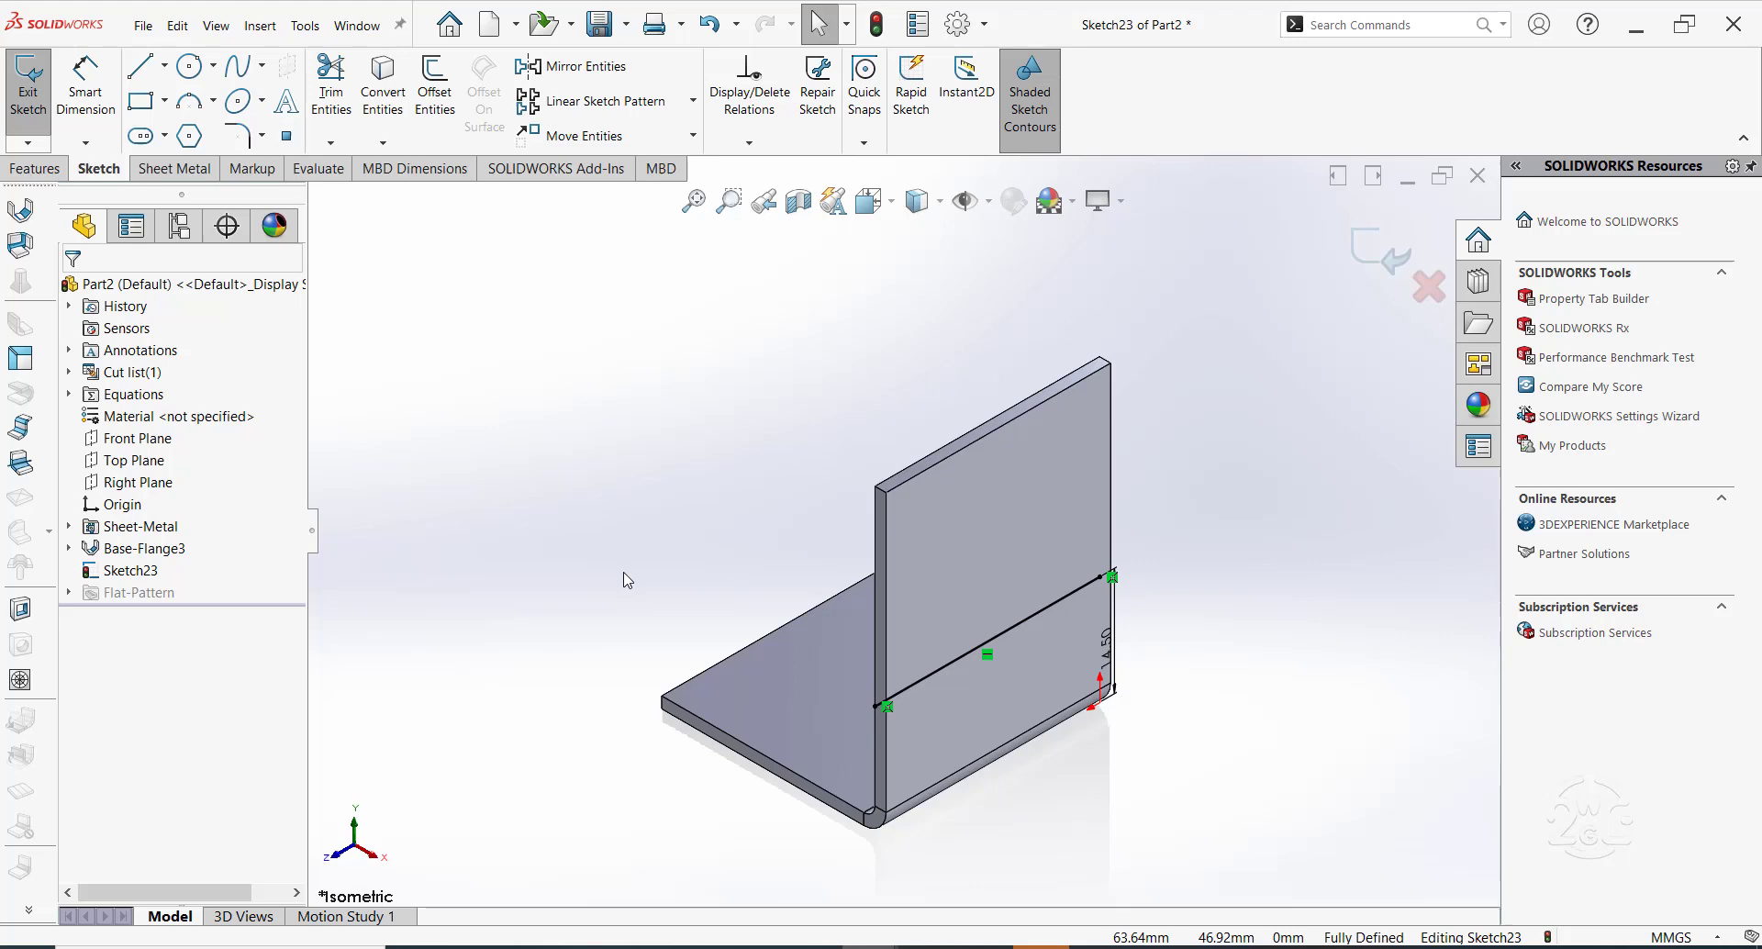
pyautogui.moveTo(888, 585); pyautogui.dragTo(720, 512)
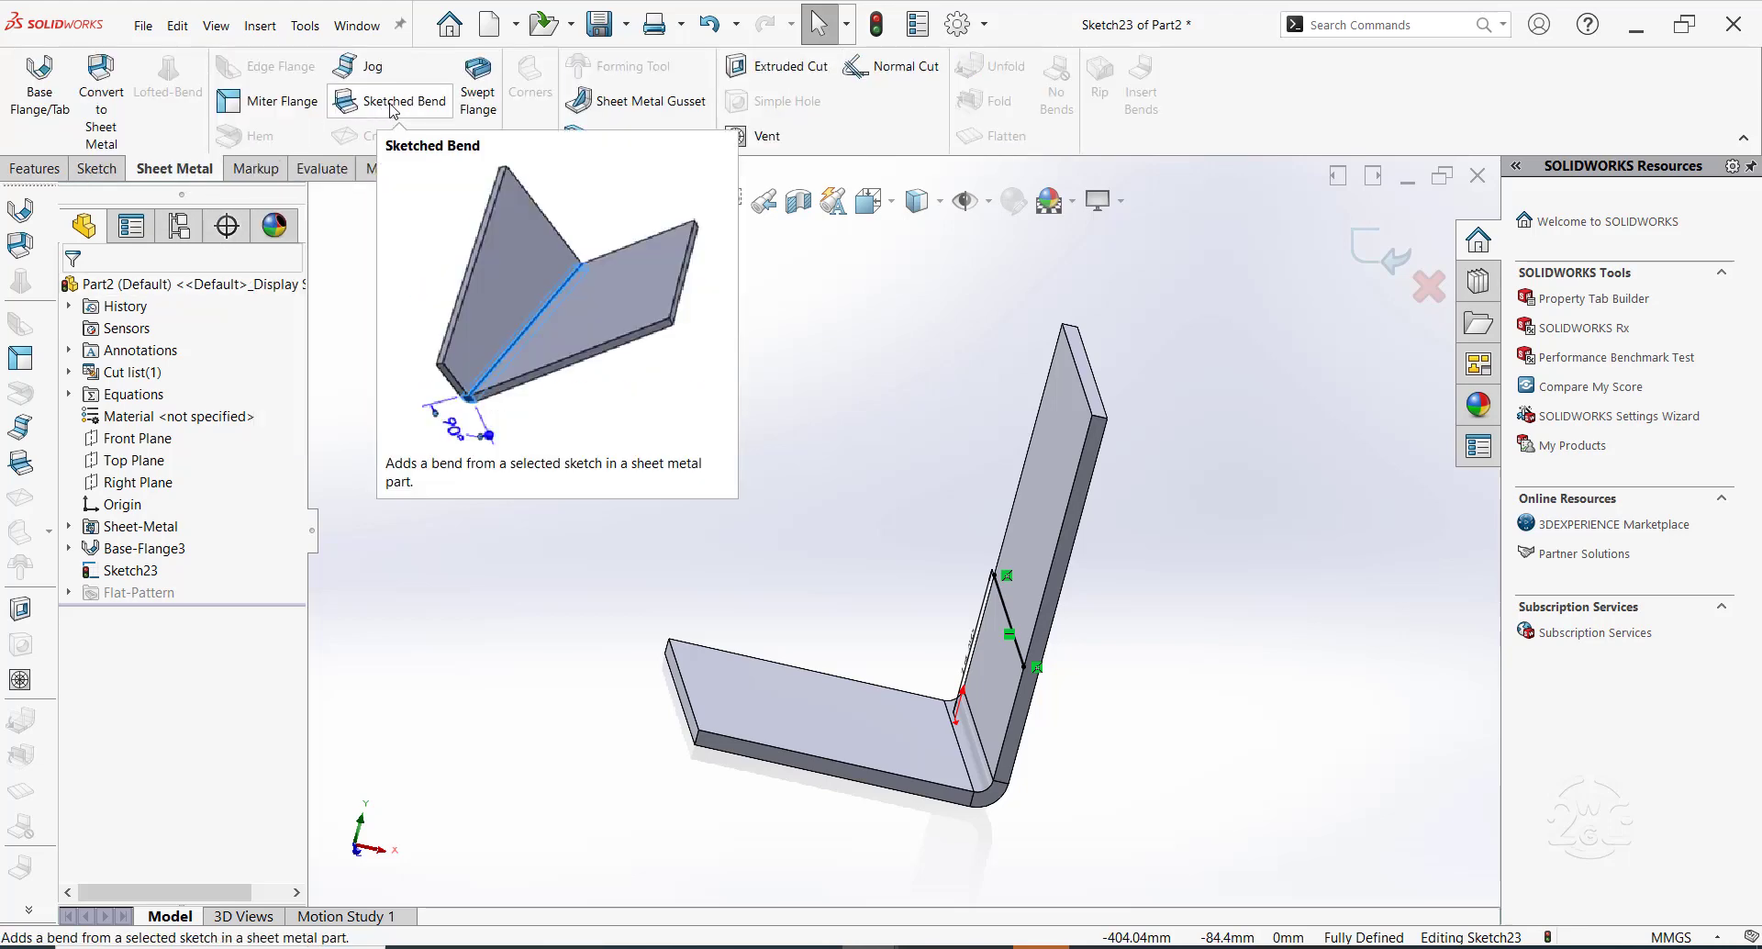
# Apply a 90° sketched bend along the 14.5 mm line with the lower face fixed
pyautogui.click(404, 101)
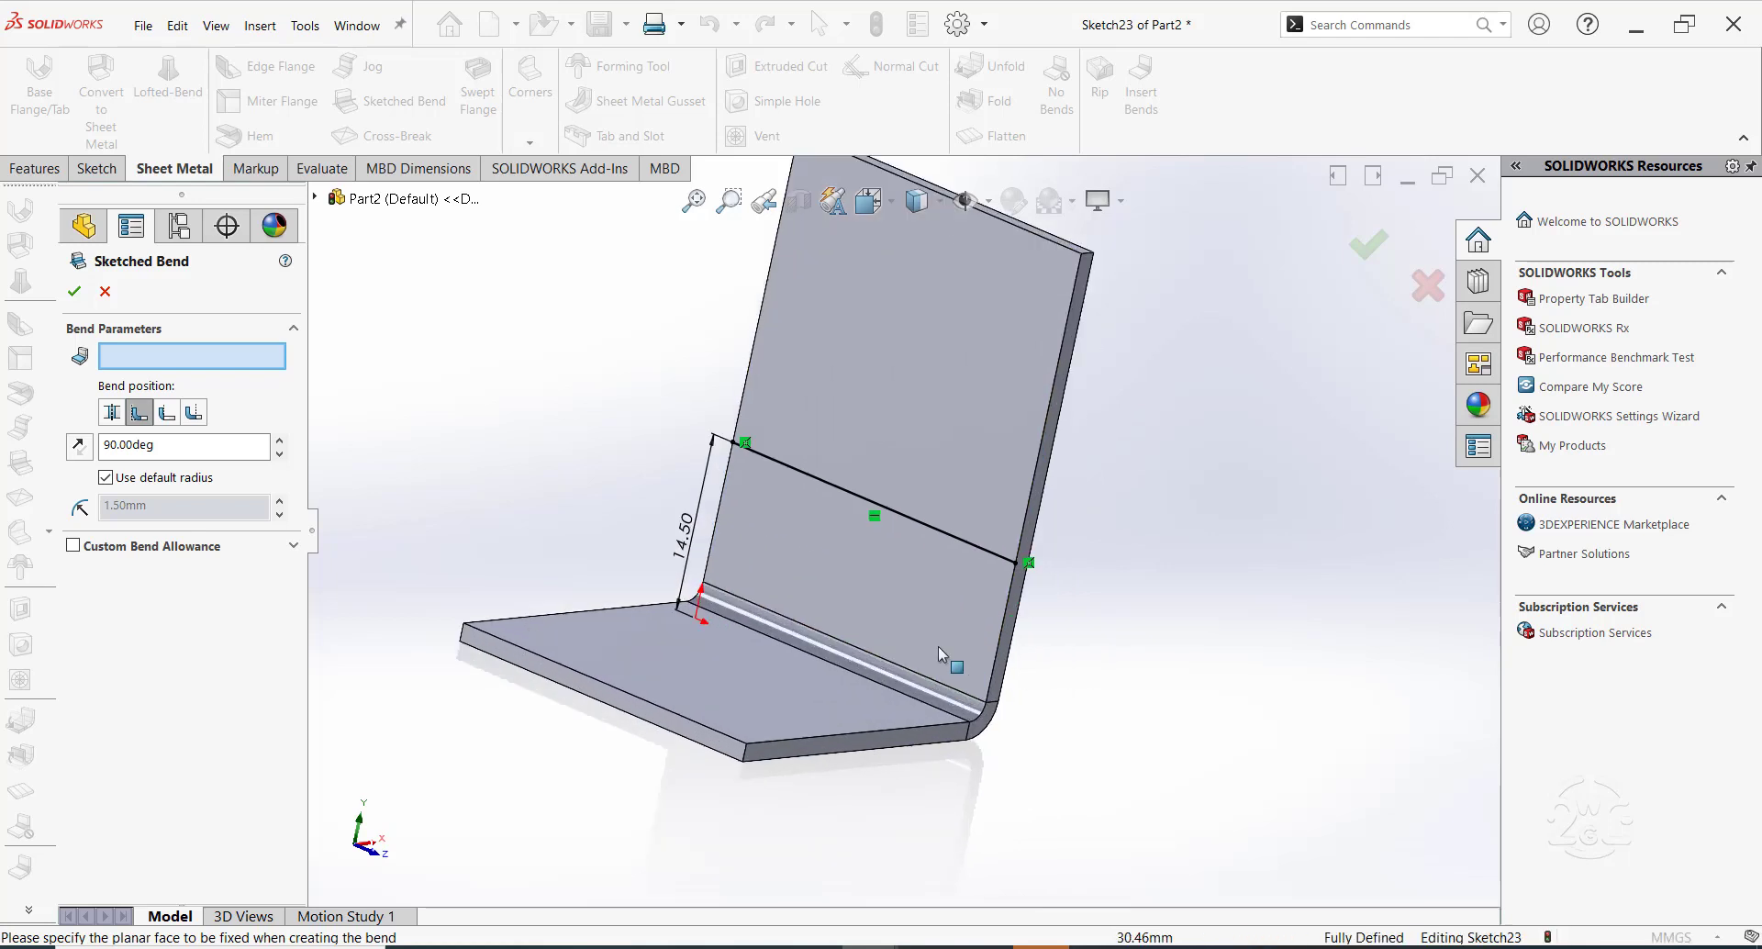
pyautogui.moveTo(885, 578)
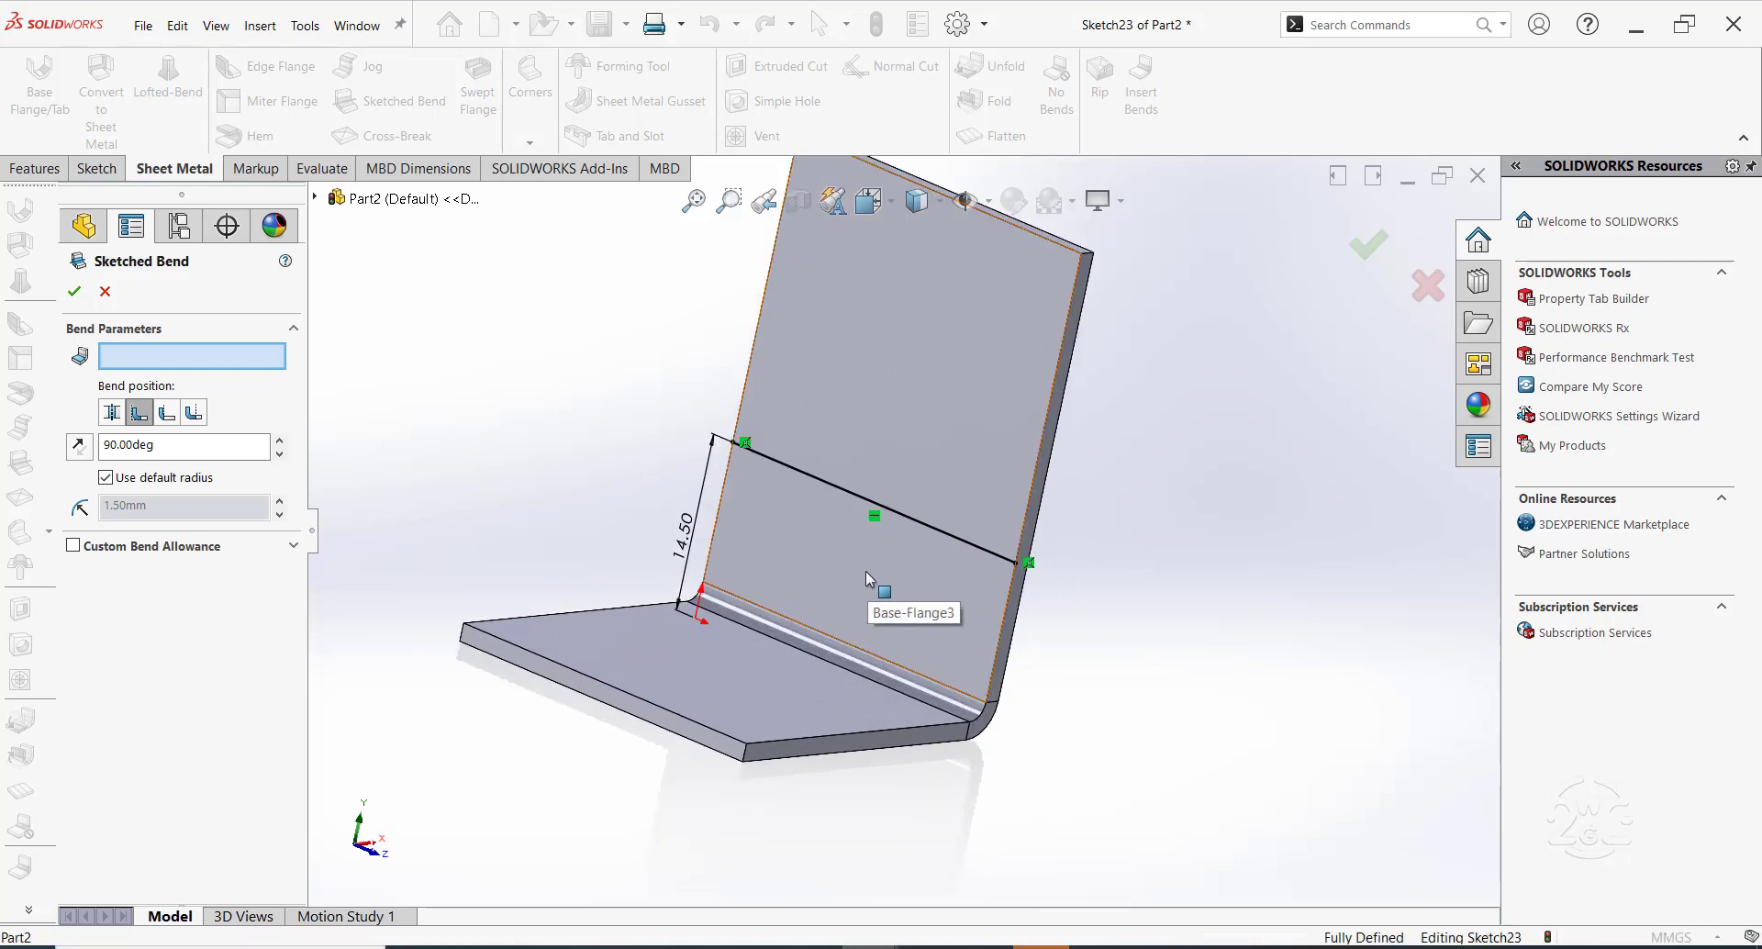
pyautogui.click(900, 338)
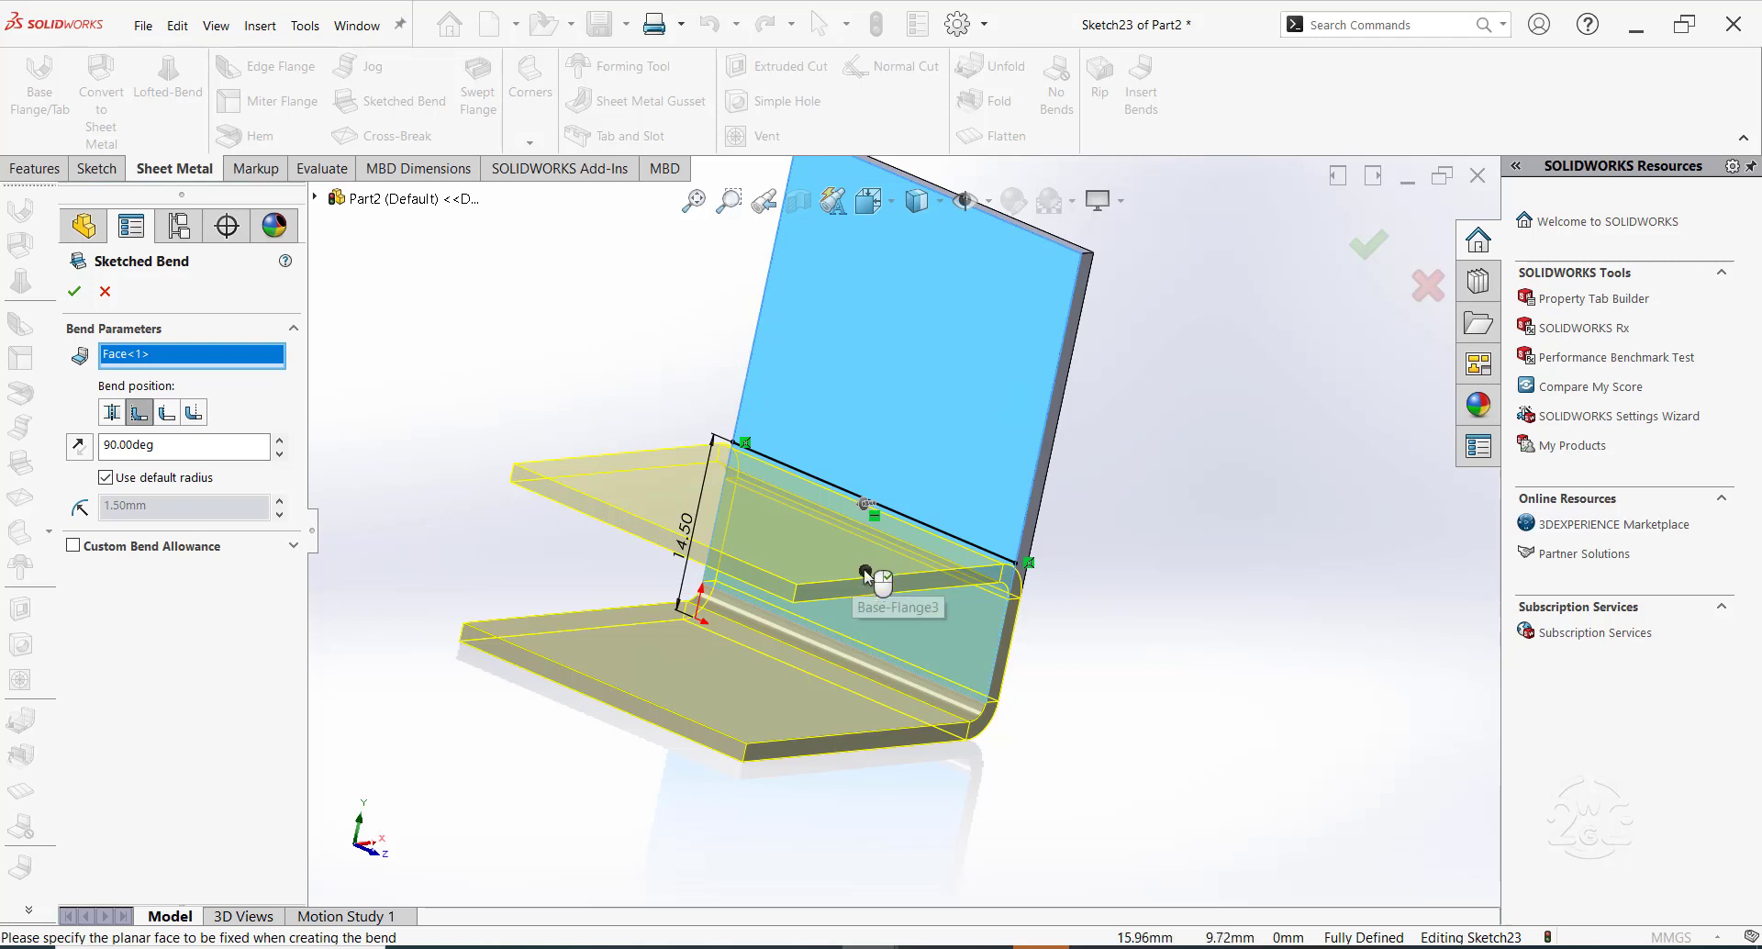
pyautogui.moveTo(859, 573)
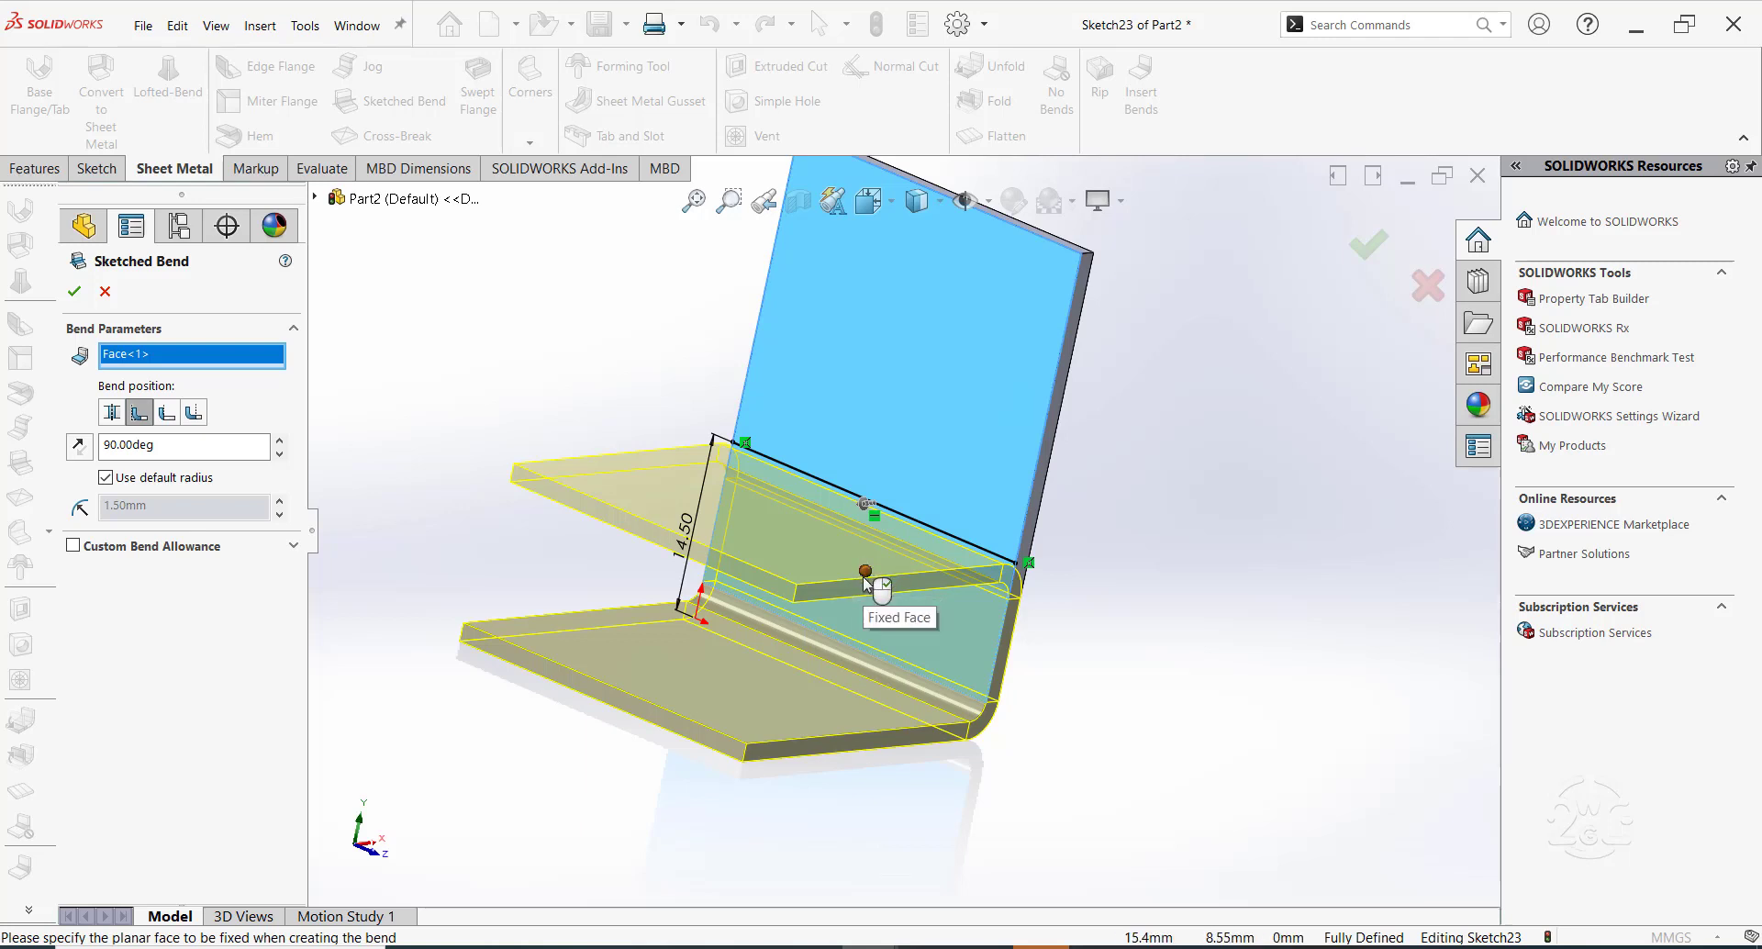
pyautogui.moveTo(775, 591)
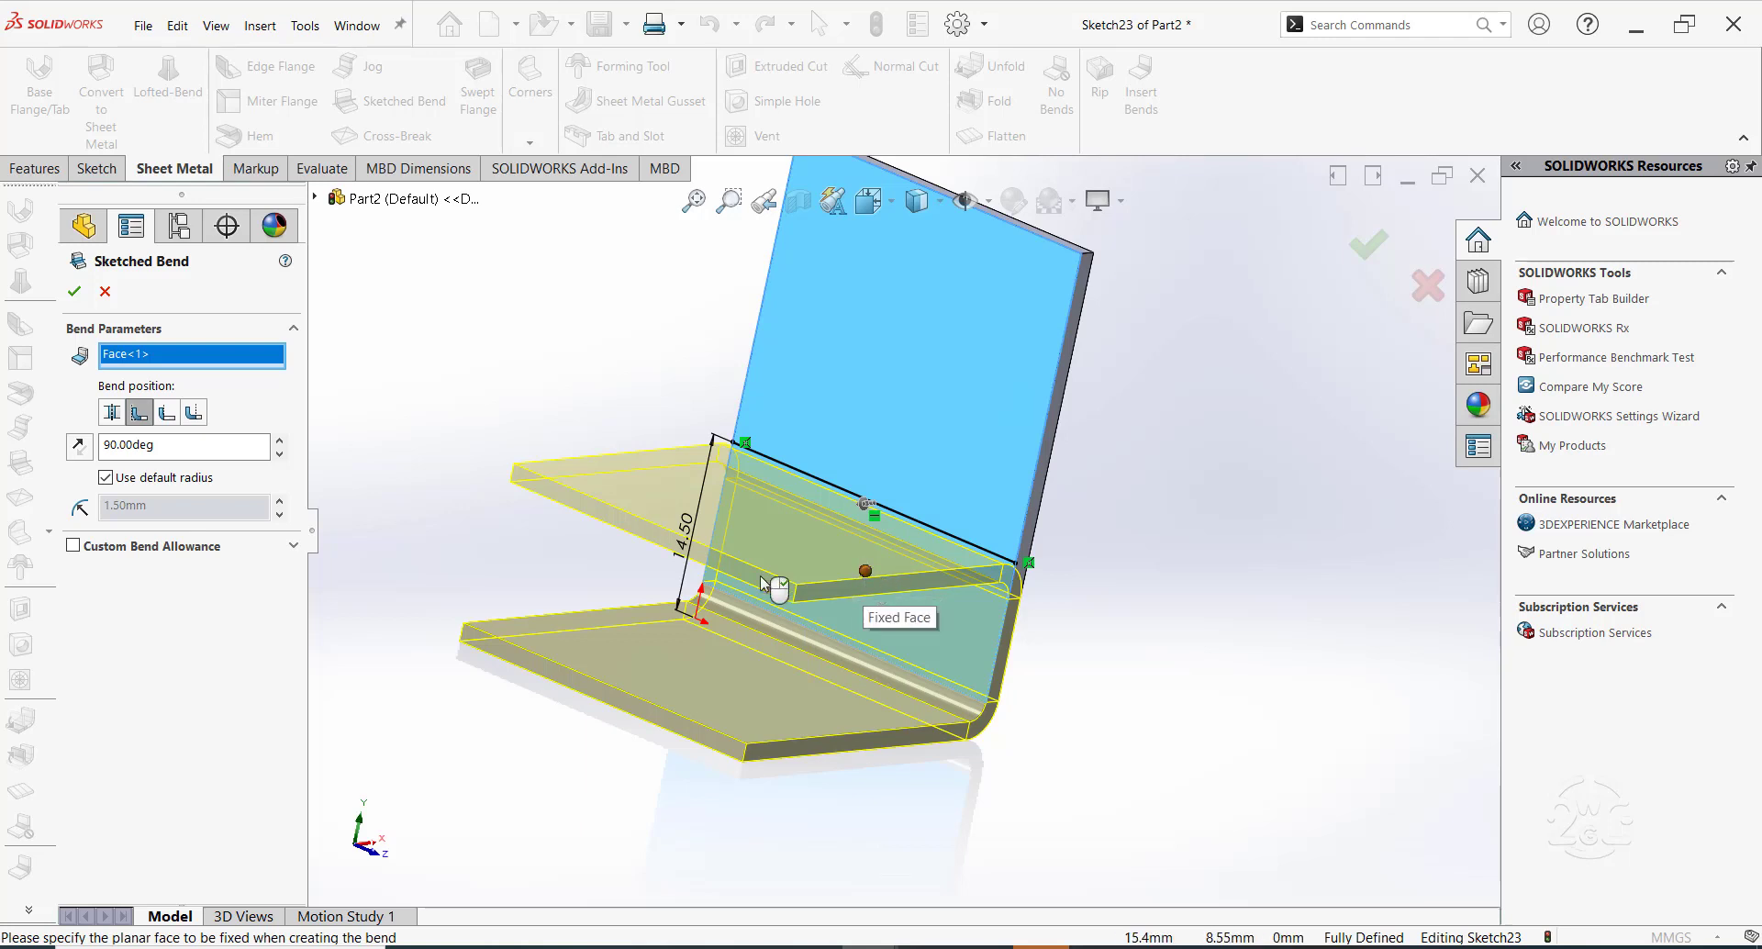
pyautogui.moveTo(424, 454)
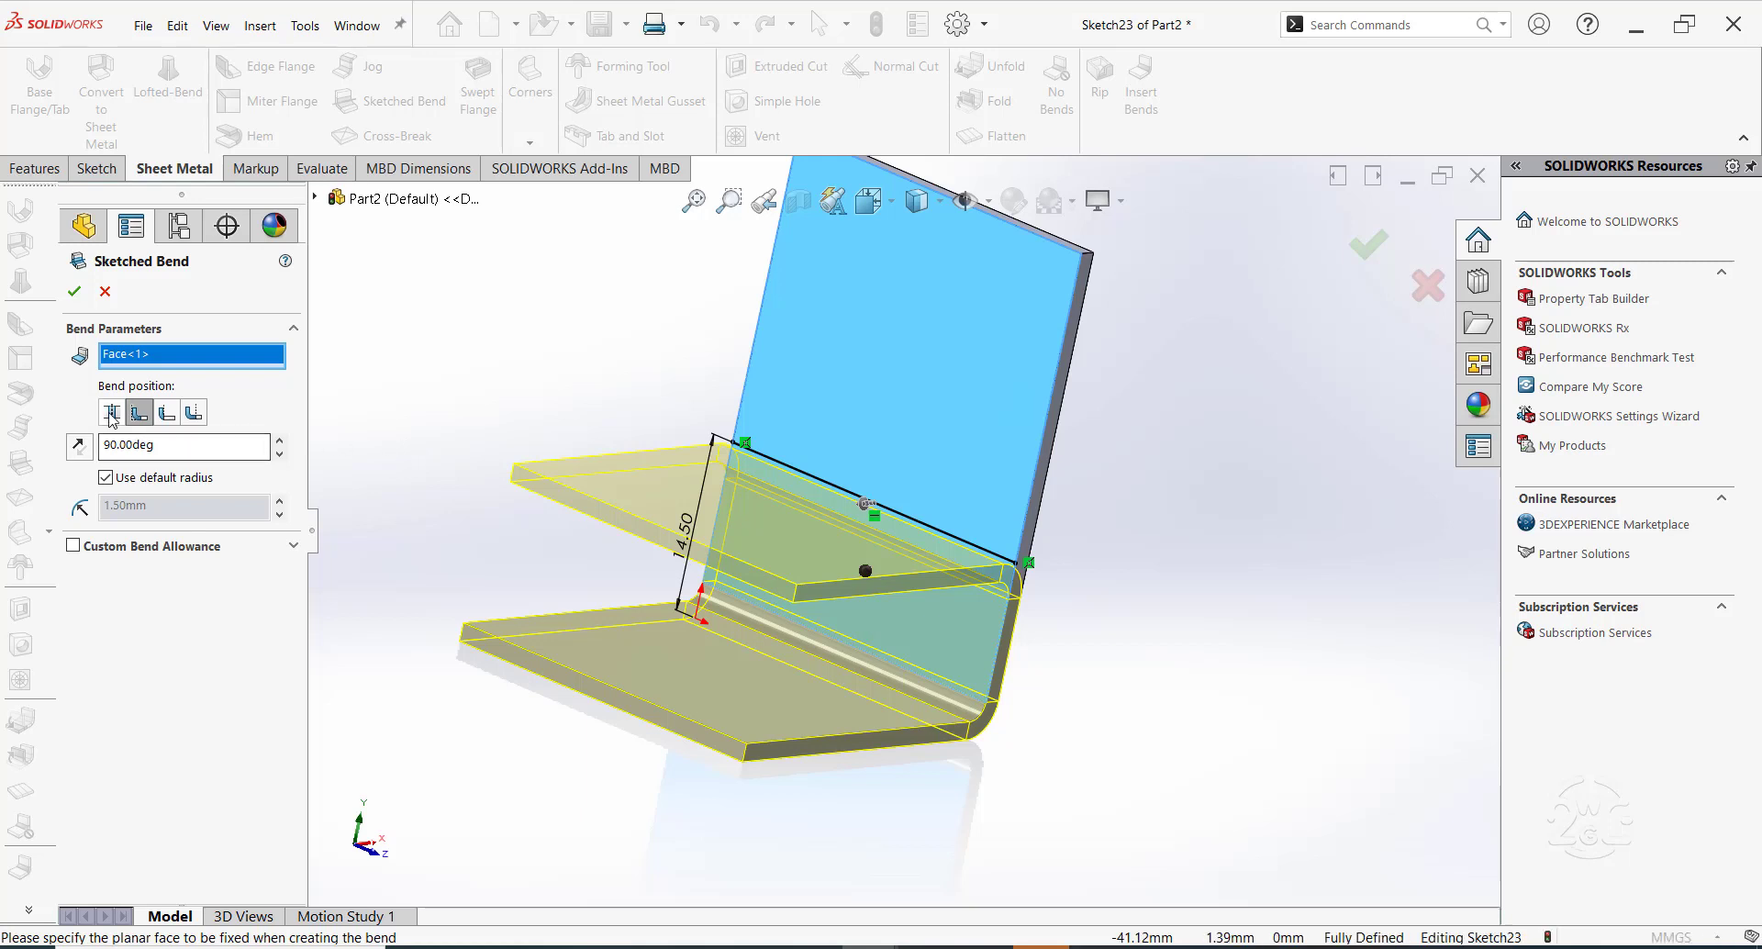
pyautogui.click(112, 412)
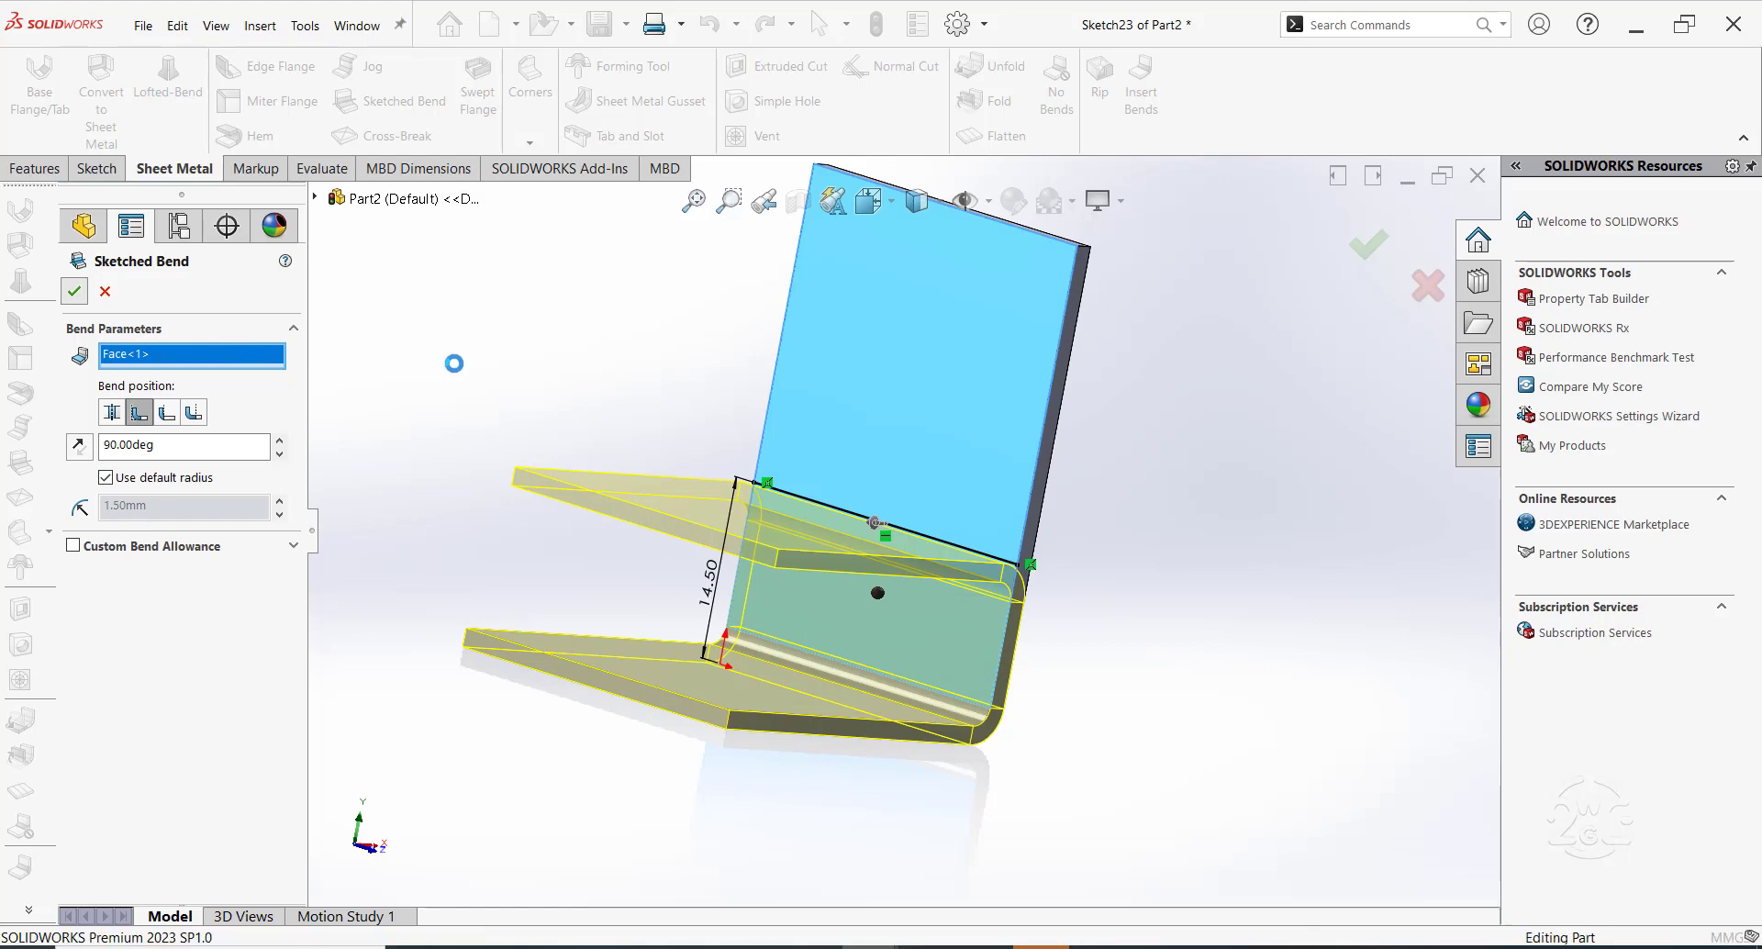
pyautogui.click(74, 292)
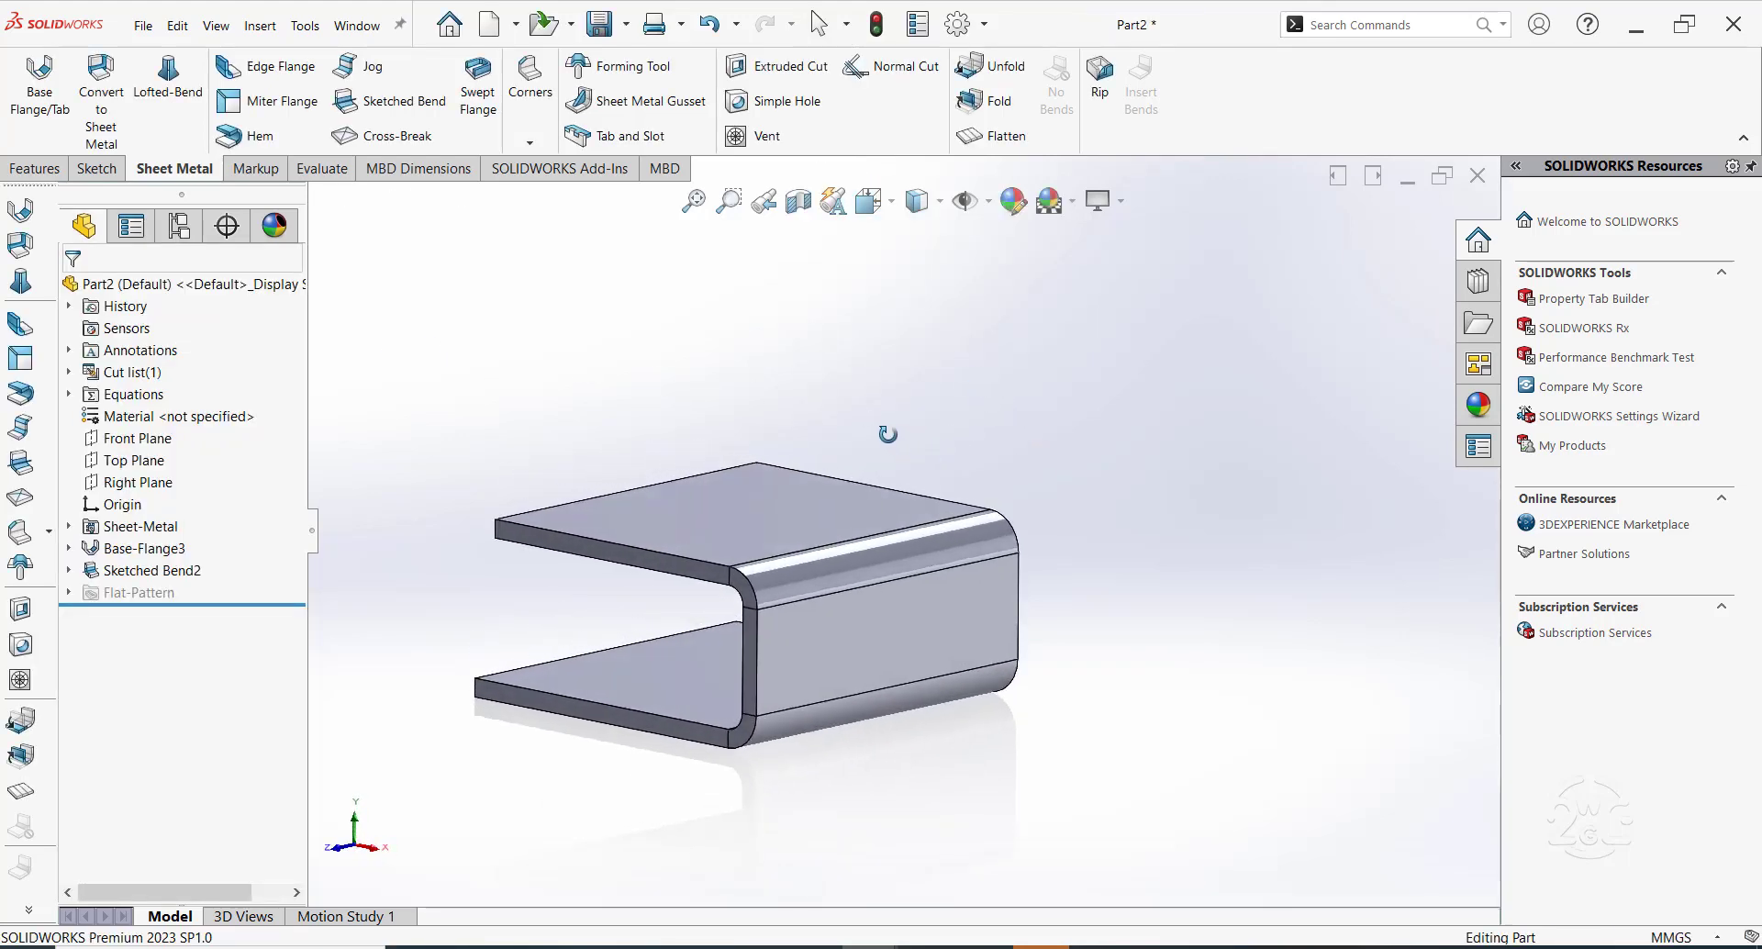
pyautogui.moveTo(886, 433); pyautogui.dragTo(1069, 466)
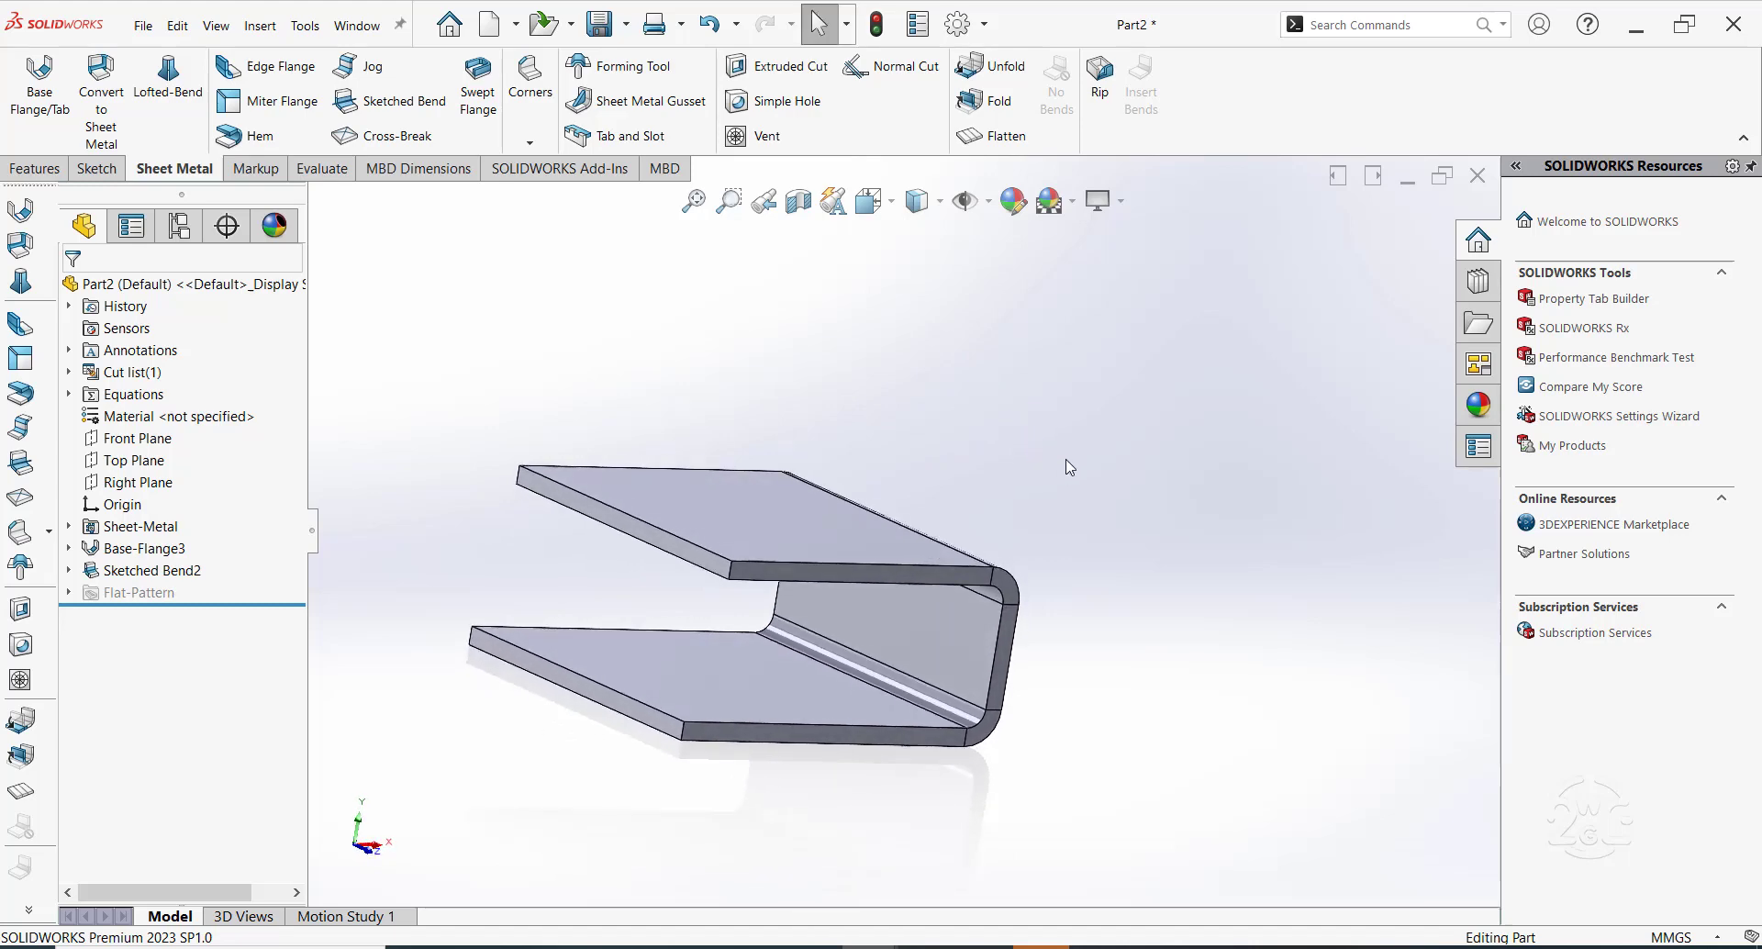
pyautogui.moveTo(547, 791)
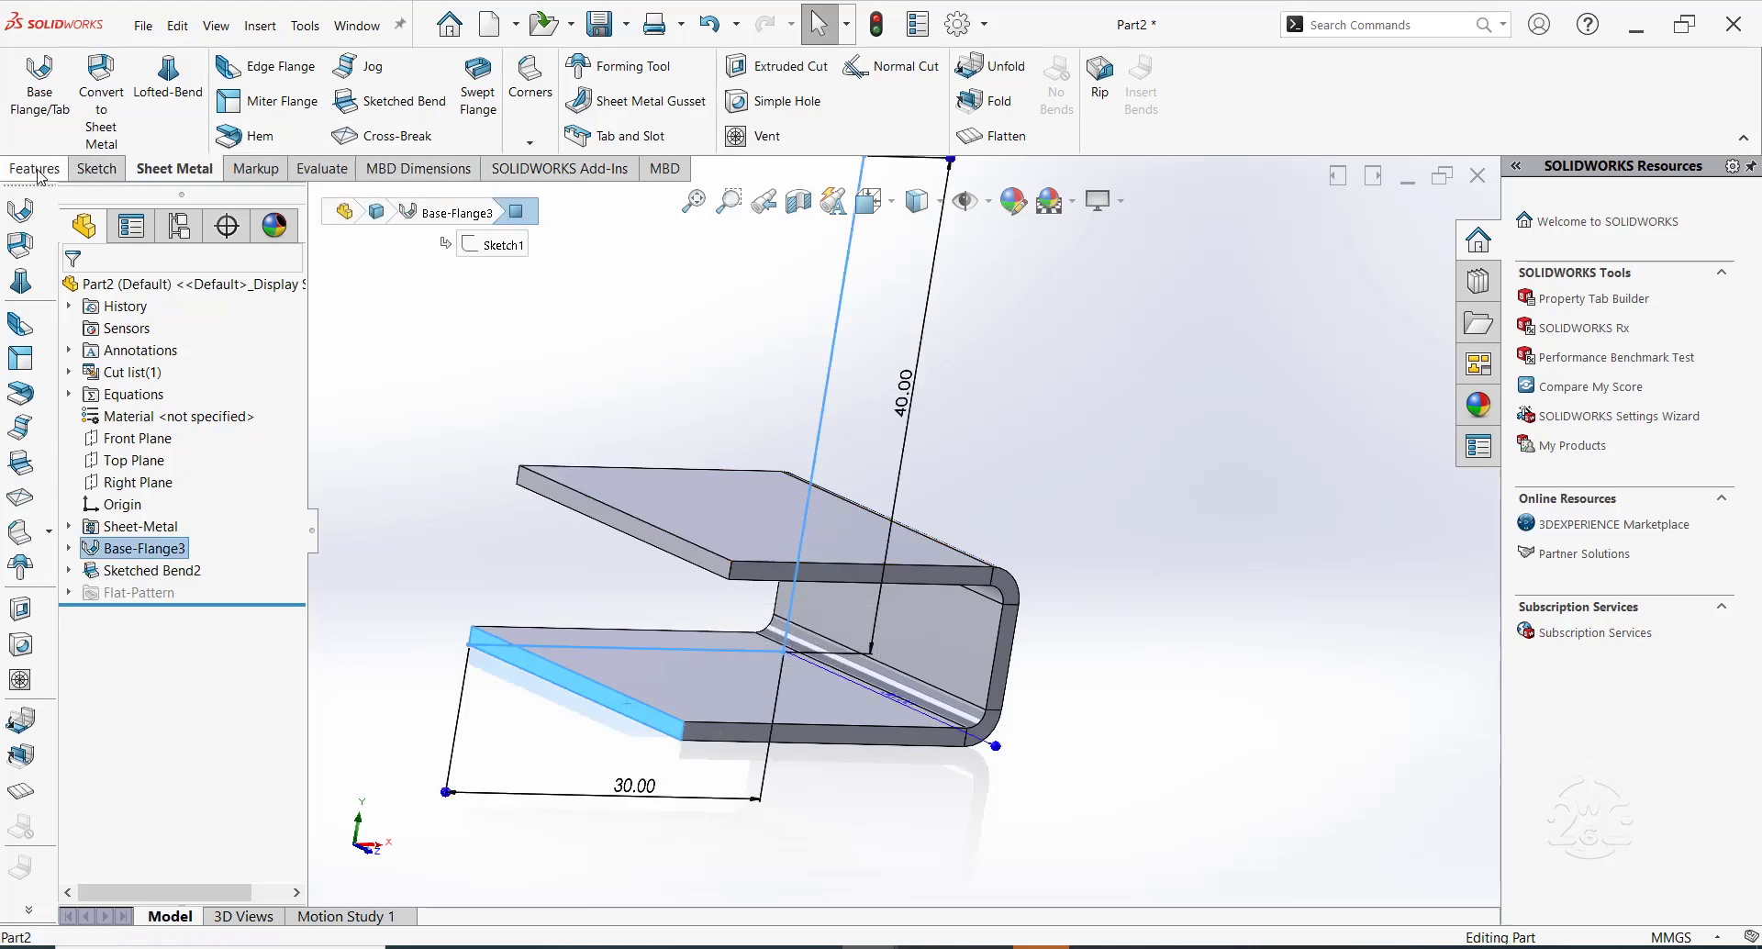
# Mirror the bent body about its open end face to close the box
pyautogui.click(795, 136)
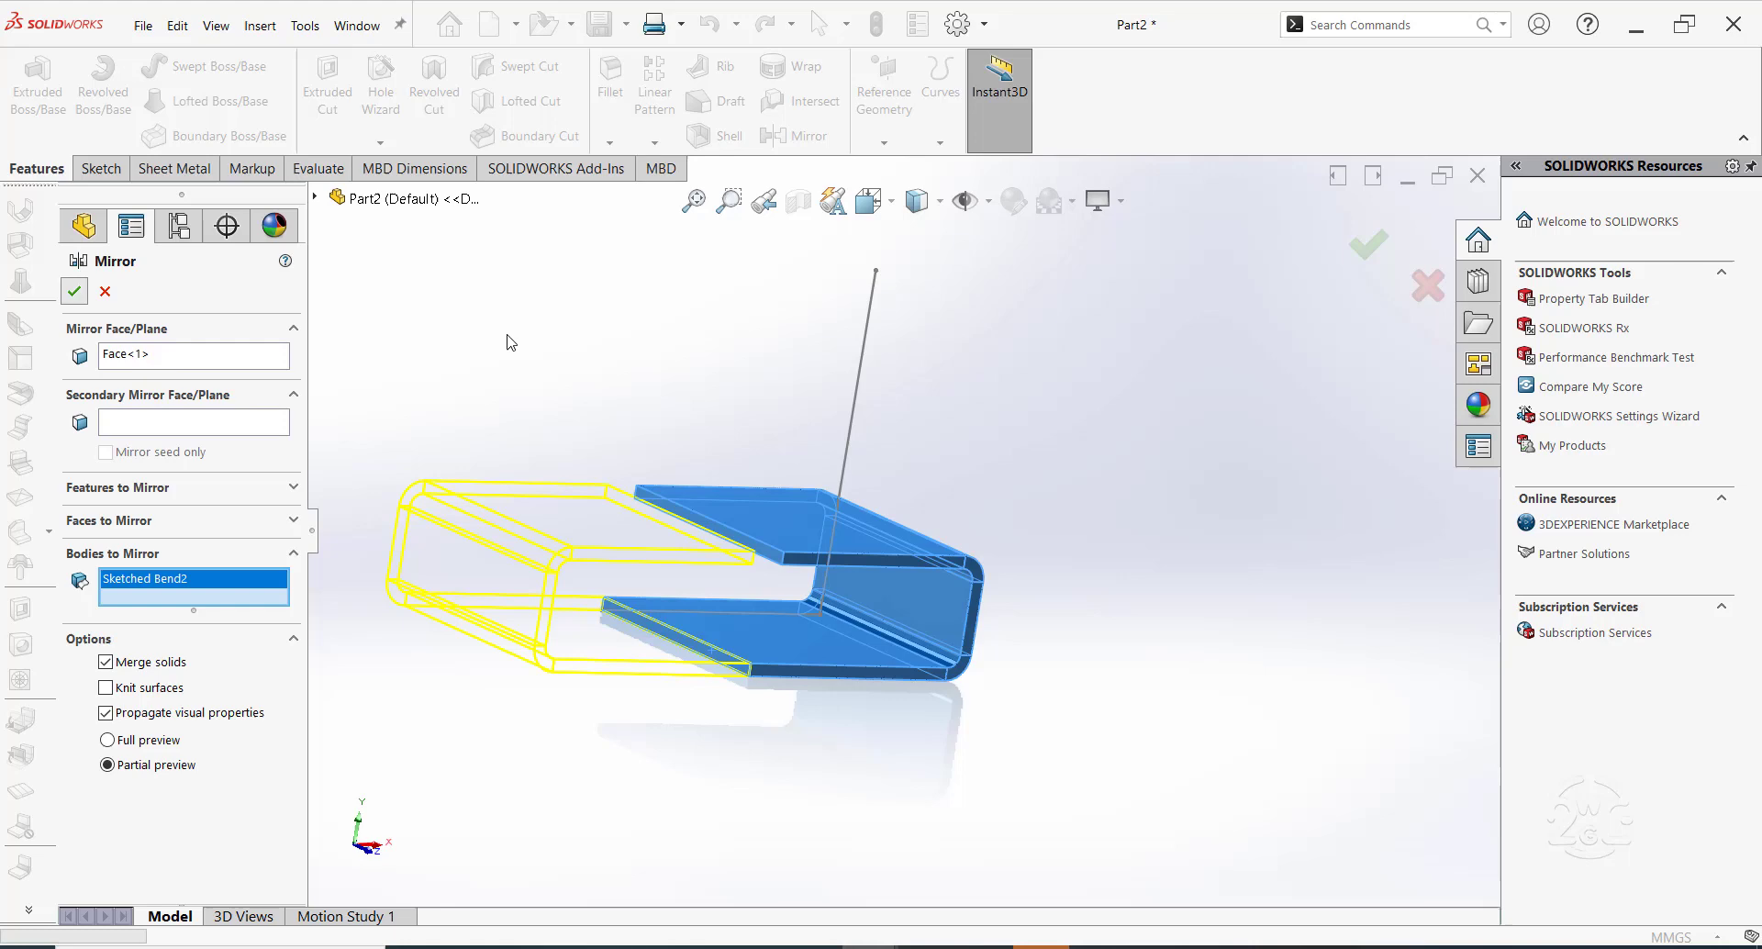
pyautogui.click(74, 292)
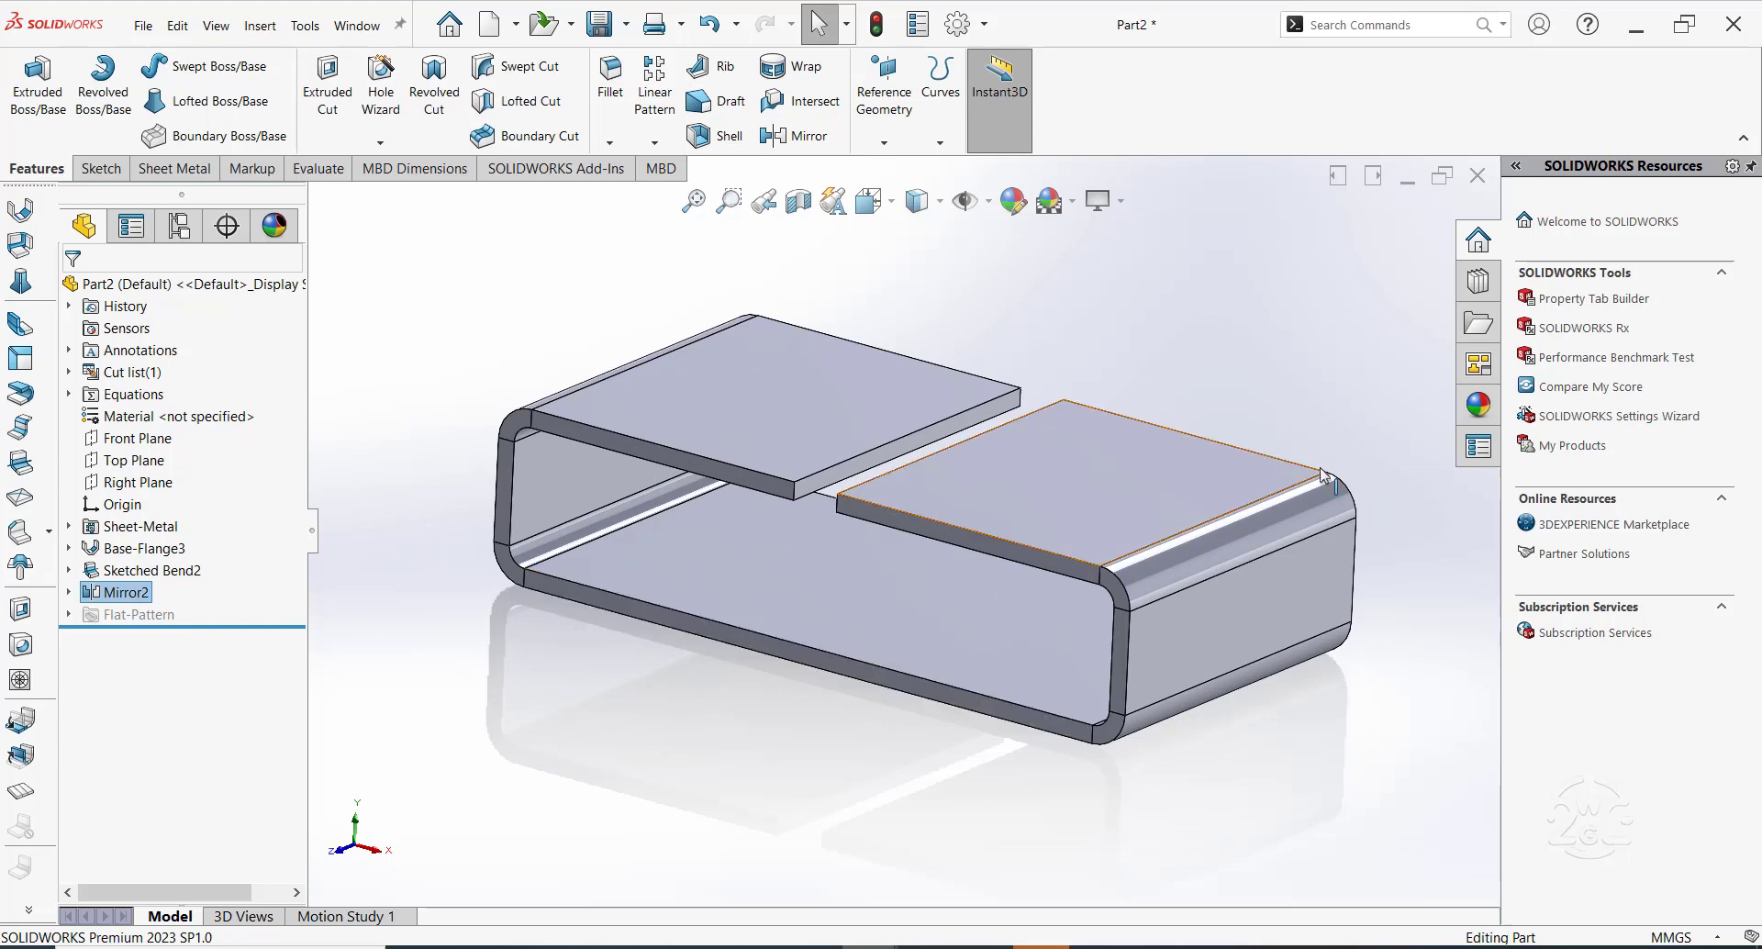
pyautogui.moveTo(1262, 334)
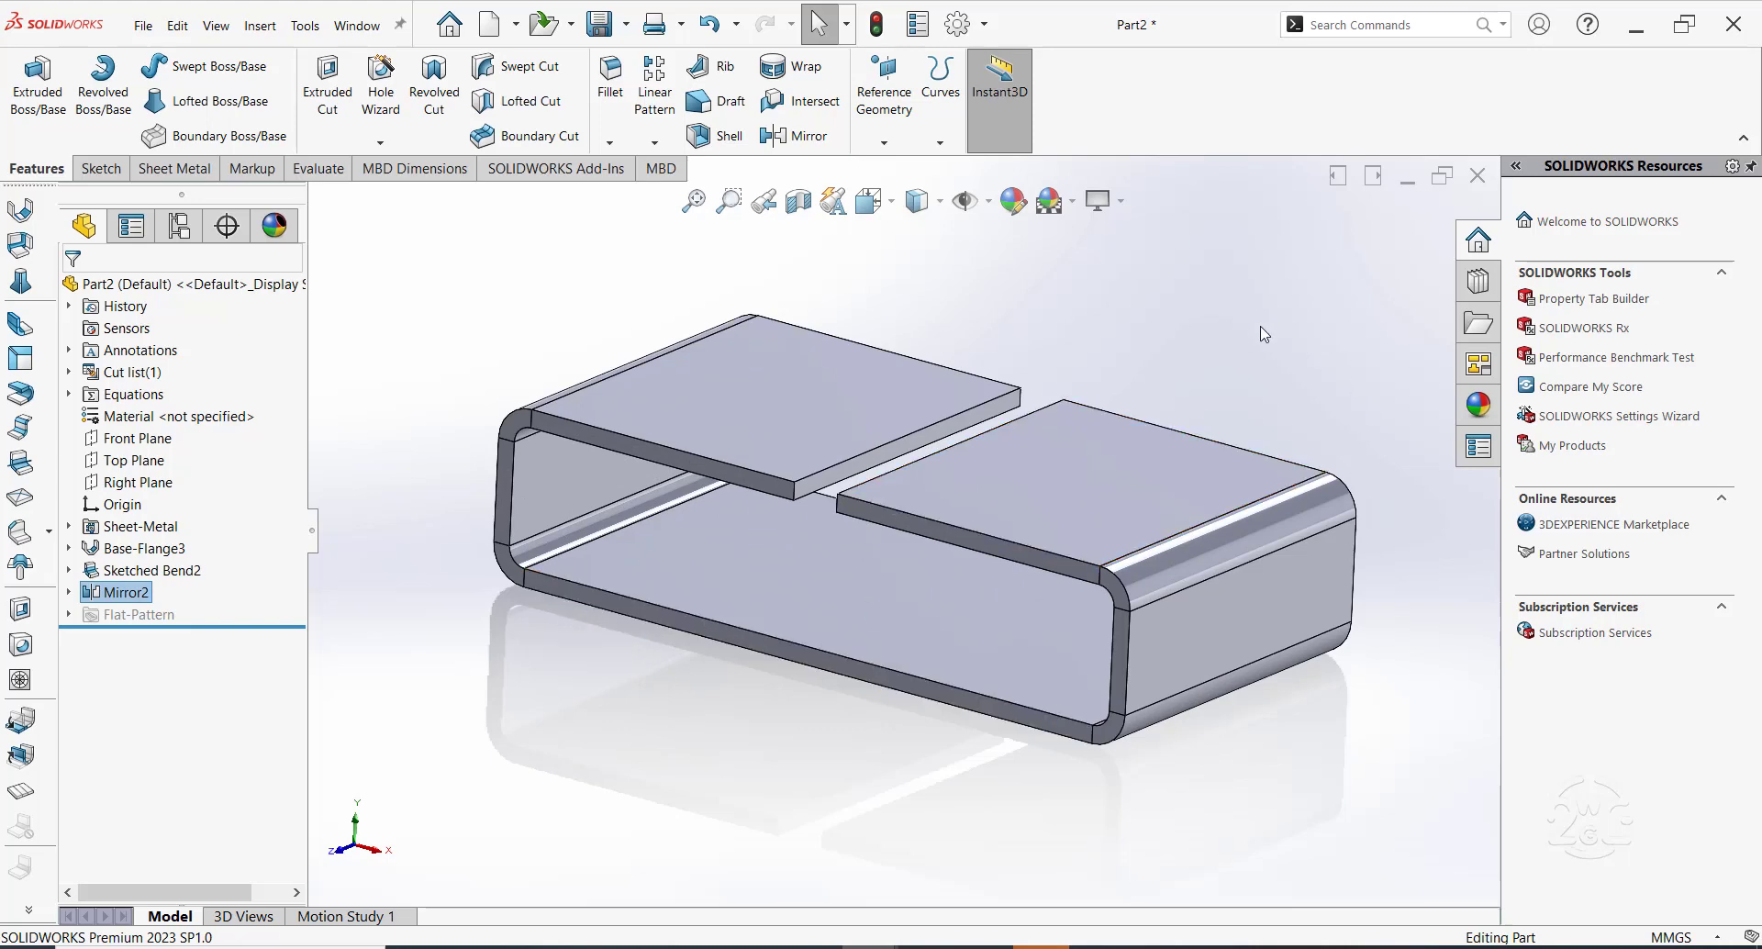
pyautogui.moveTo(1169, 376)
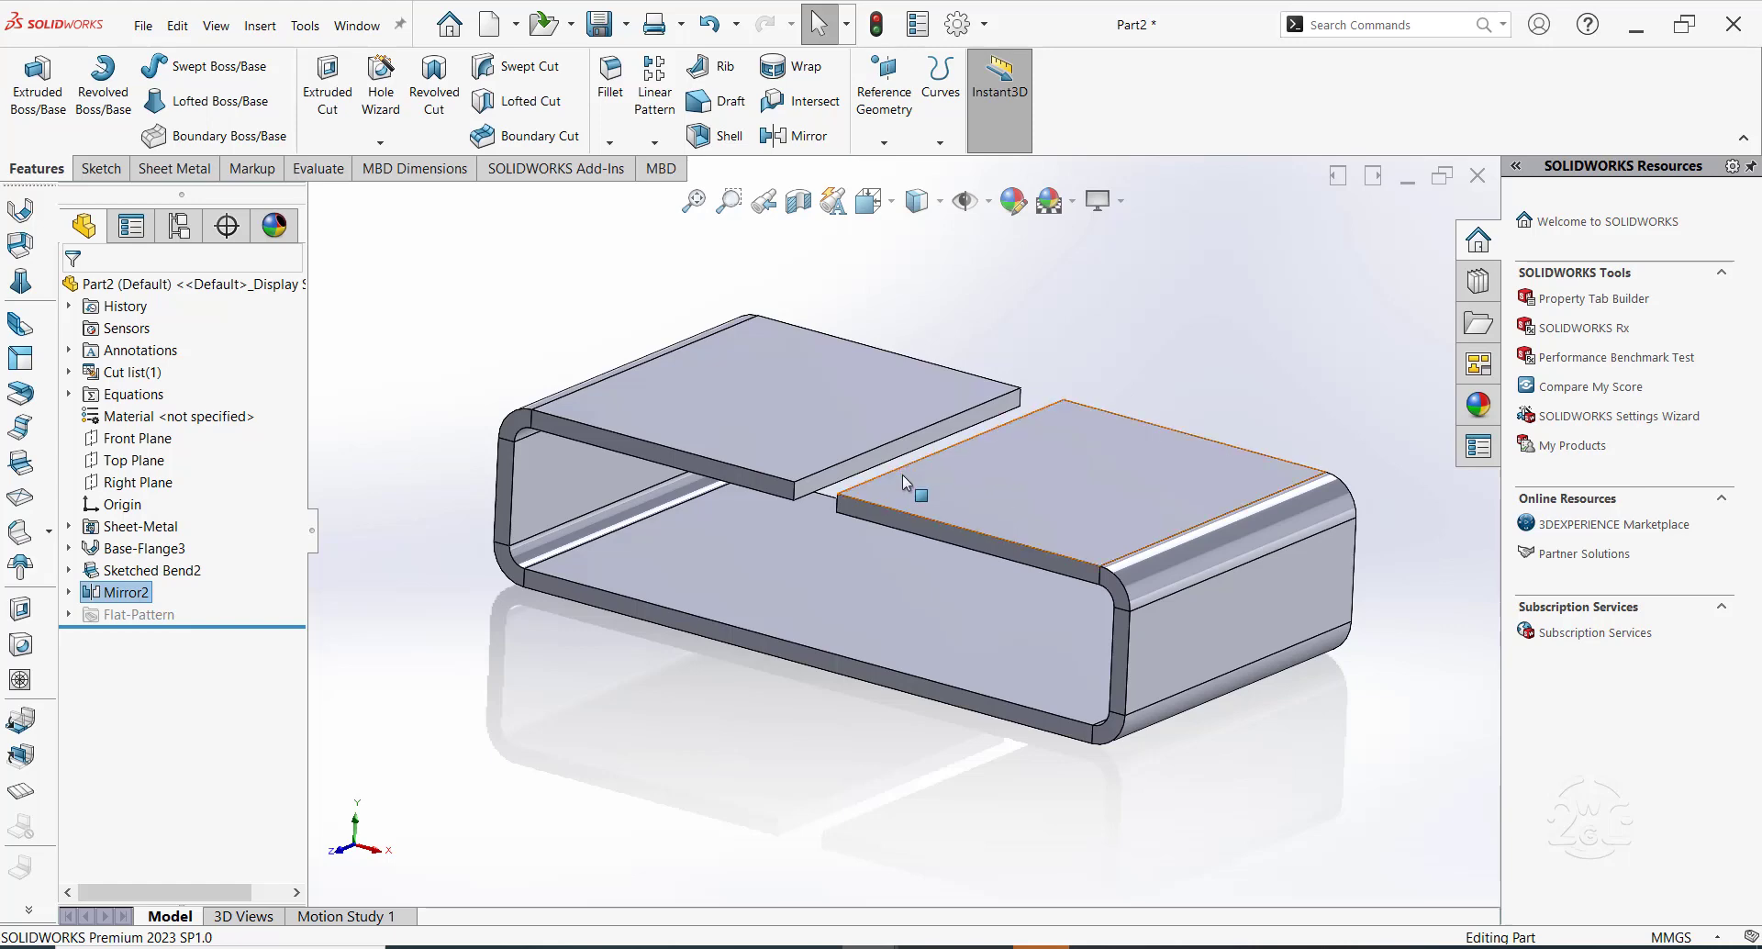
pyautogui.moveTo(1088, 378)
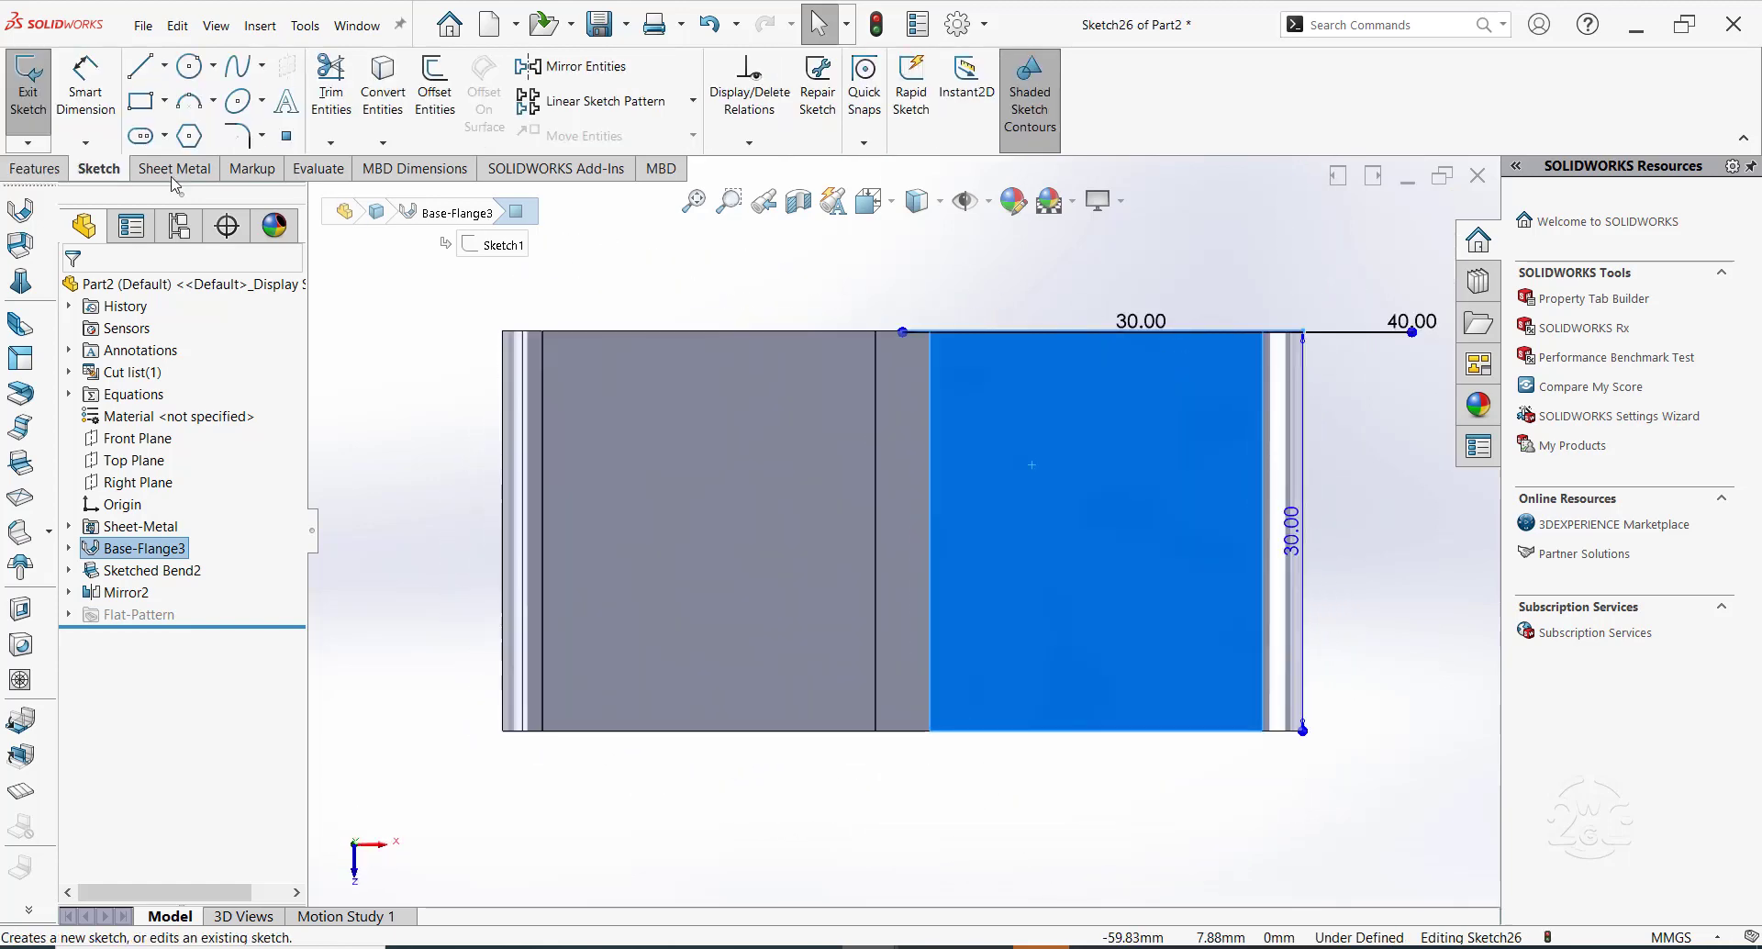
# Draw a vertical line across the right top plate and dimension it 5.00mm from the edge
pyautogui.click(140, 66)
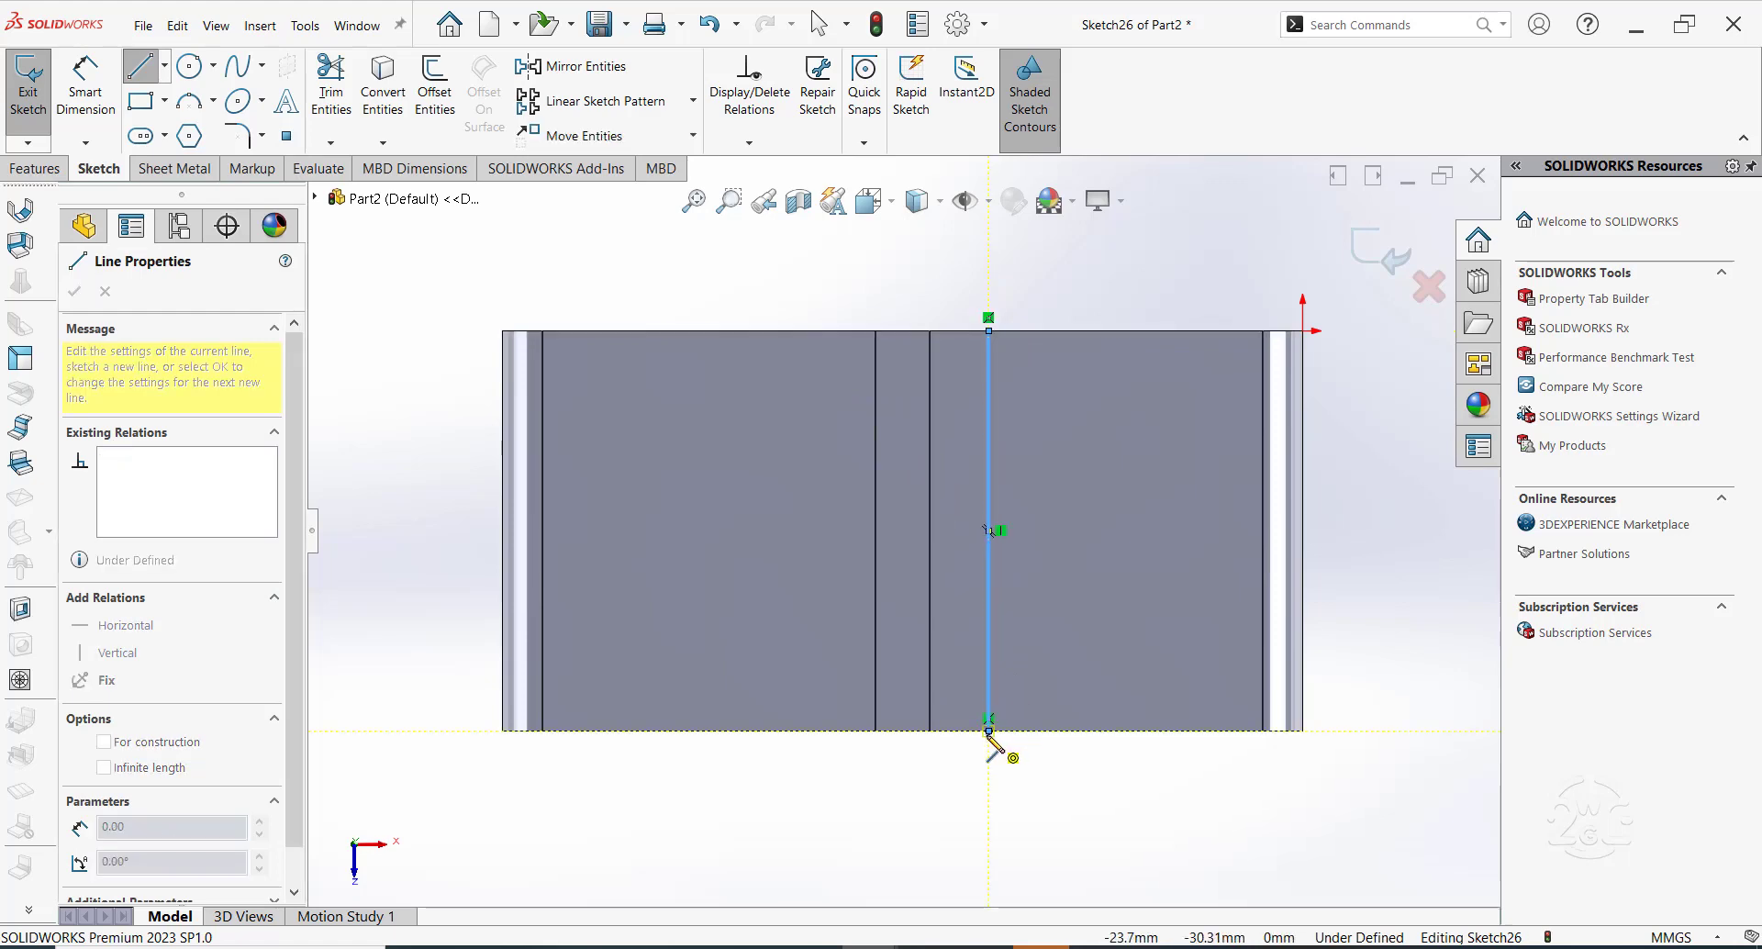
pyautogui.click(73, 292)
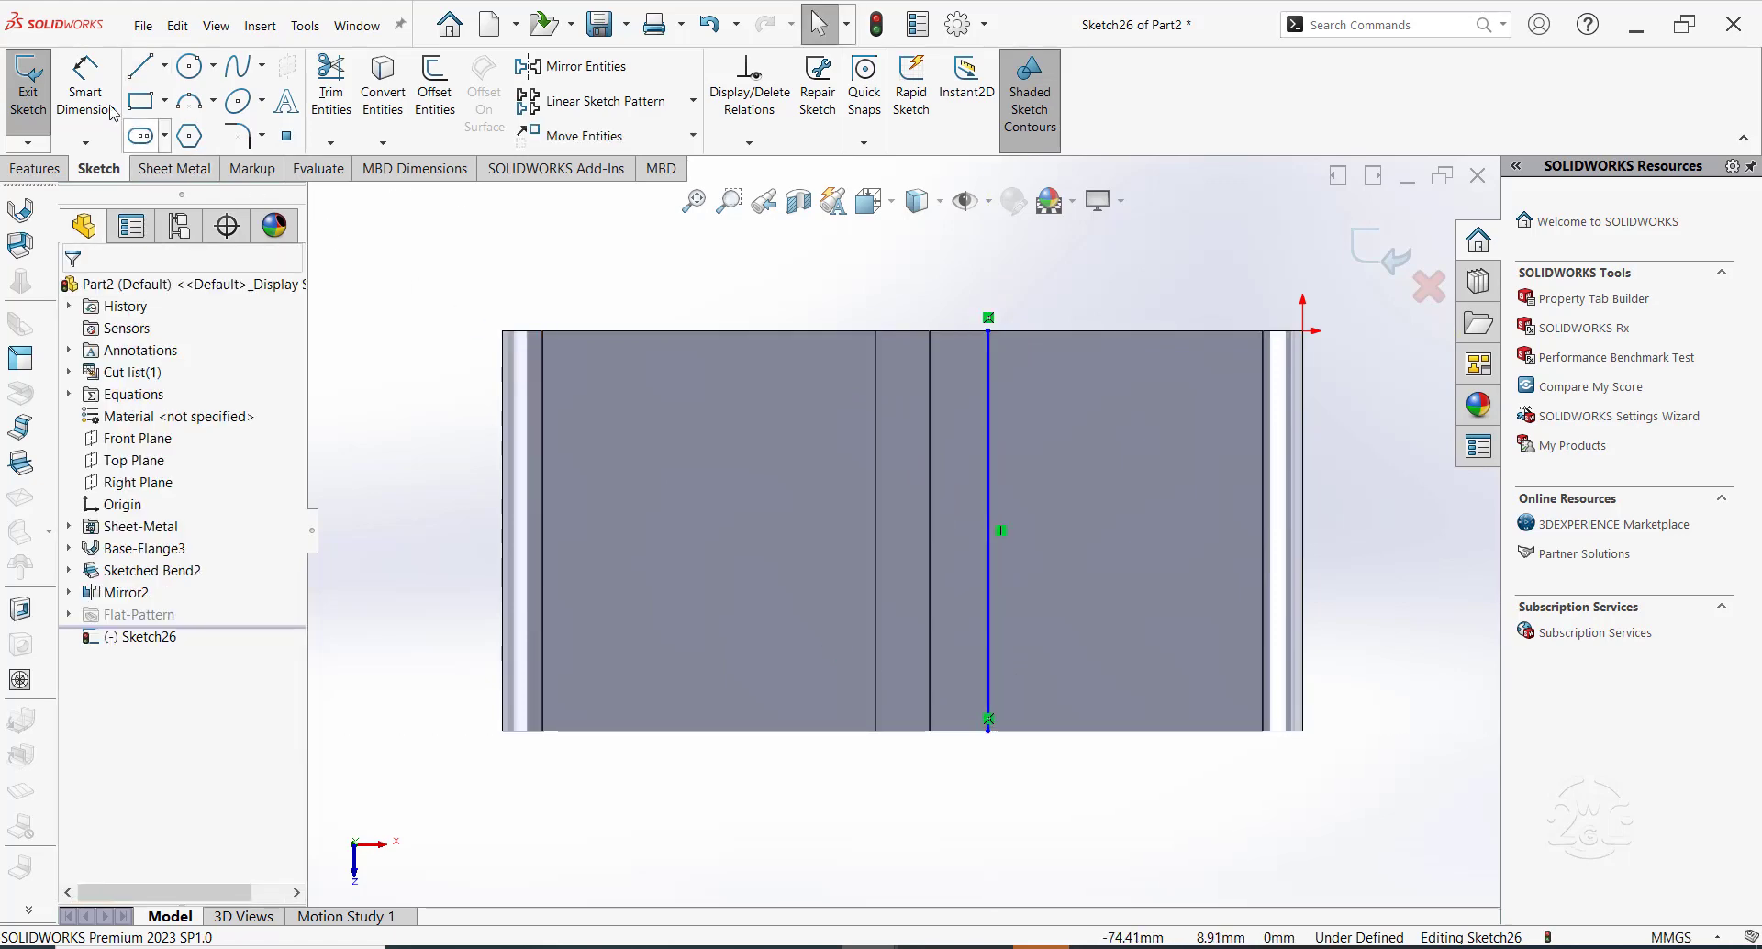
pyautogui.moveTo(1054, 467)
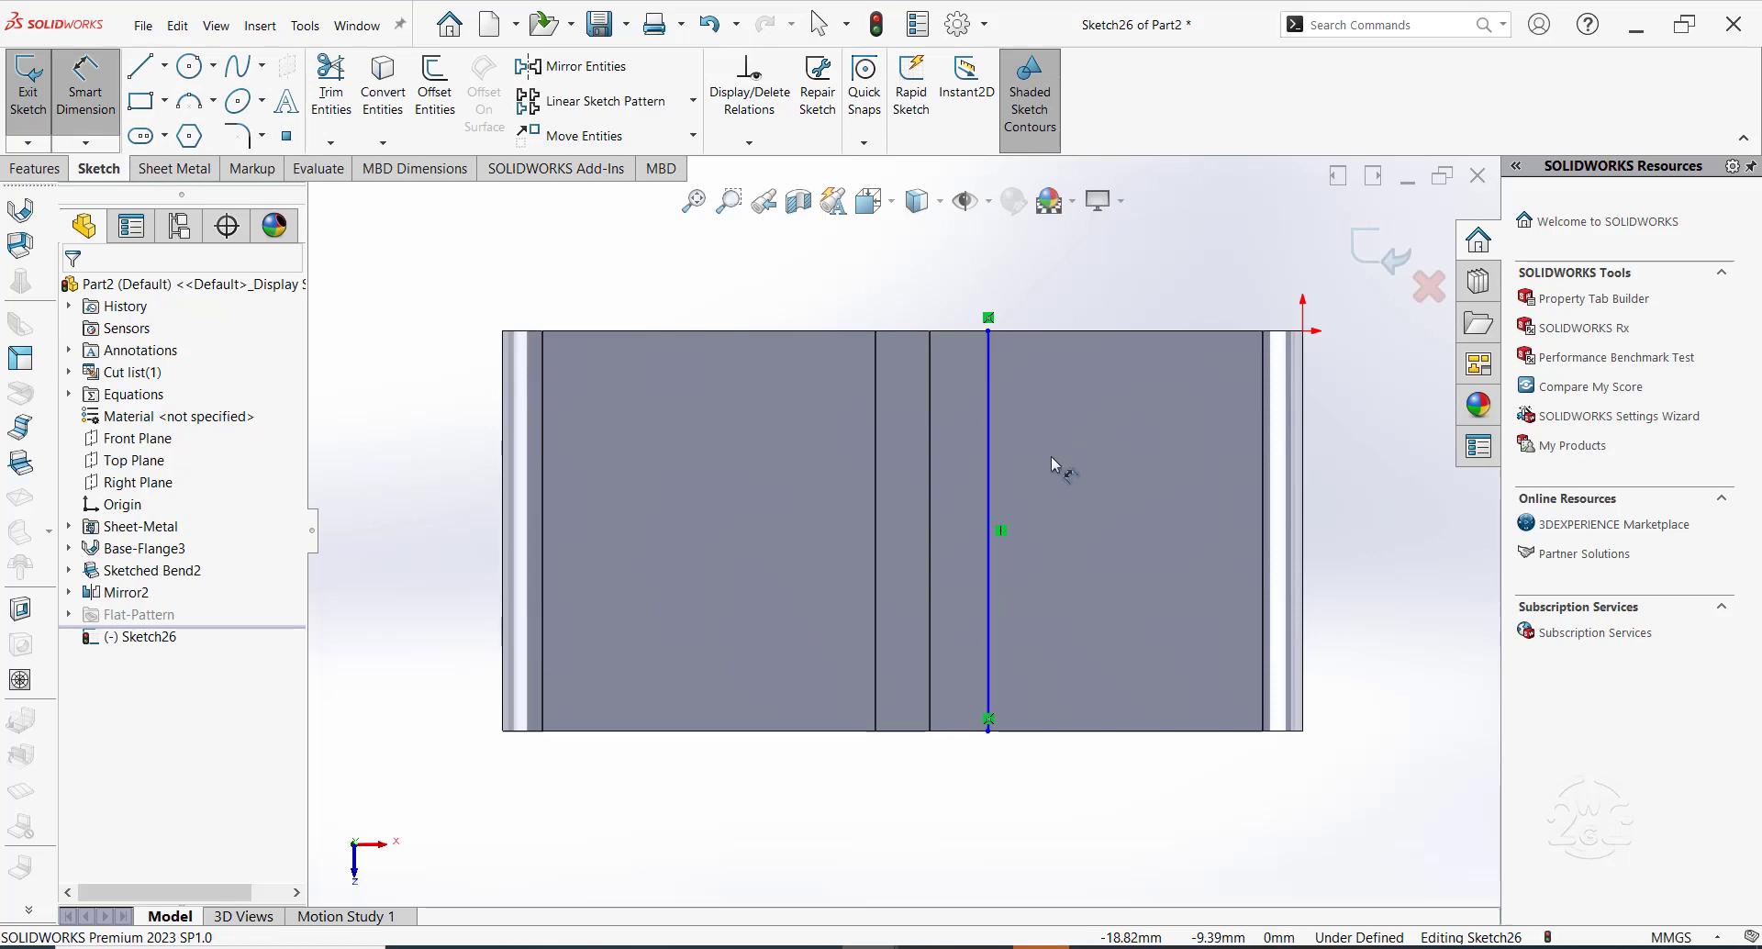
pyautogui.click(987, 449)
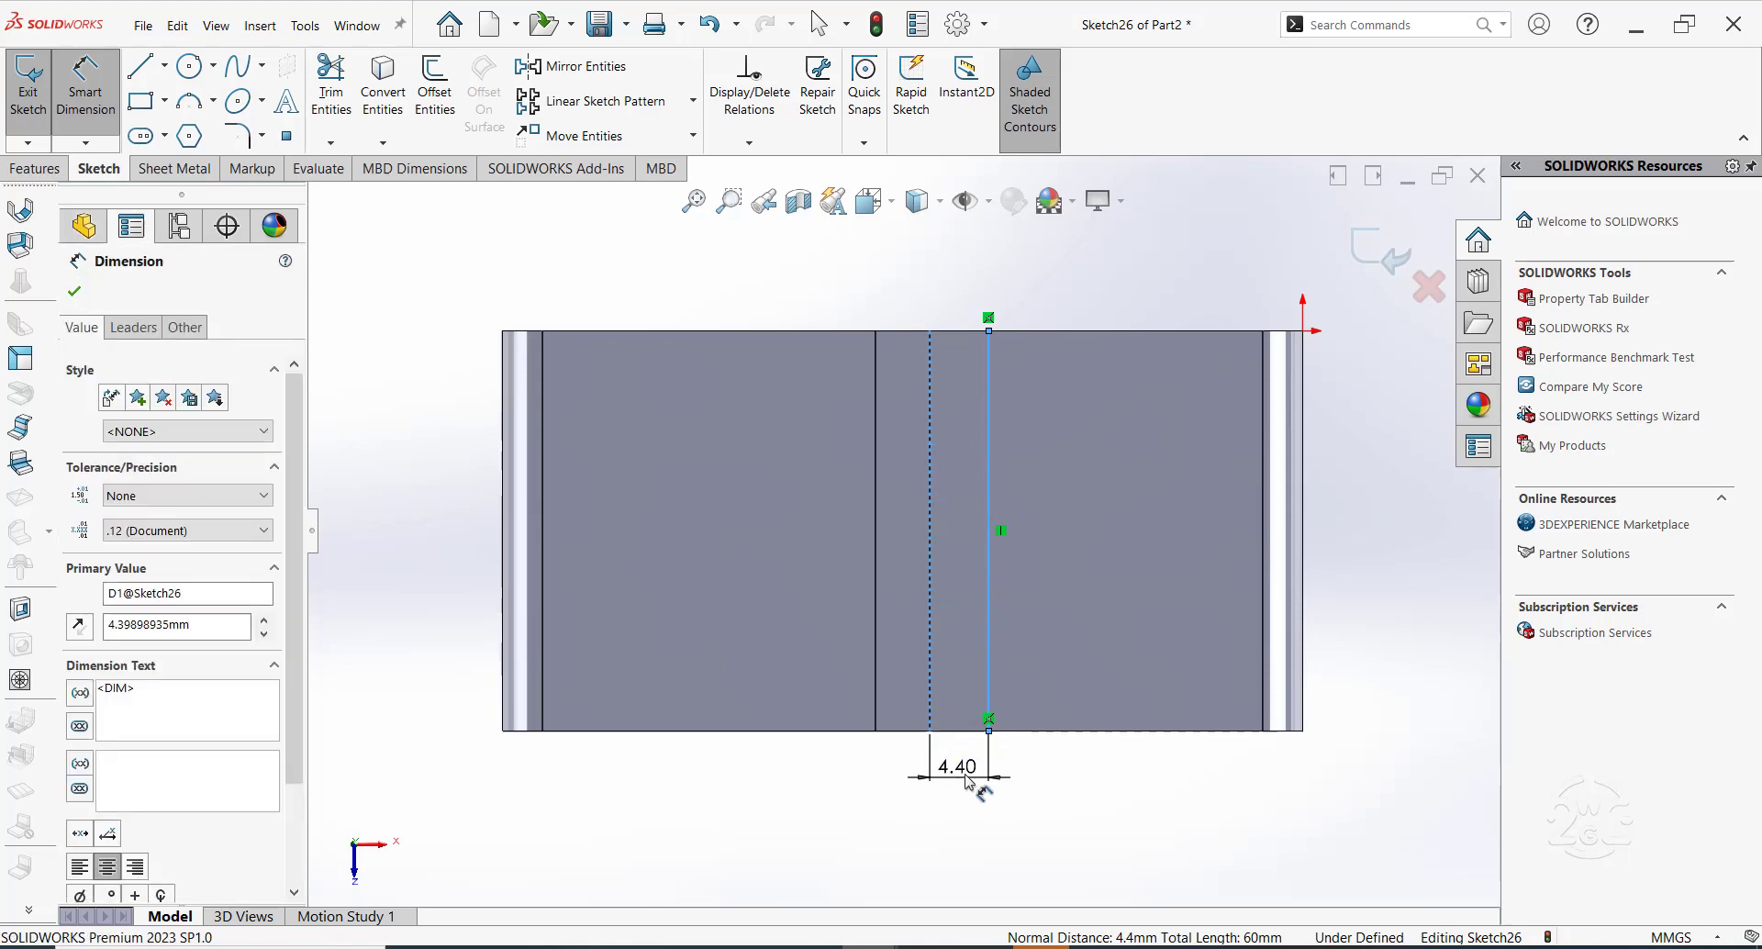
pyautogui.click(73, 292)
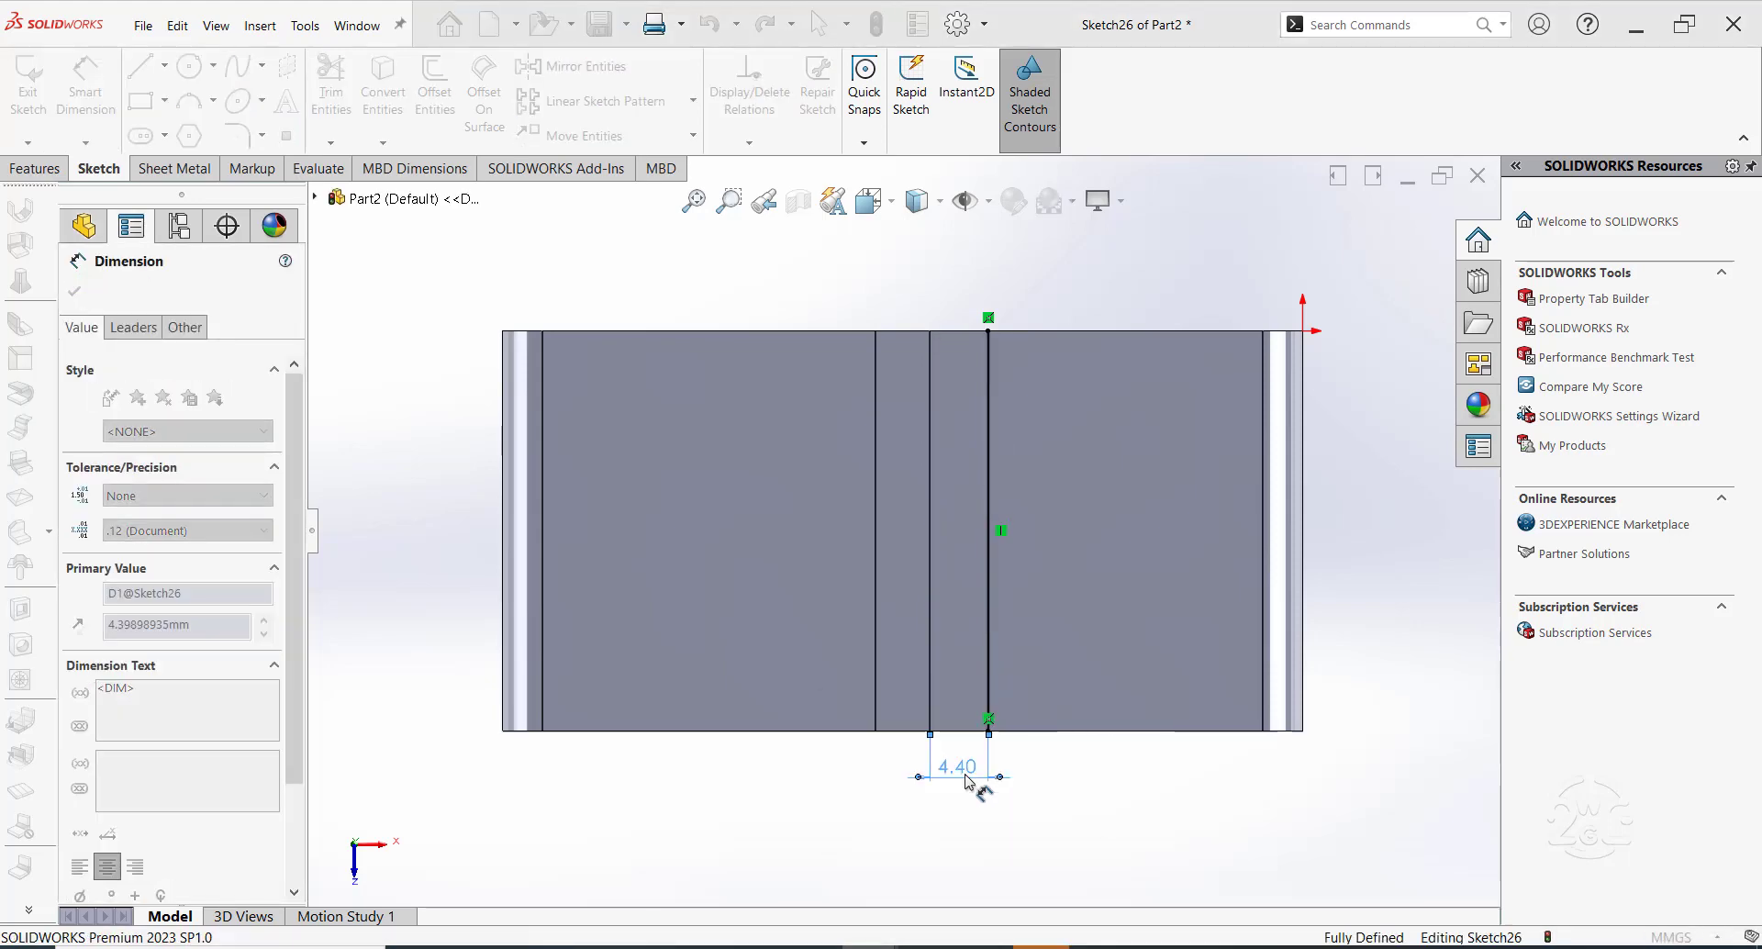
pyautogui.write('5.00mm')
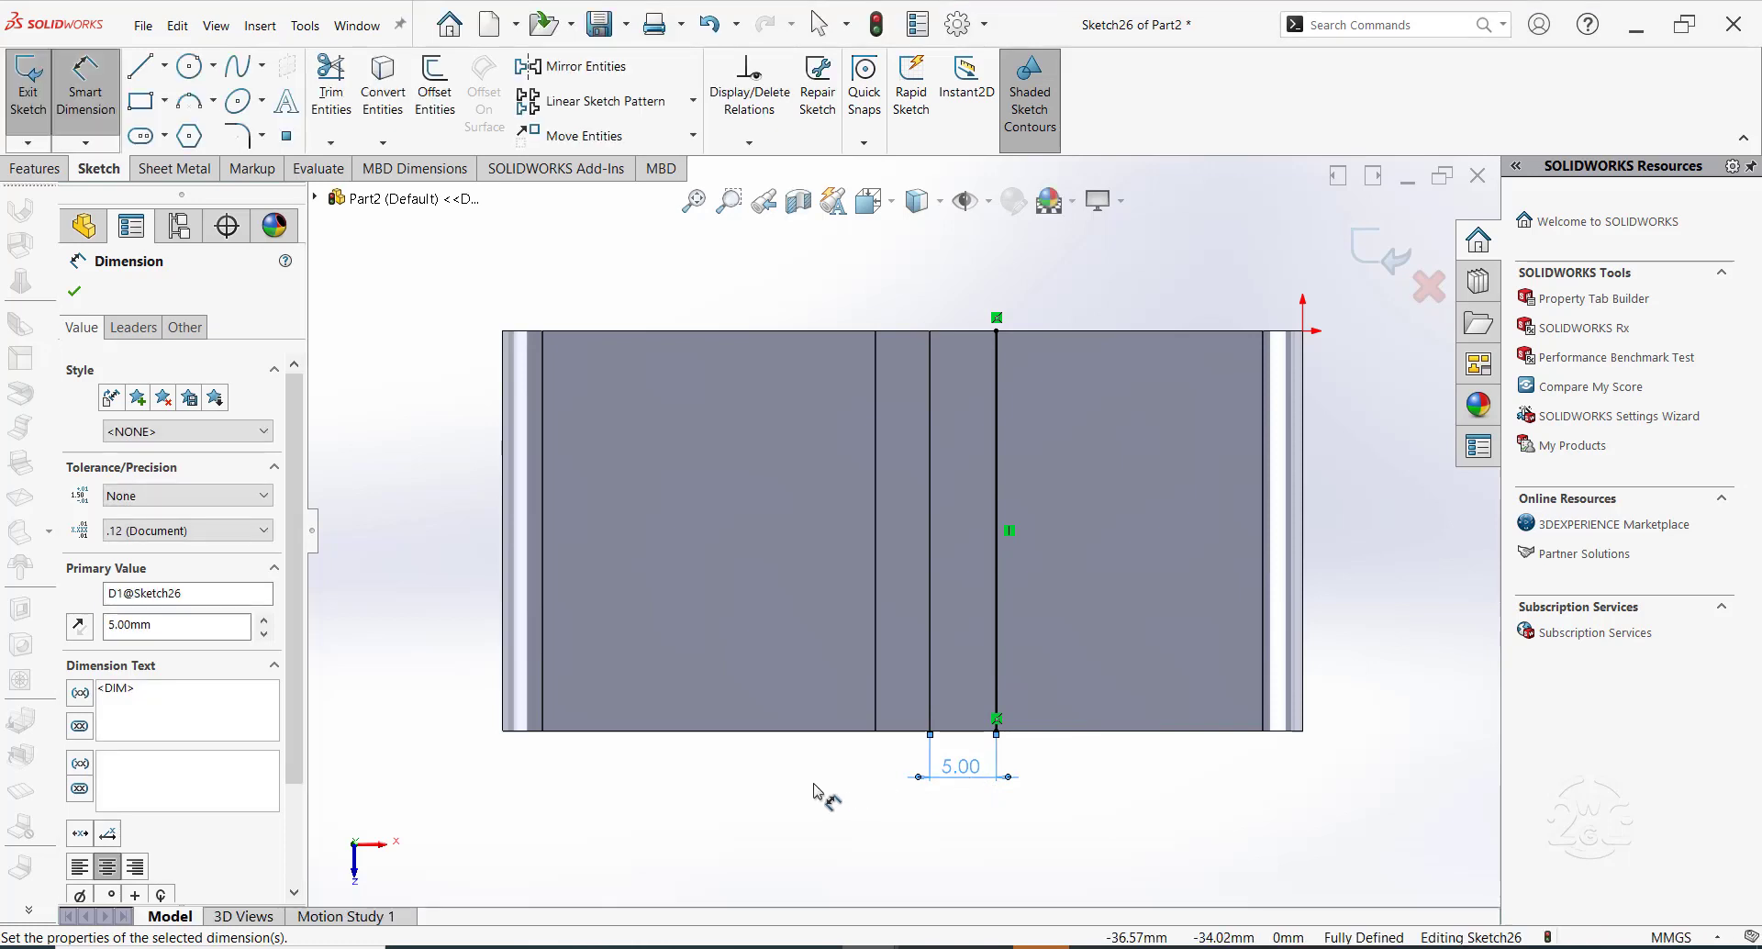
pyautogui.click(74, 292)
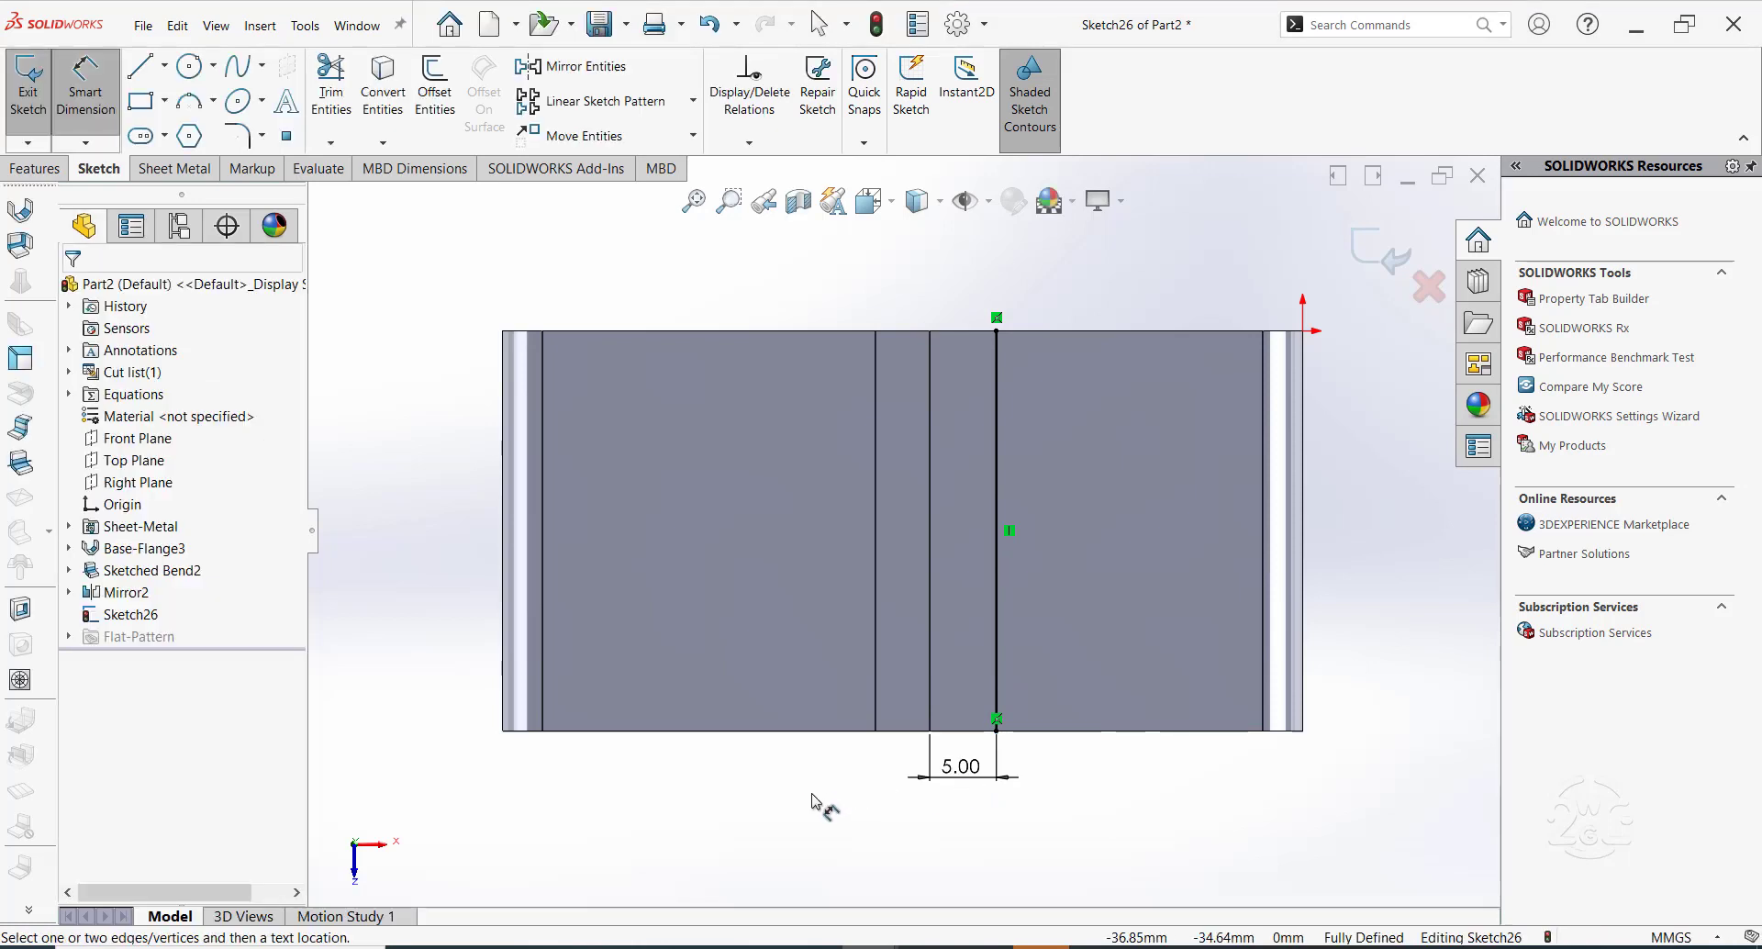
pyautogui.moveTo(821, 809)
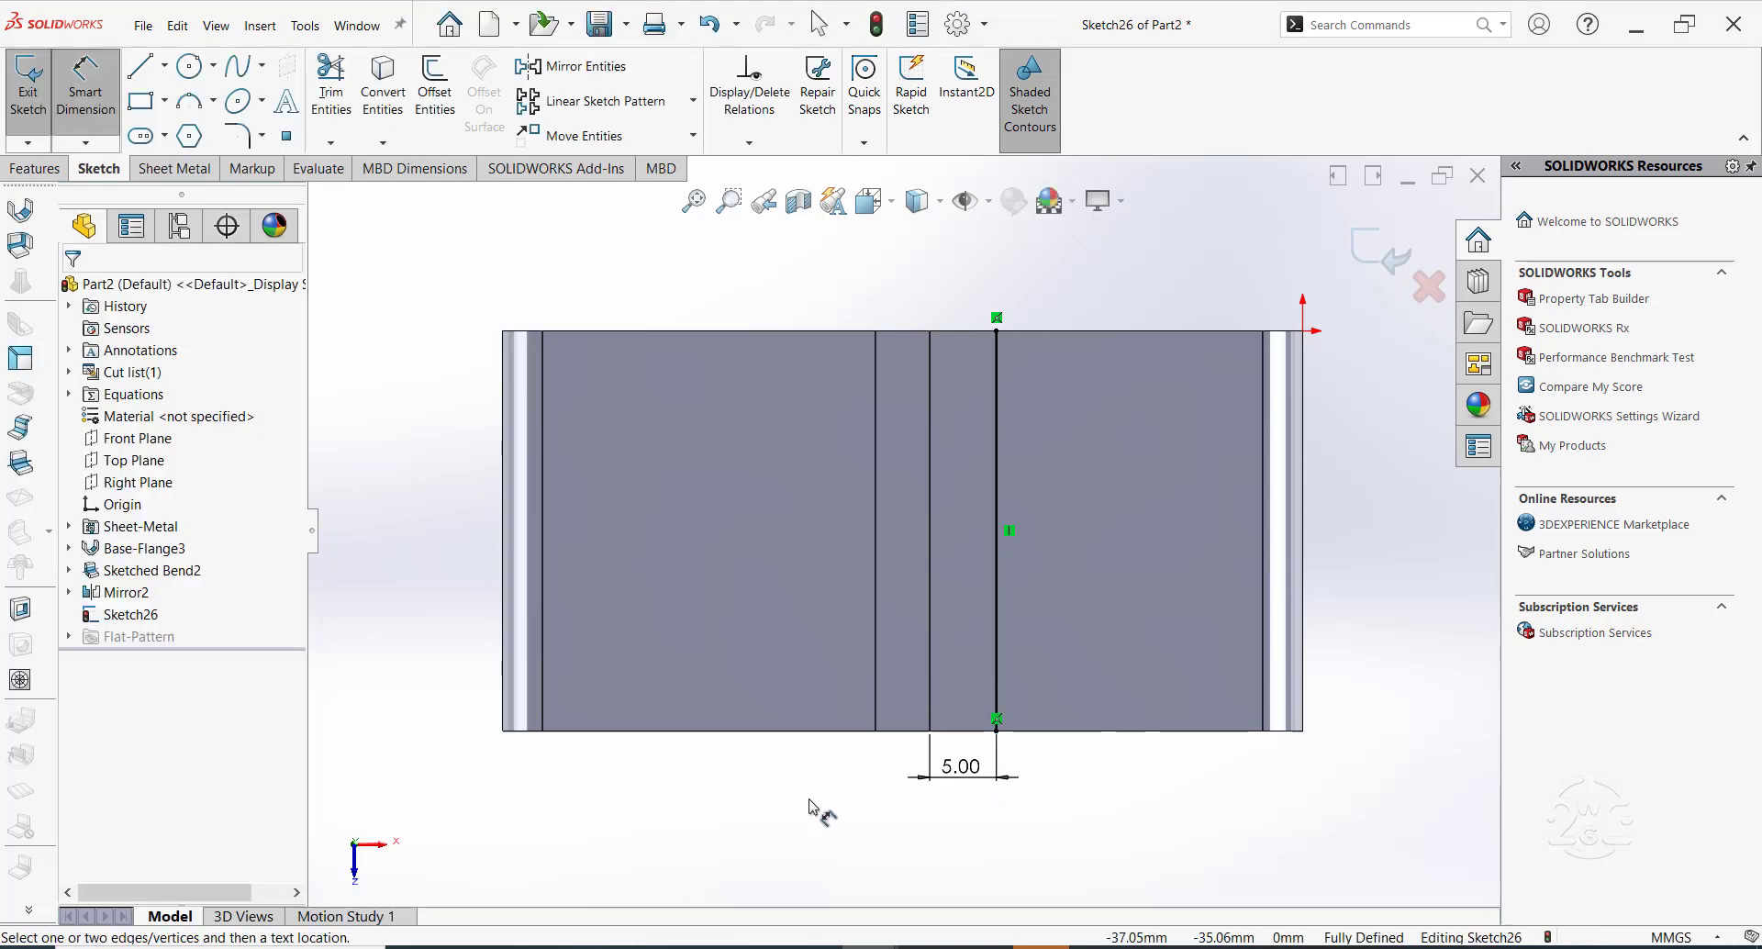
pyautogui.moveTo(314, 366)
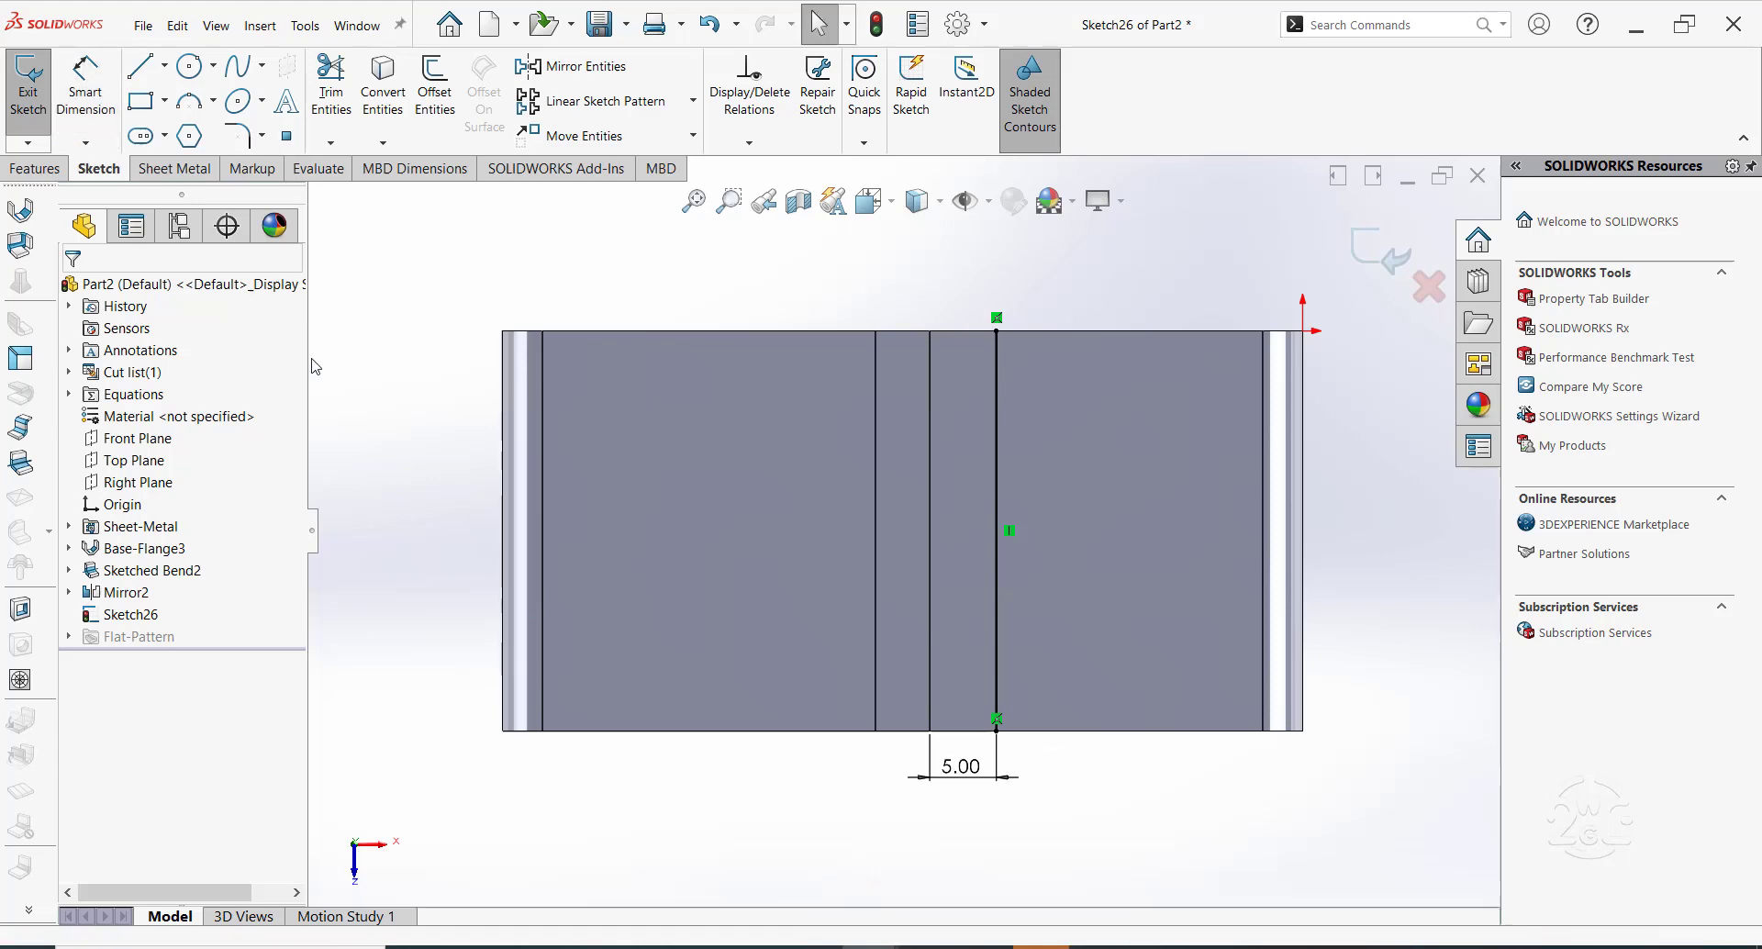
# Start a Jog from the sketched 5 mm line on the top plate
pyautogui.click(174, 167)
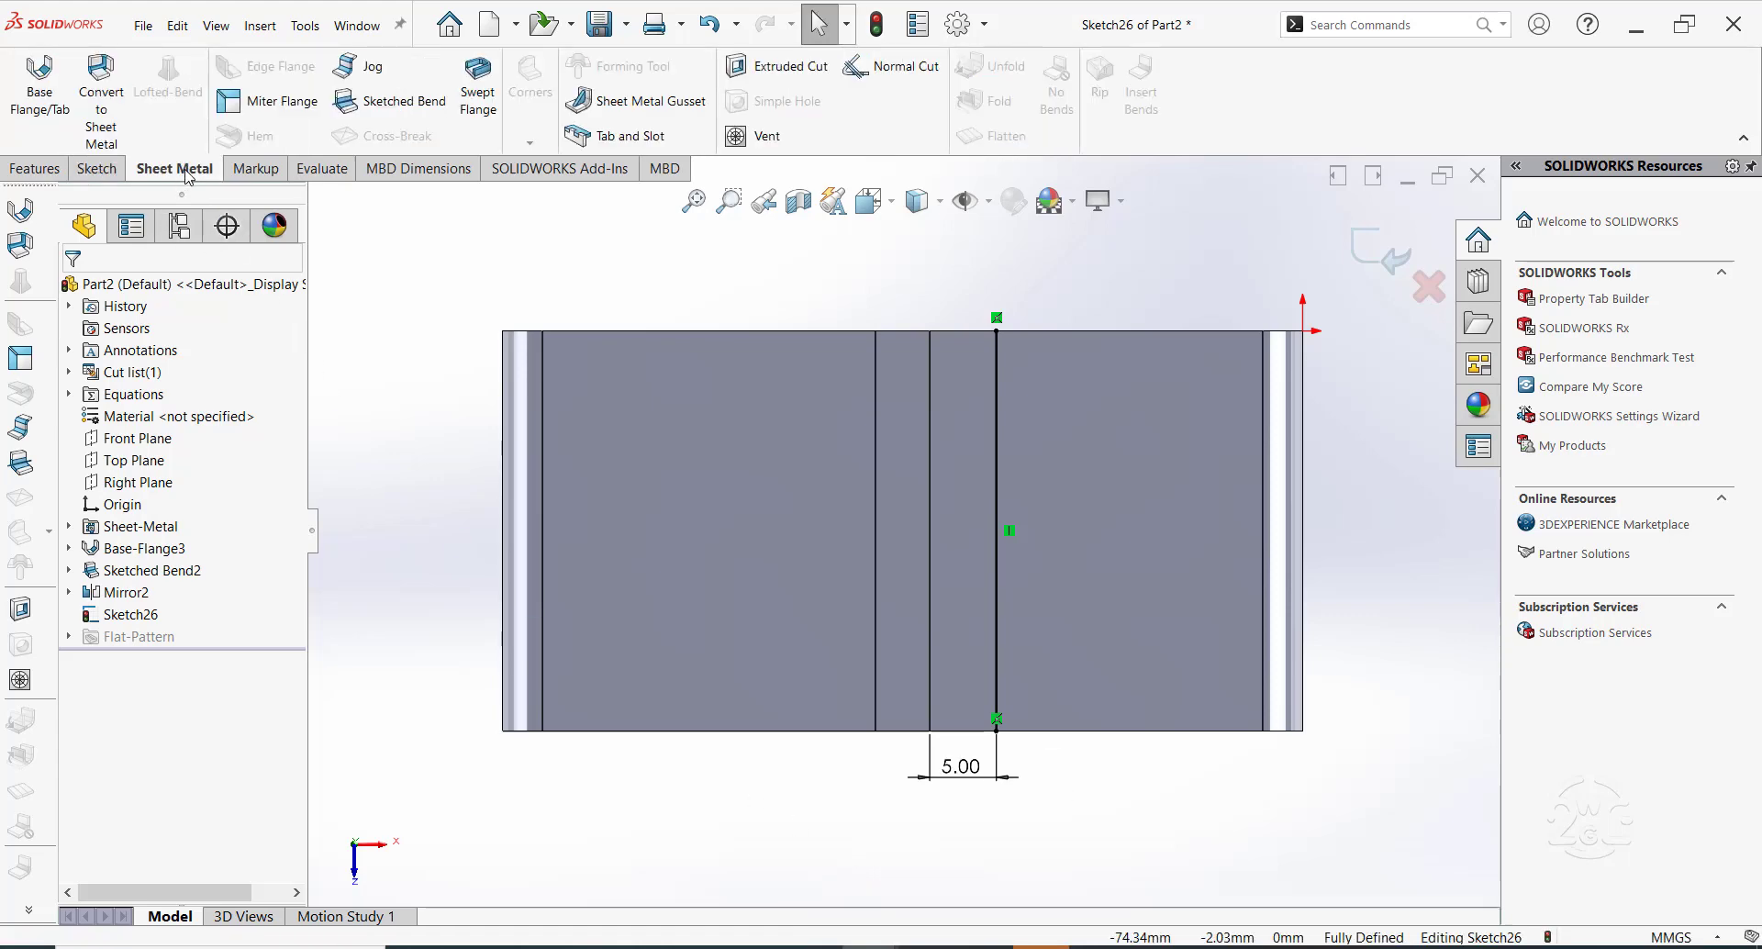
pyautogui.click(373, 68)
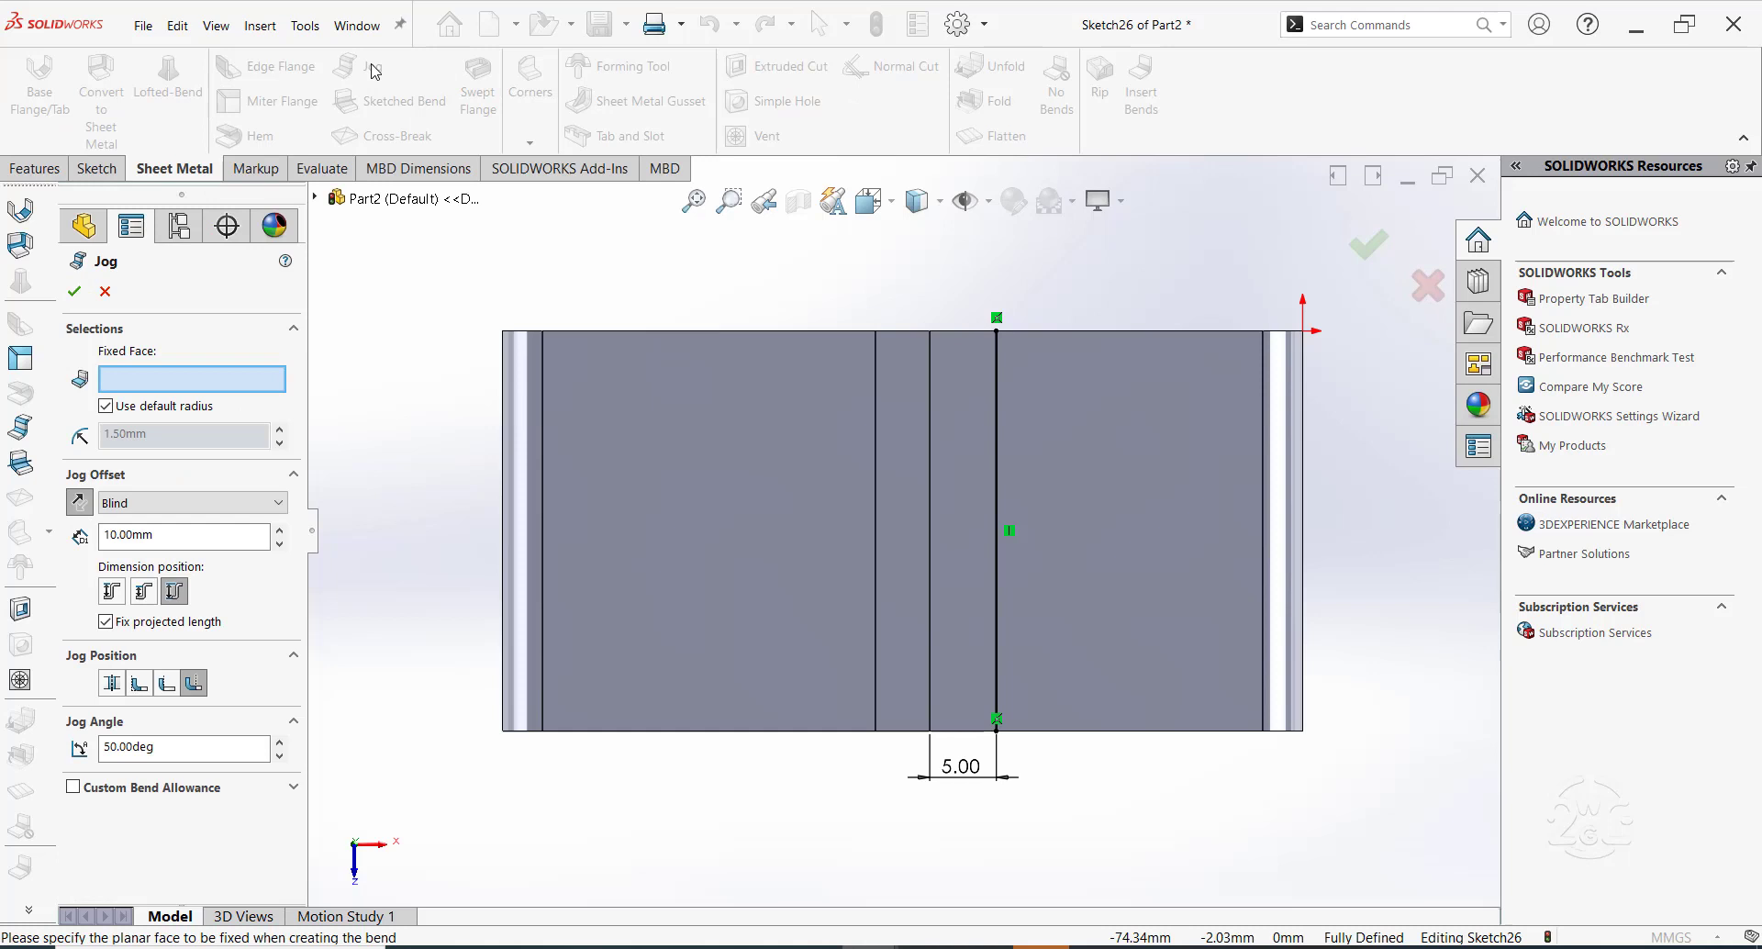
pyautogui.moveTo(374, 356)
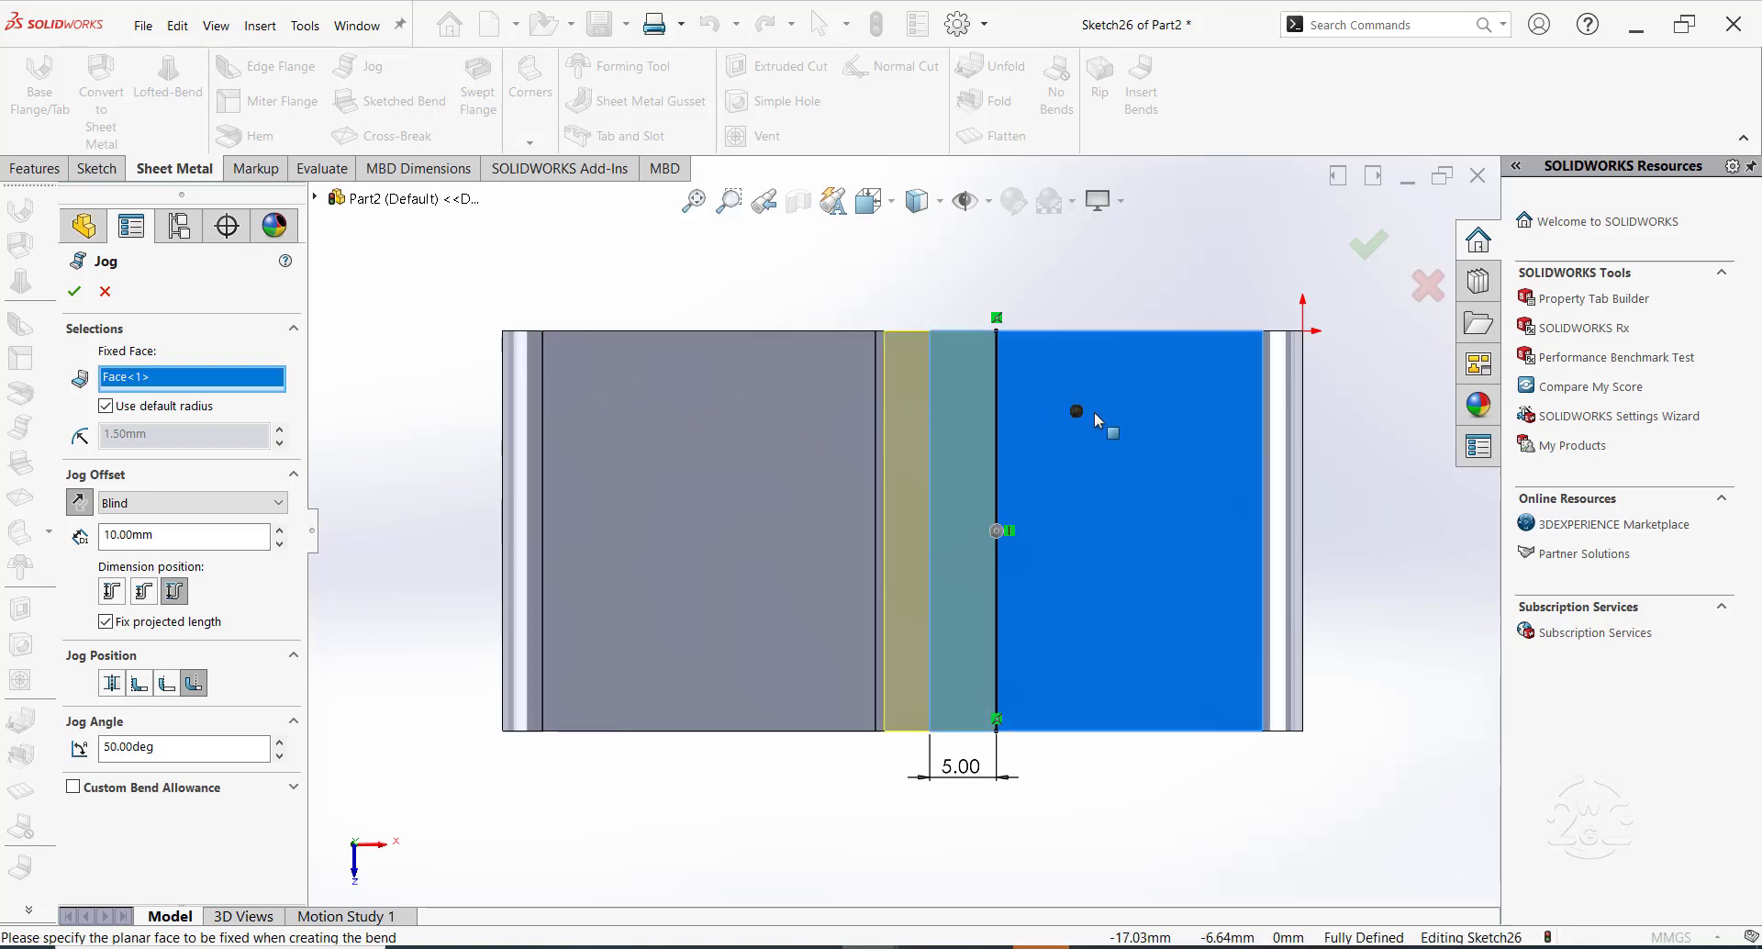
pyautogui.moveTo(486, 279)
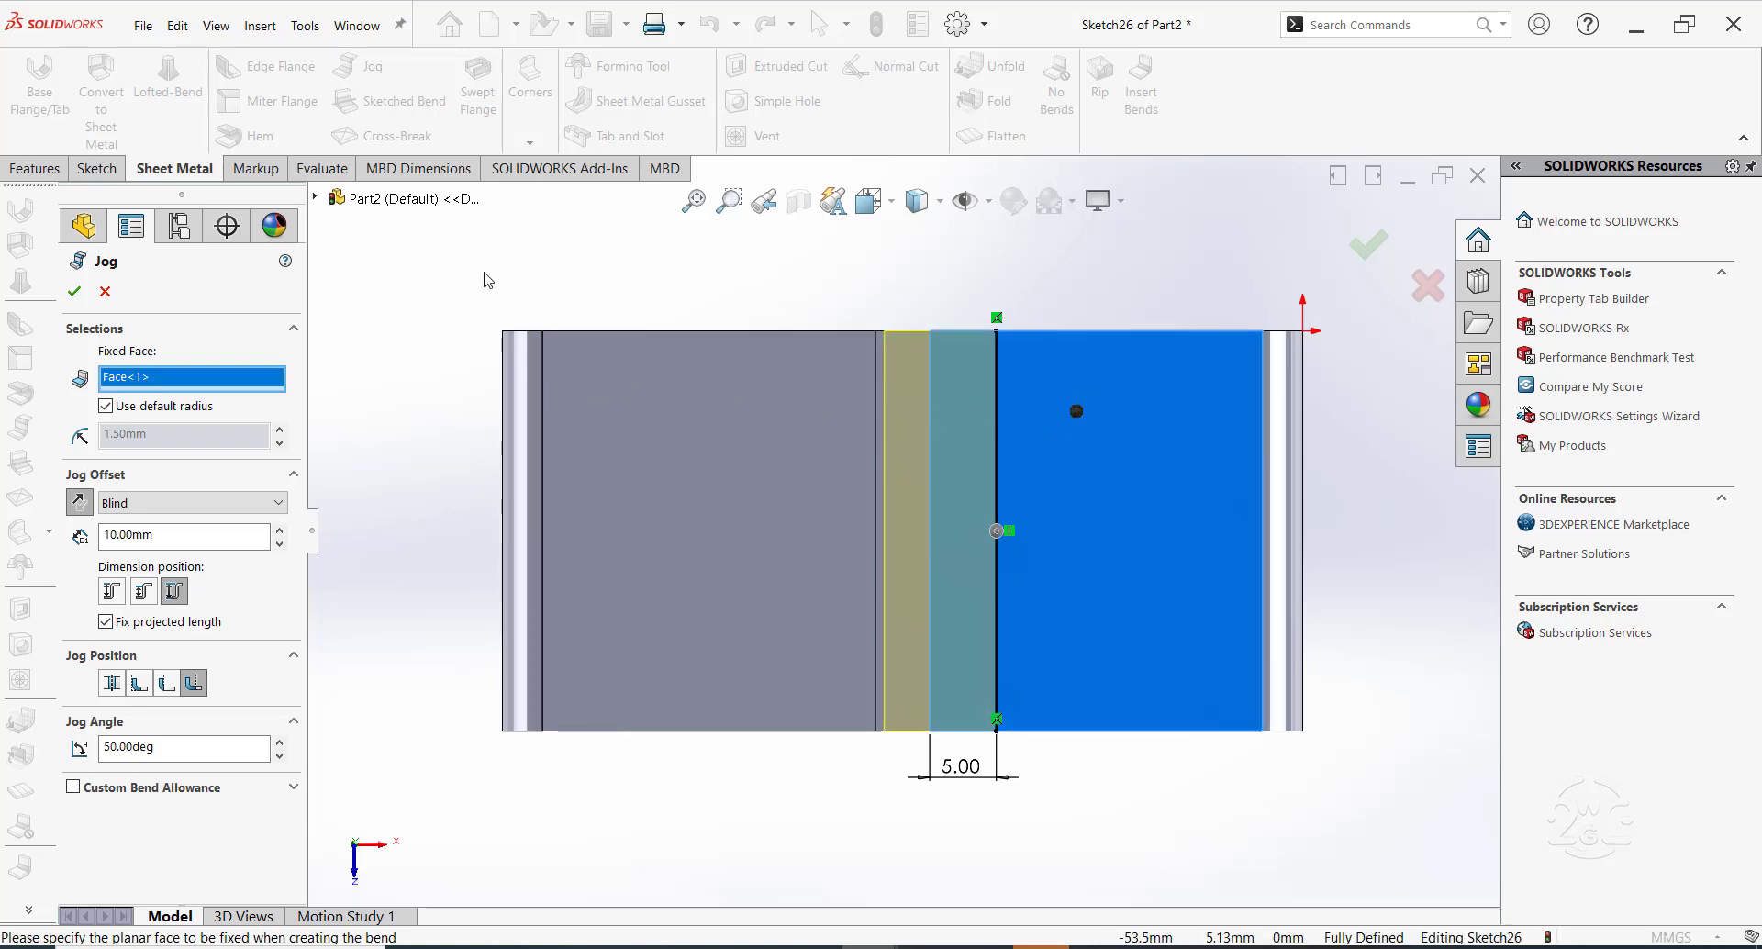
pyautogui.moveTo(402, 367)
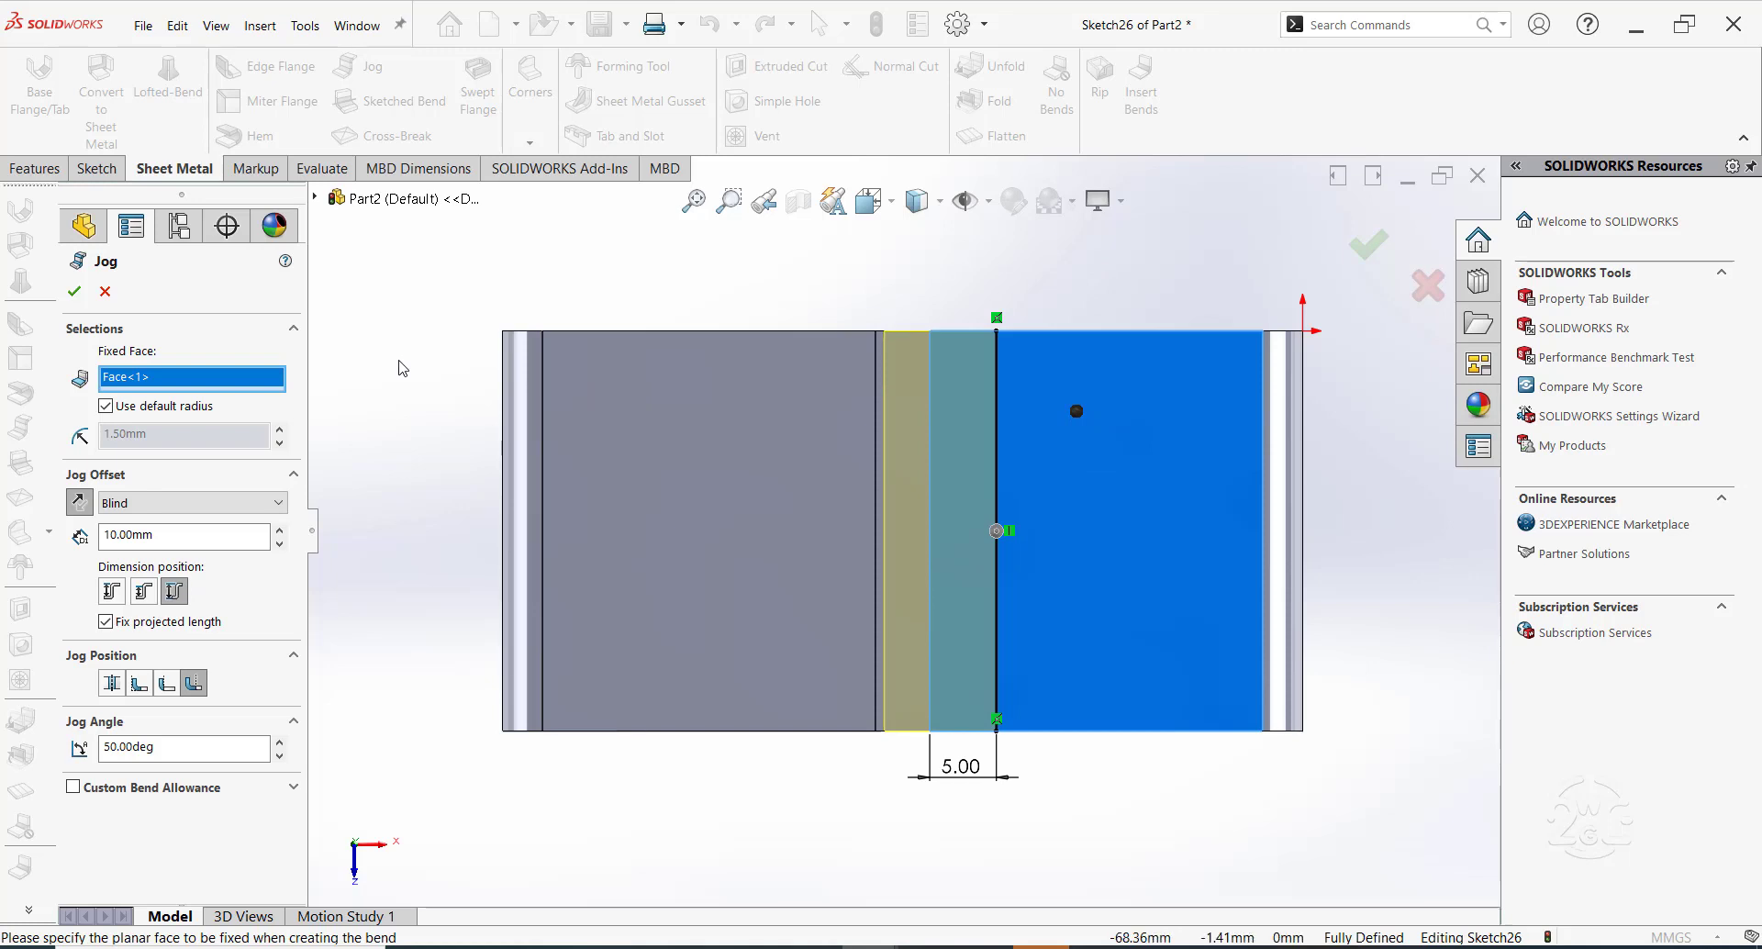
pyautogui.moveTo(418, 521)
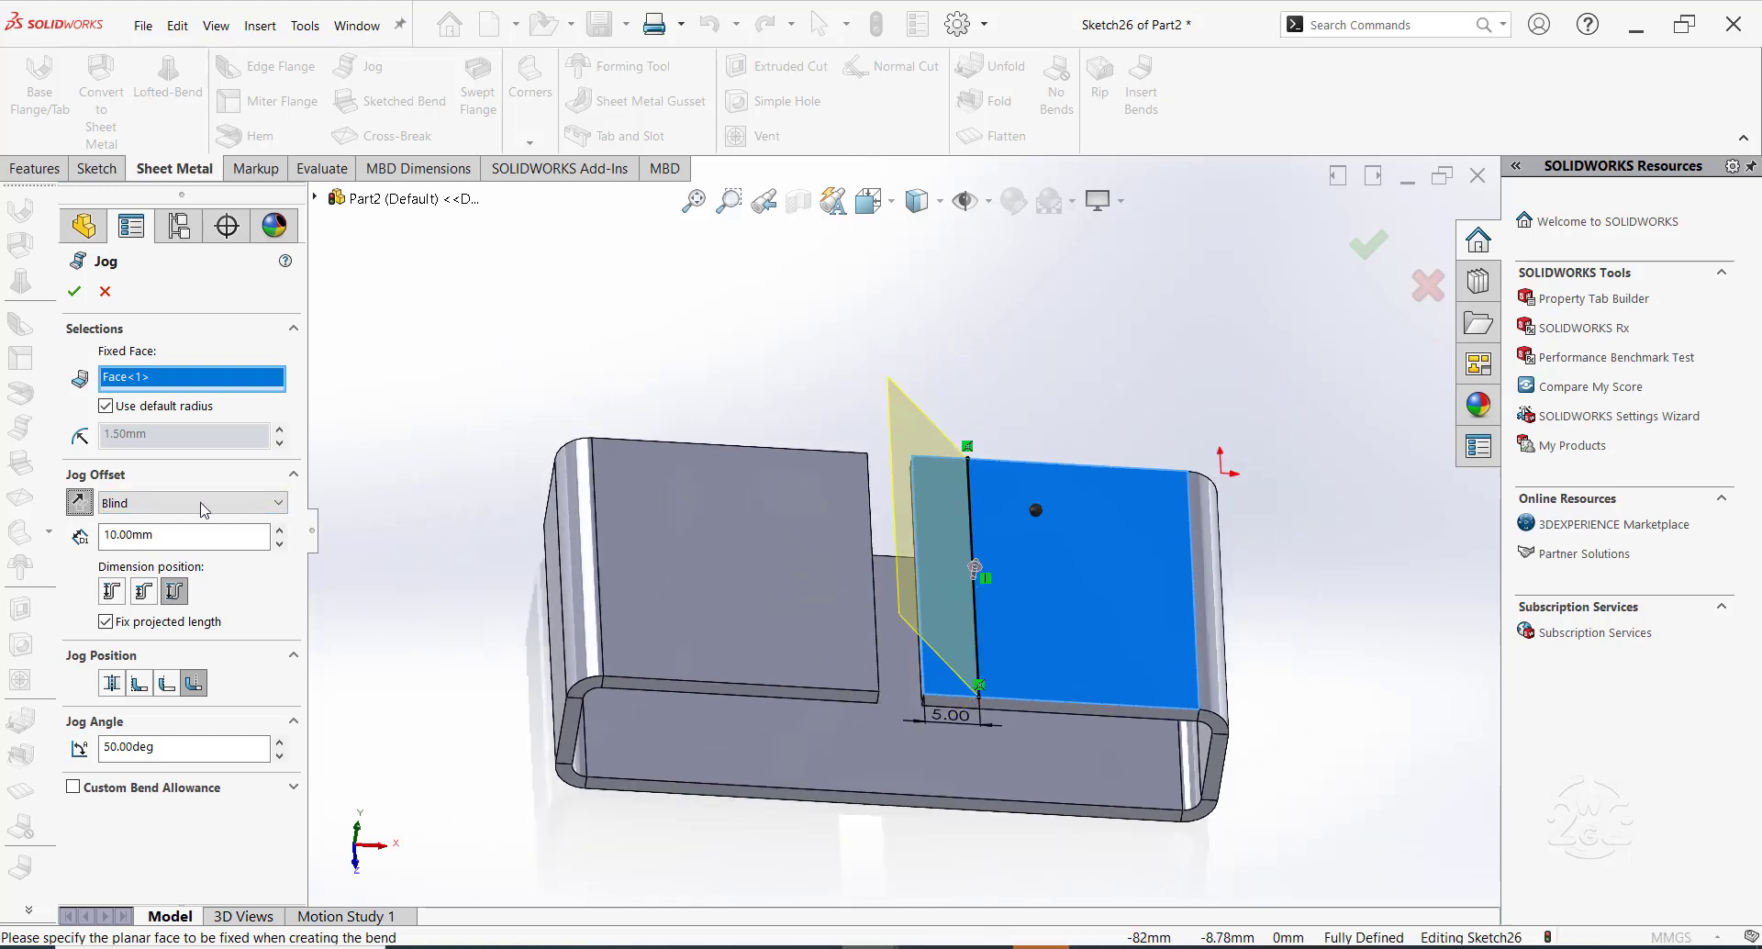
pyautogui.moveTo(391, 492)
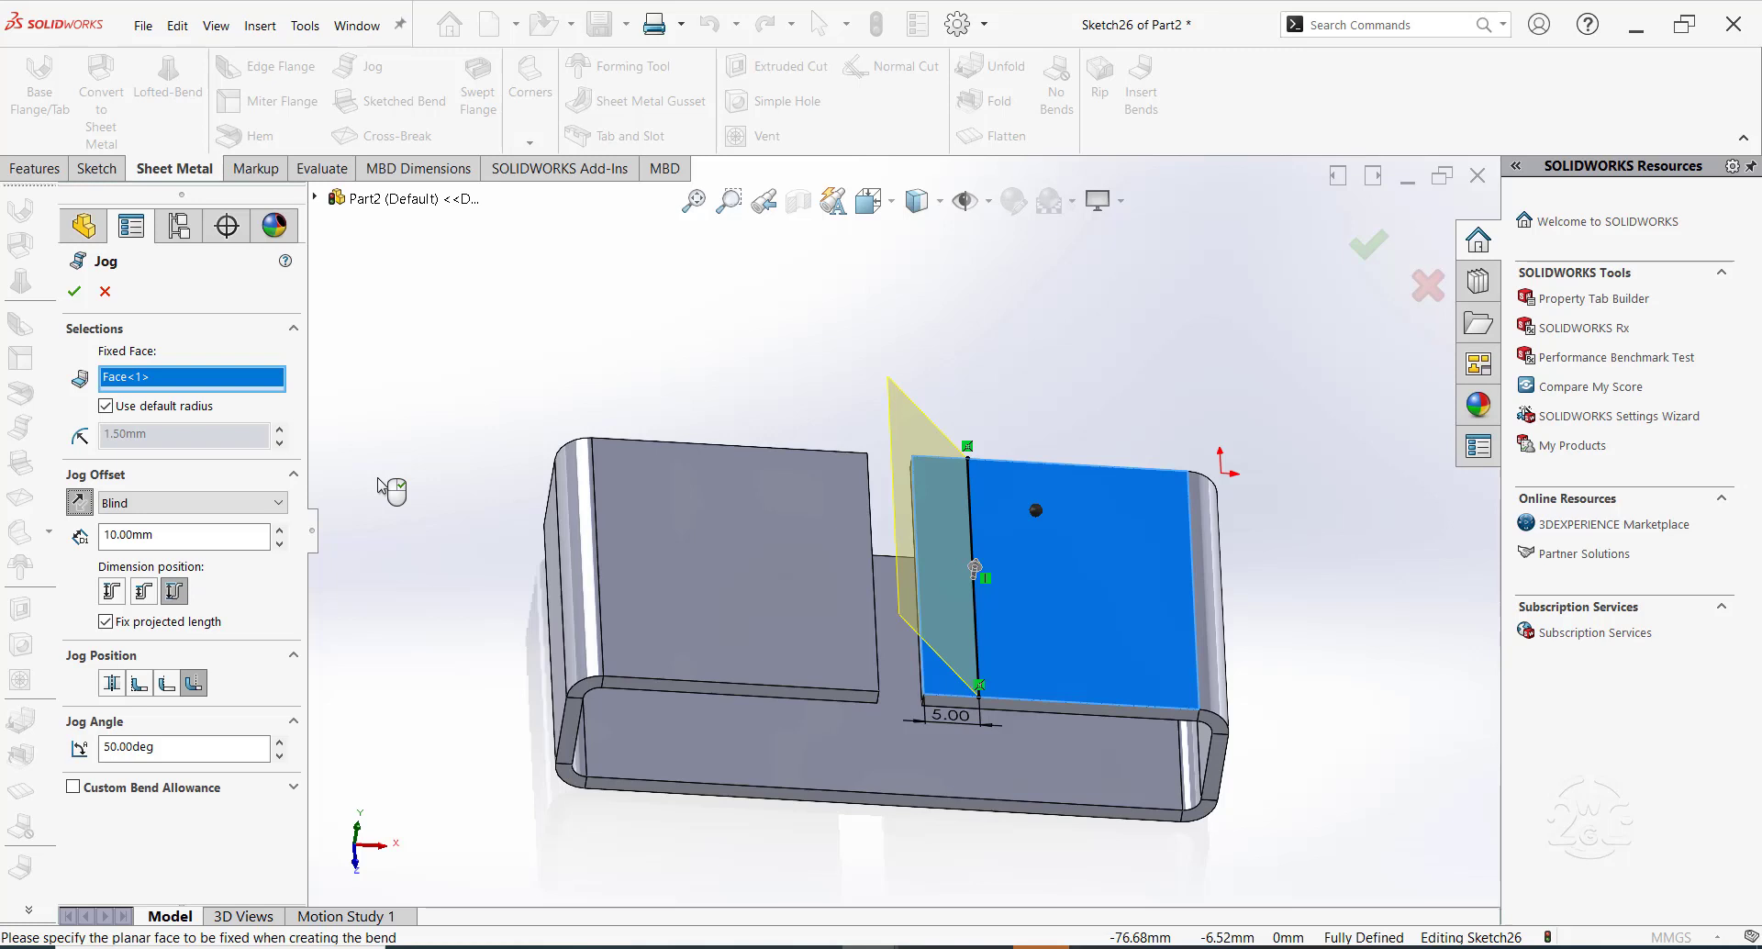
# Fix the right top plate, set the jog offset position and 50° angle, and create the jog
pyautogui.click(183, 536)
pyautogui.write('0')
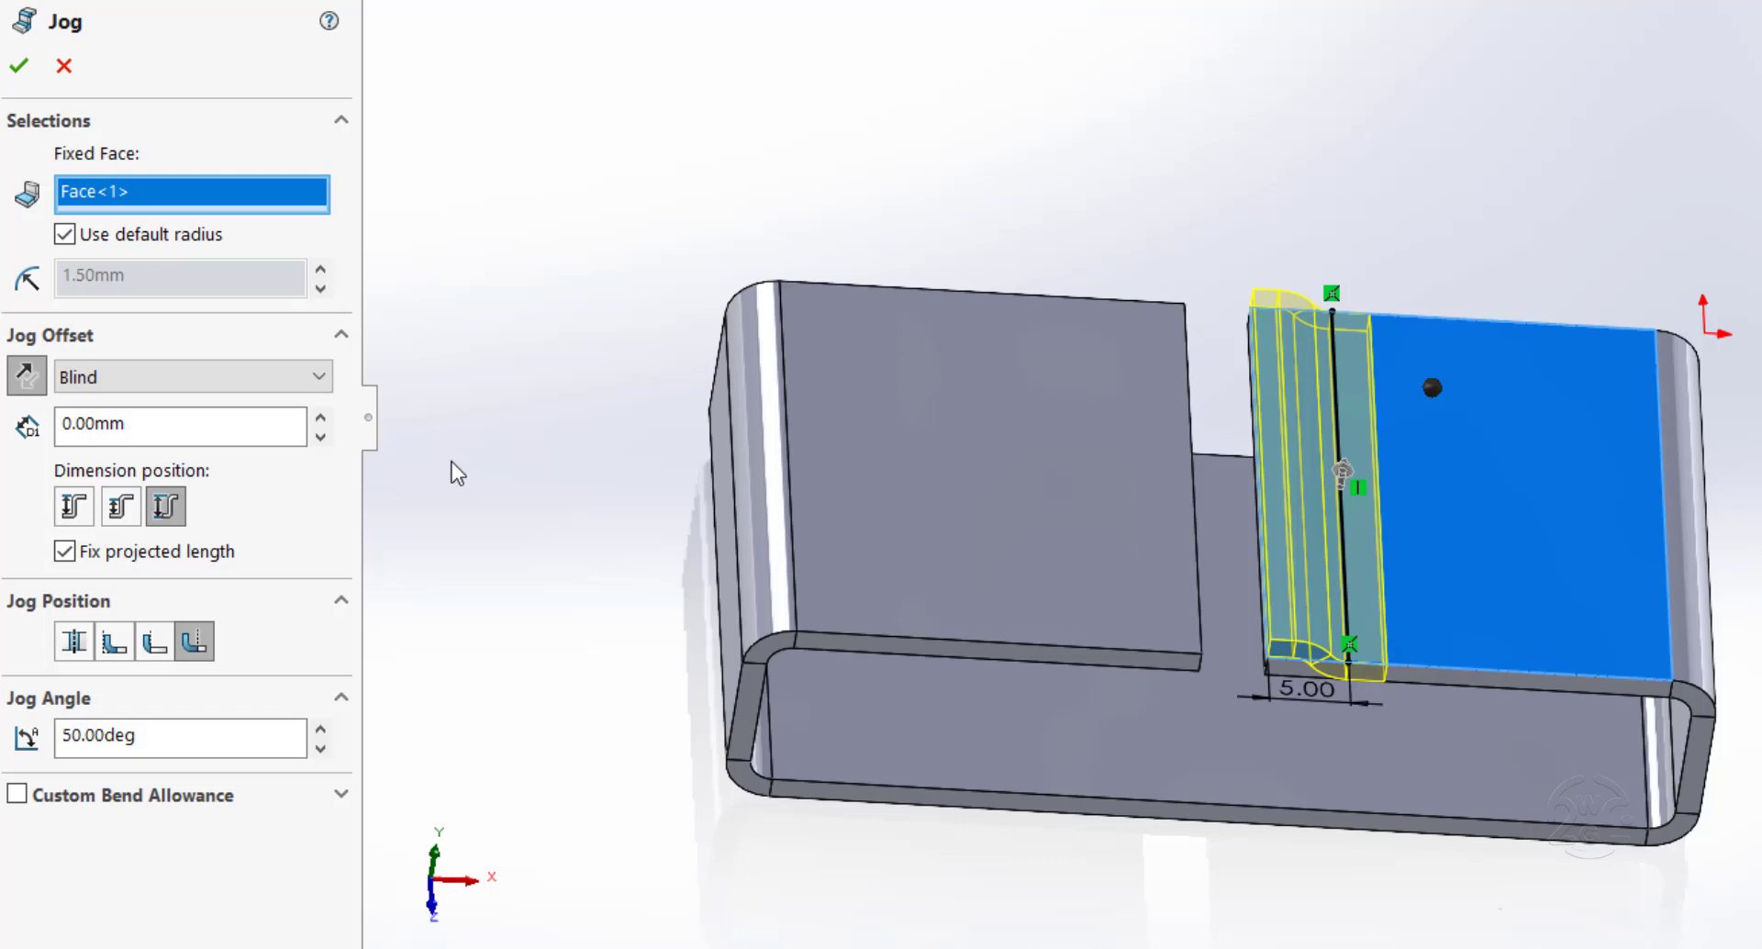
pyautogui.moveTo(437, 506)
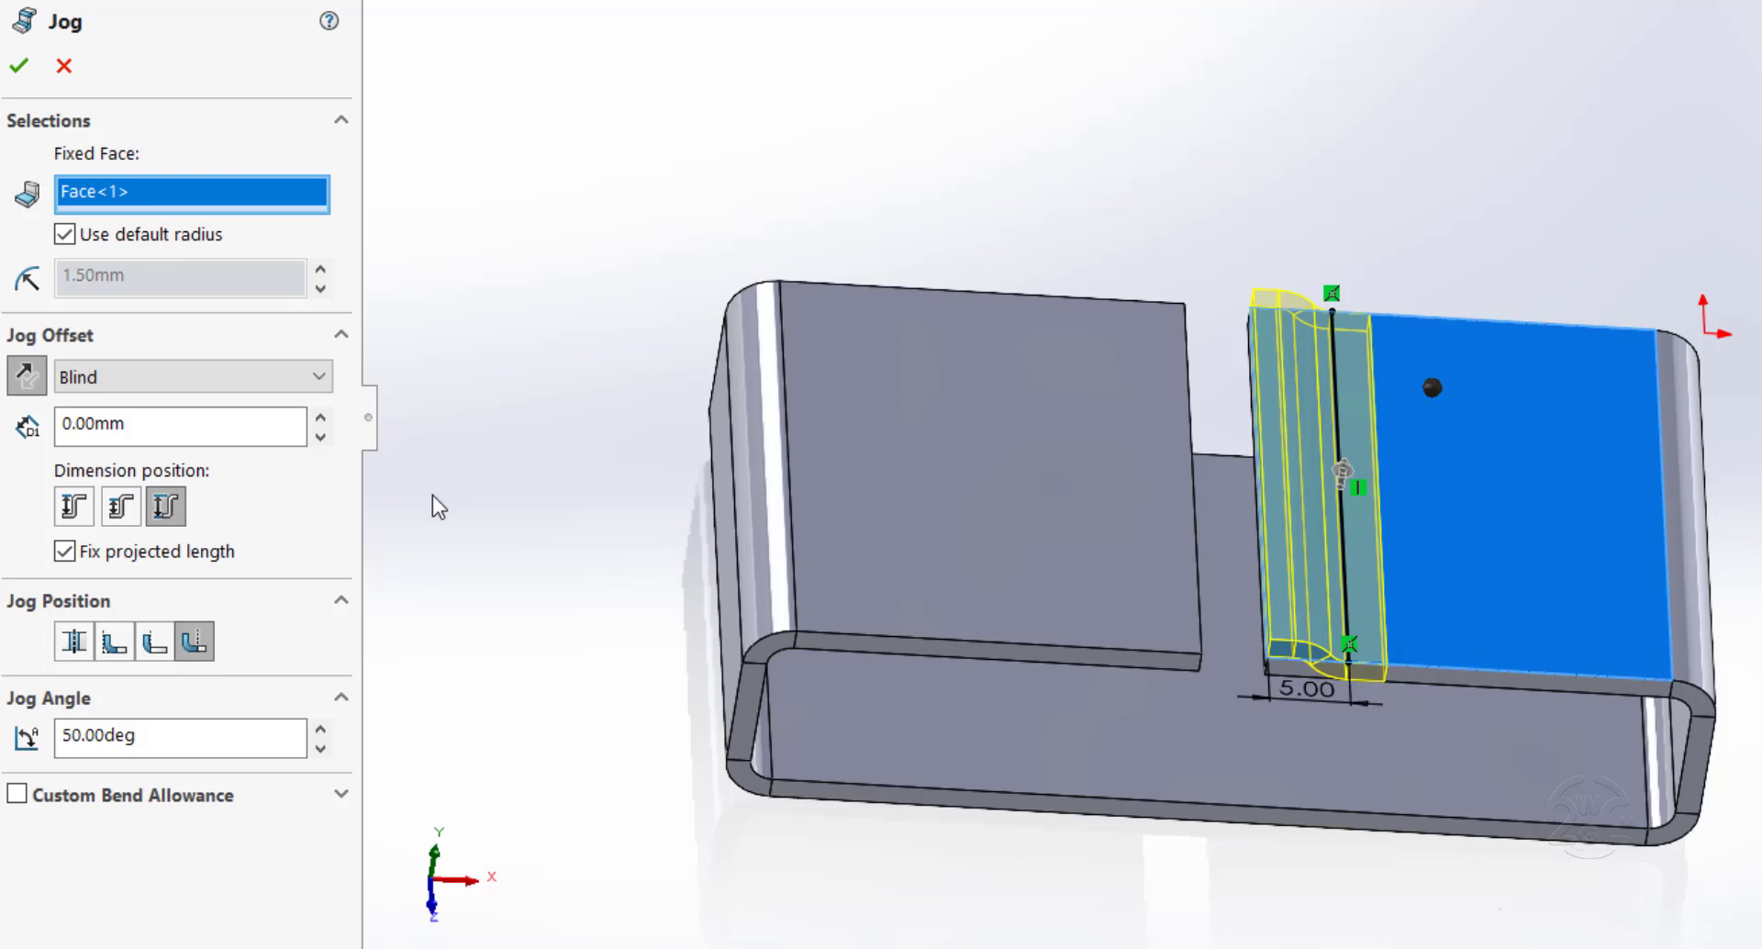
pyautogui.click(166, 506)
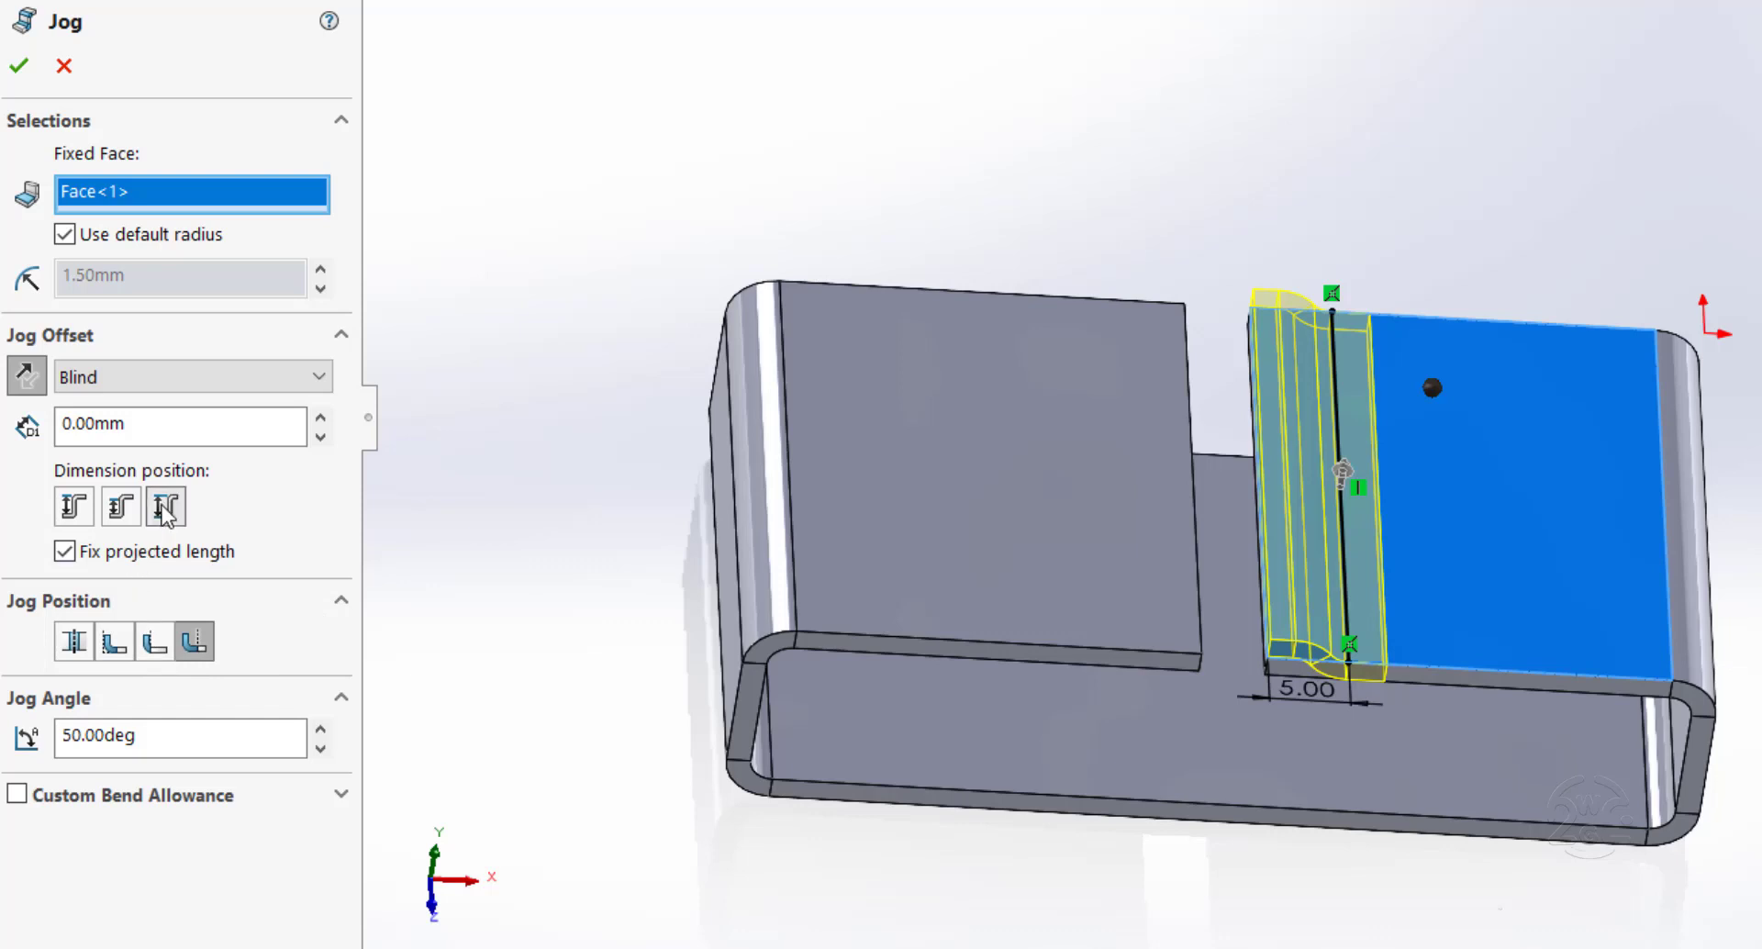
pyautogui.click(165, 506)
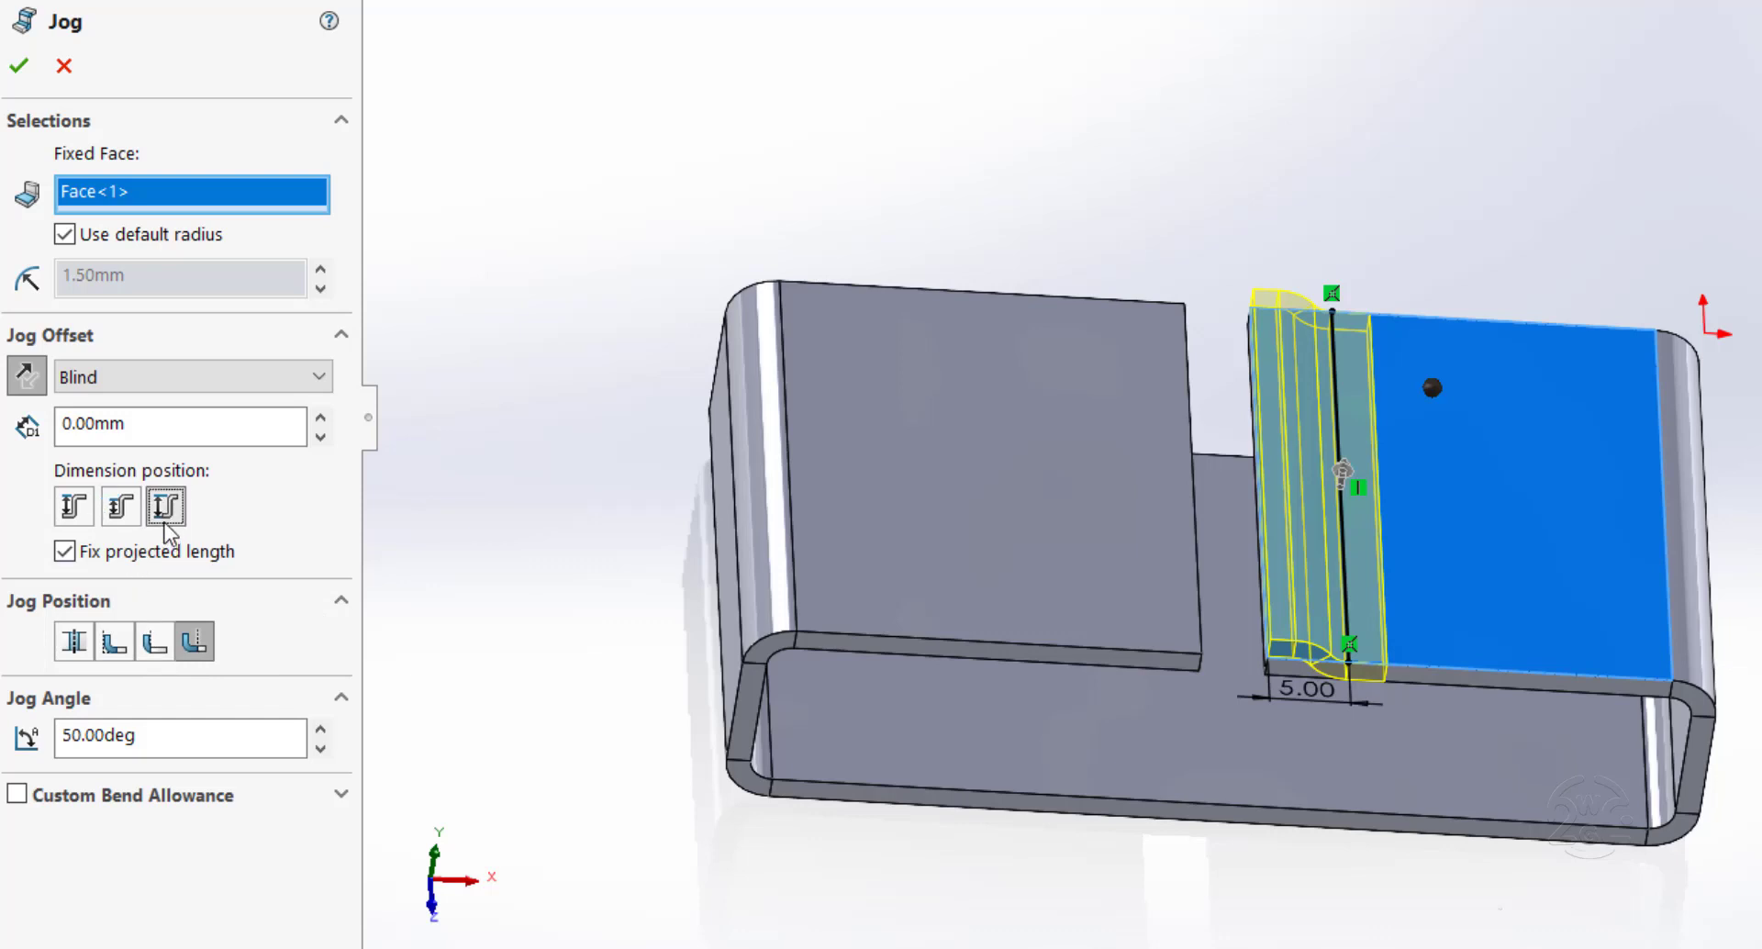
pyautogui.moveTo(385, 616)
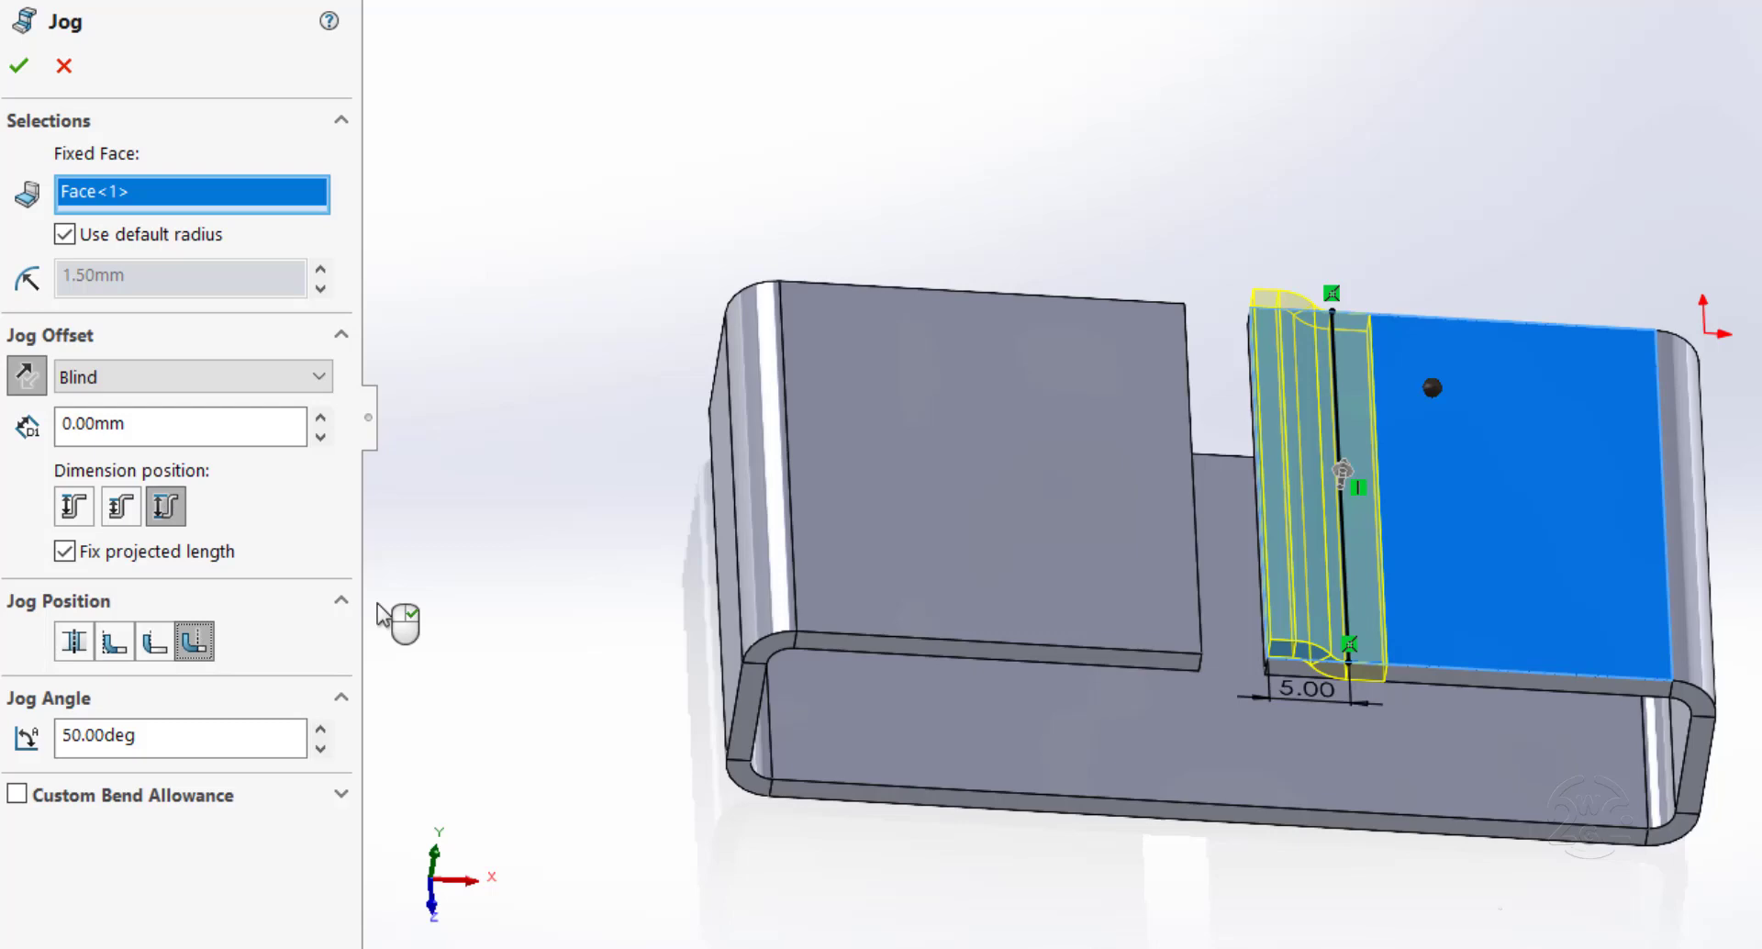
pyautogui.tripleClick(180, 738)
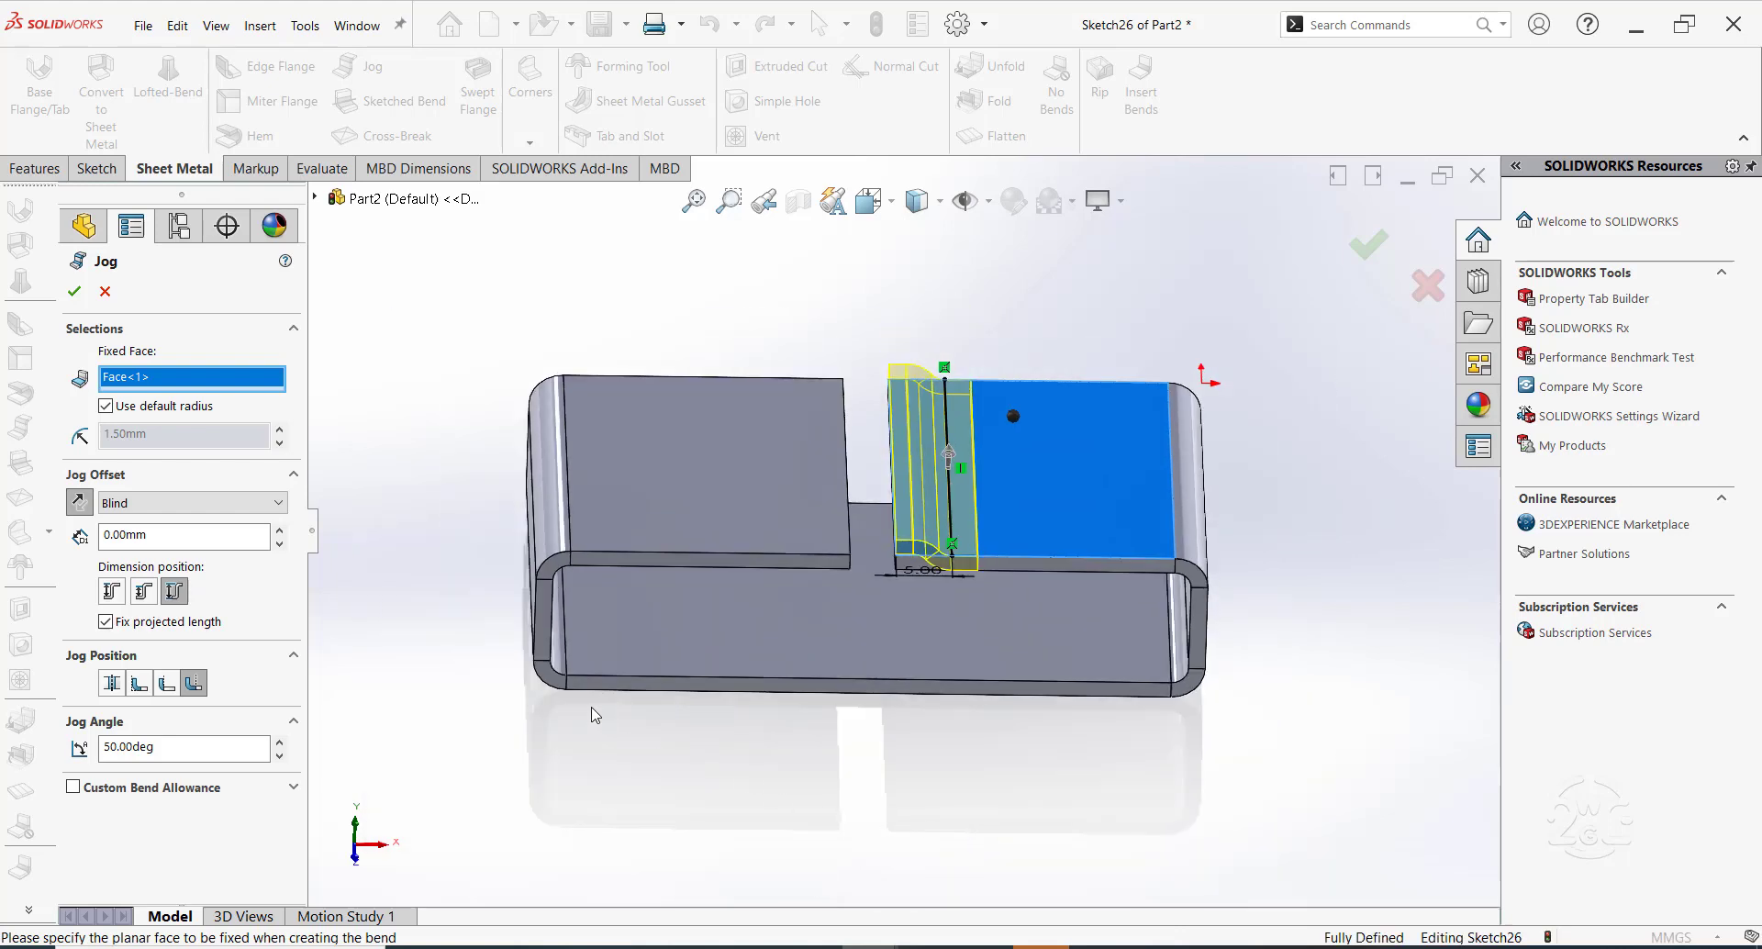
pyautogui.click(73, 291)
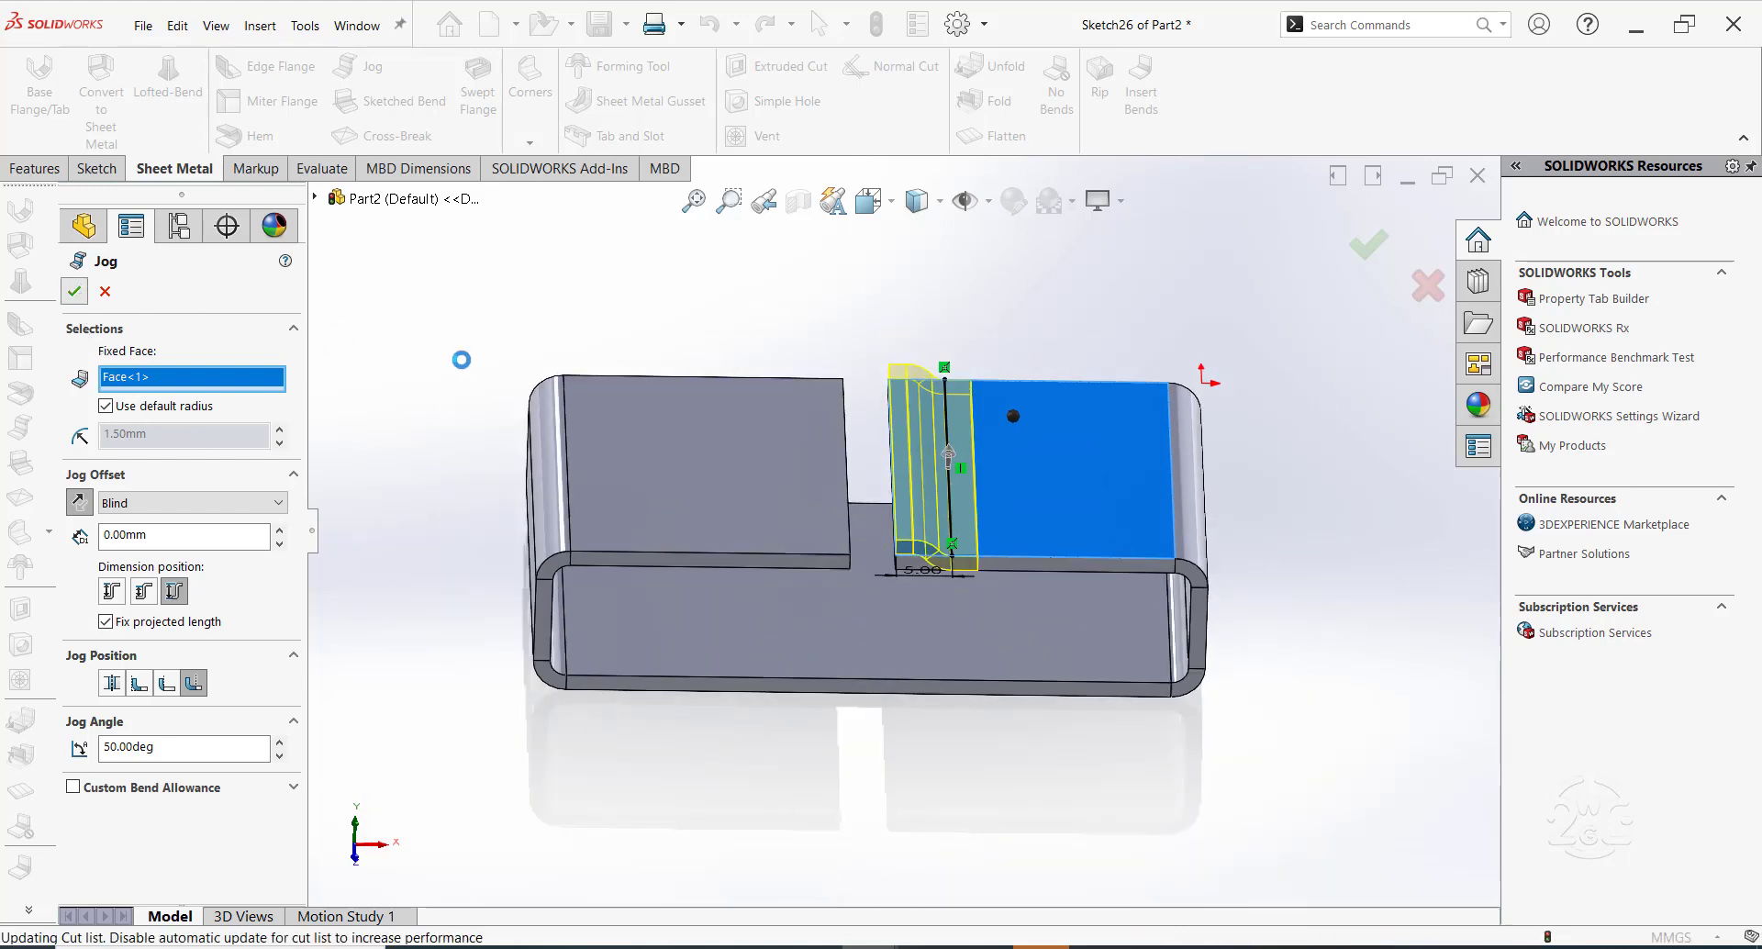
# Sketch a corner rectangle on the top face across the jog, dimensioned 5 mm wide
pyautogui.click(74, 292)
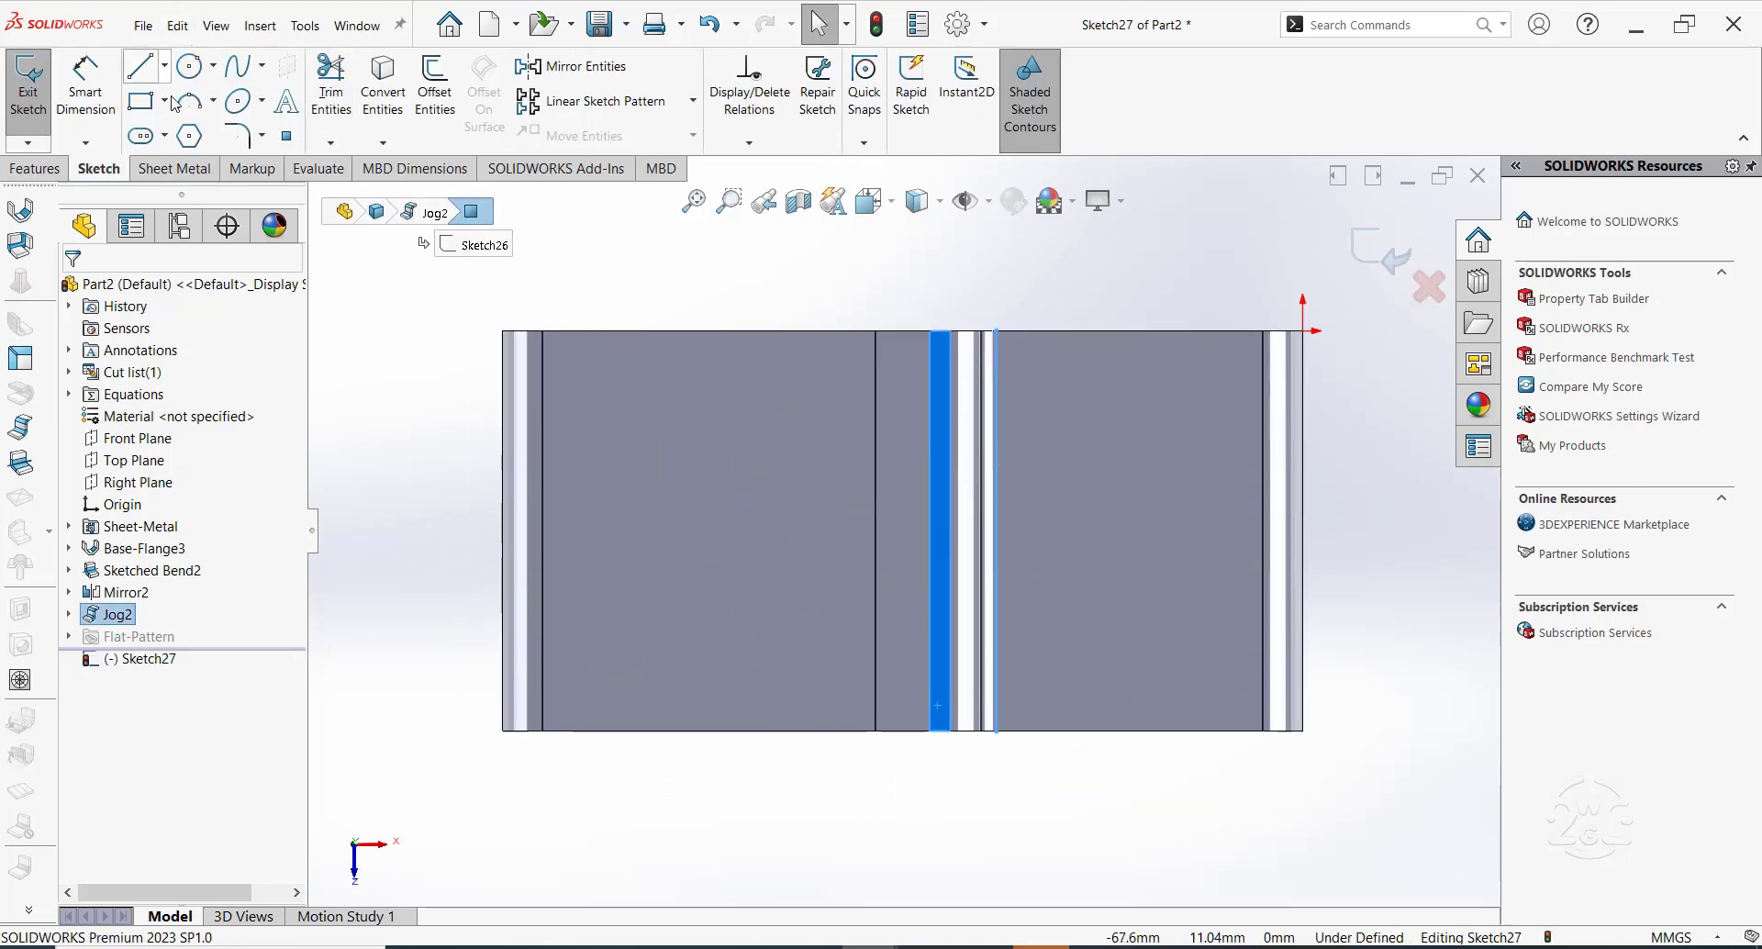
pyautogui.click(138, 101)
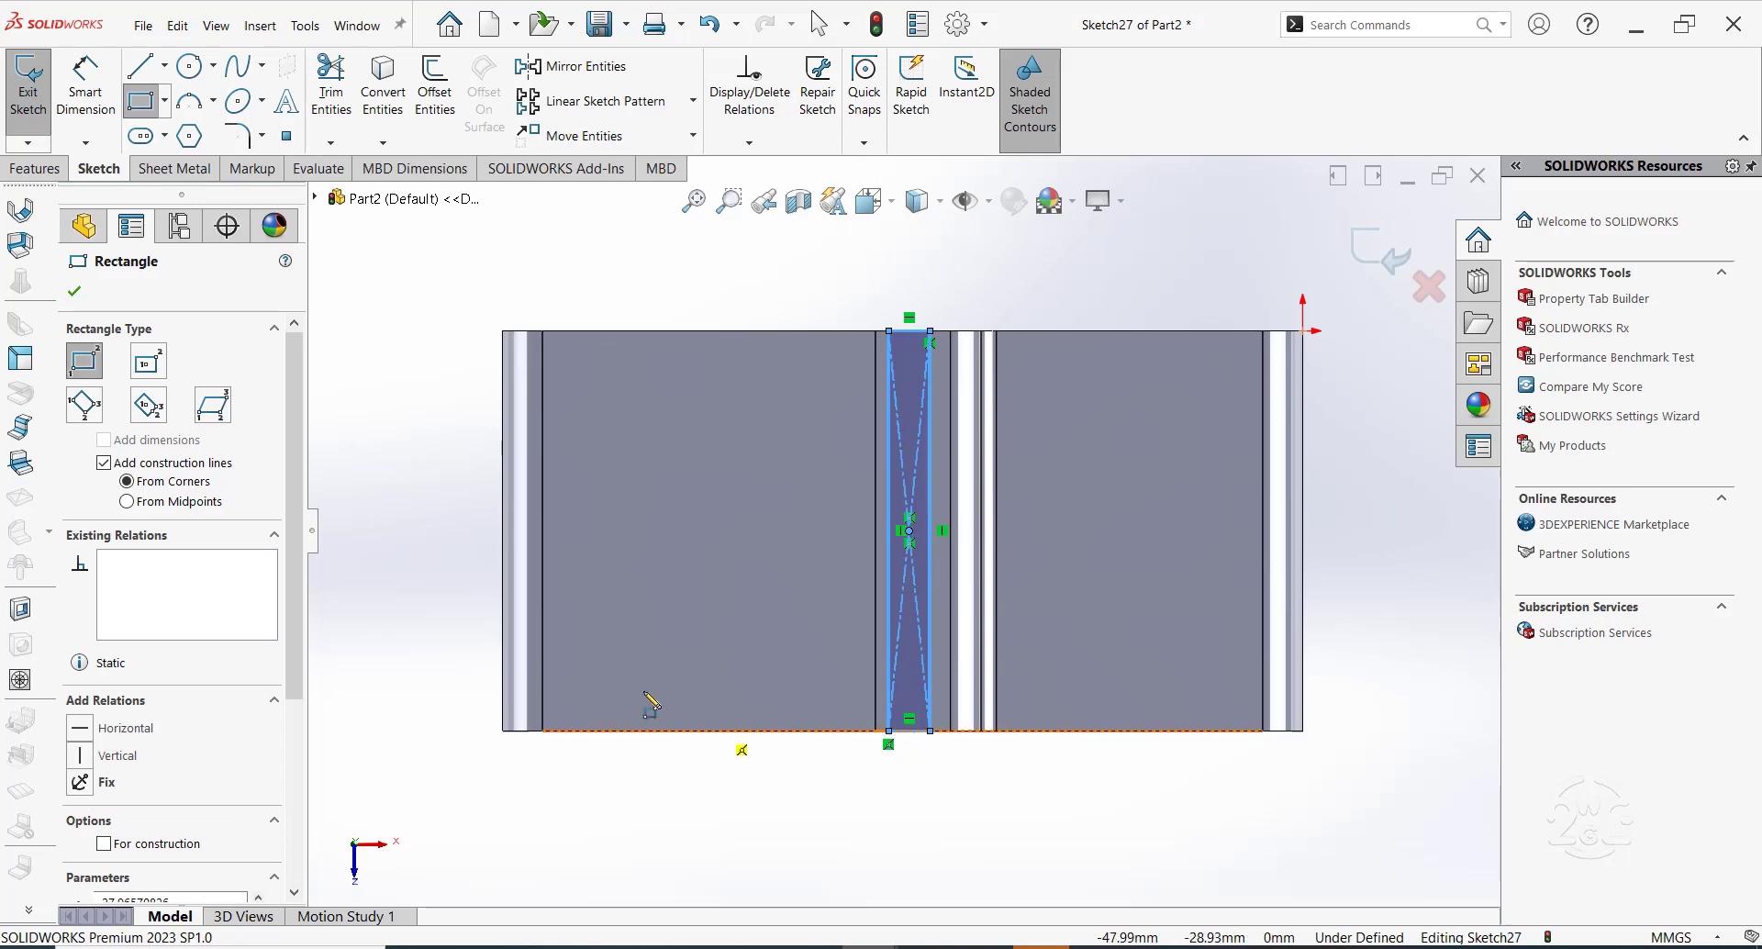
pyautogui.click(74, 292)
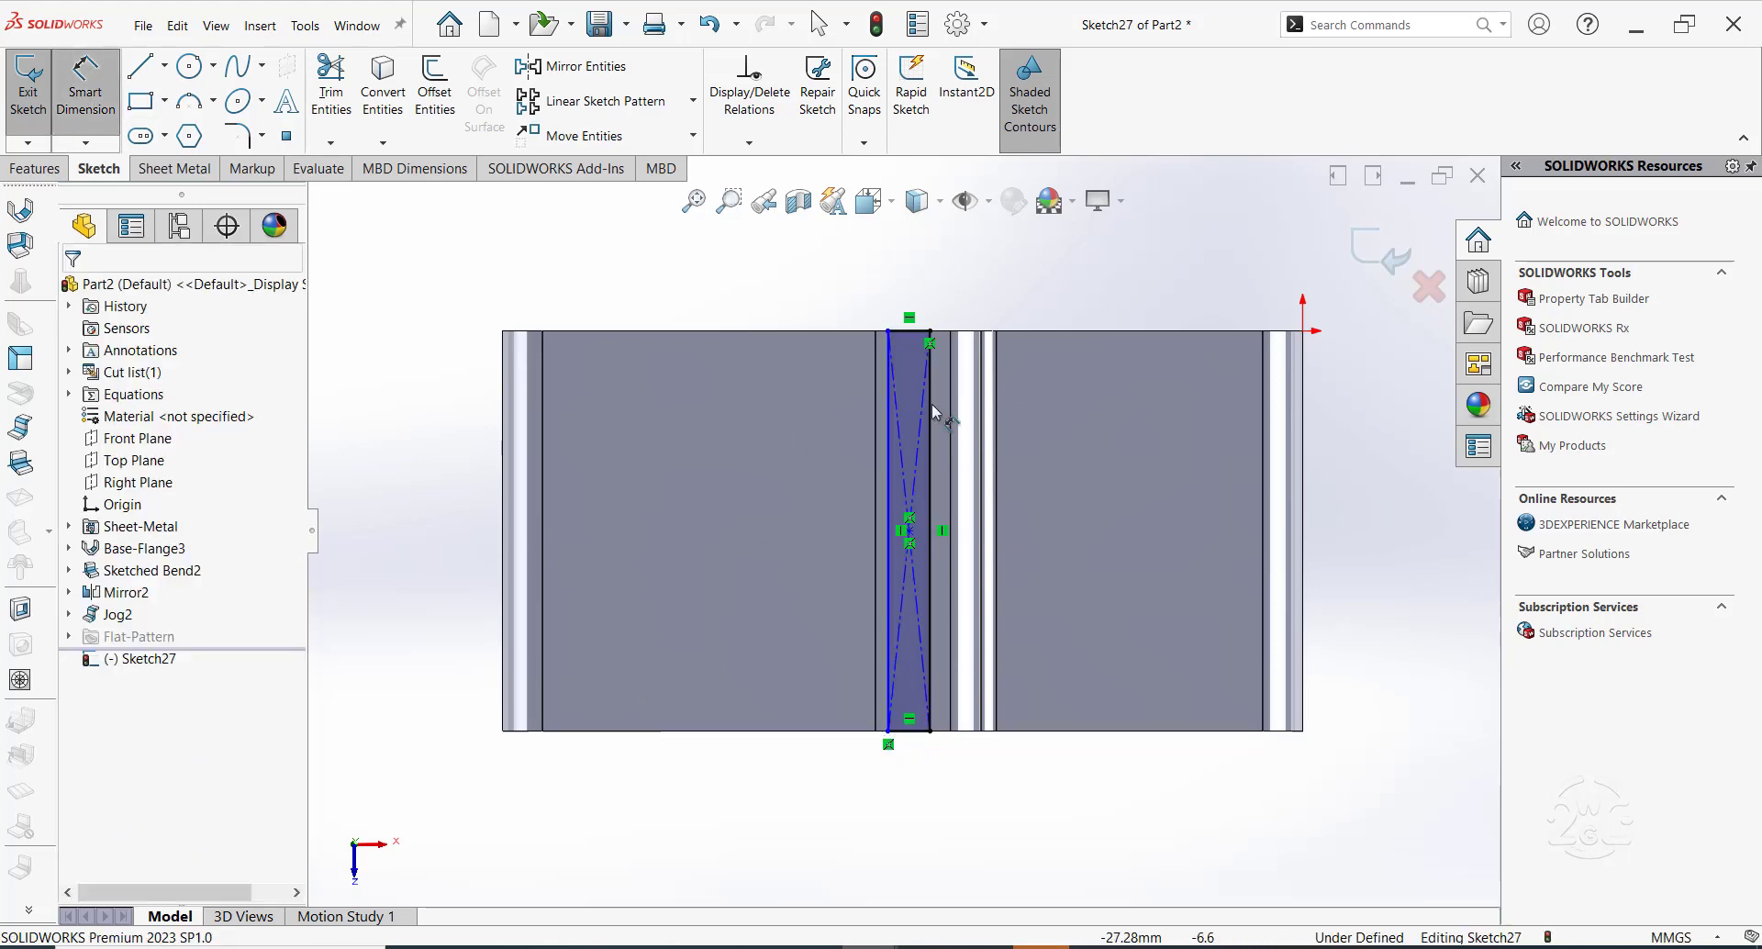
pyautogui.click(909, 306)
pyautogui.write('5')
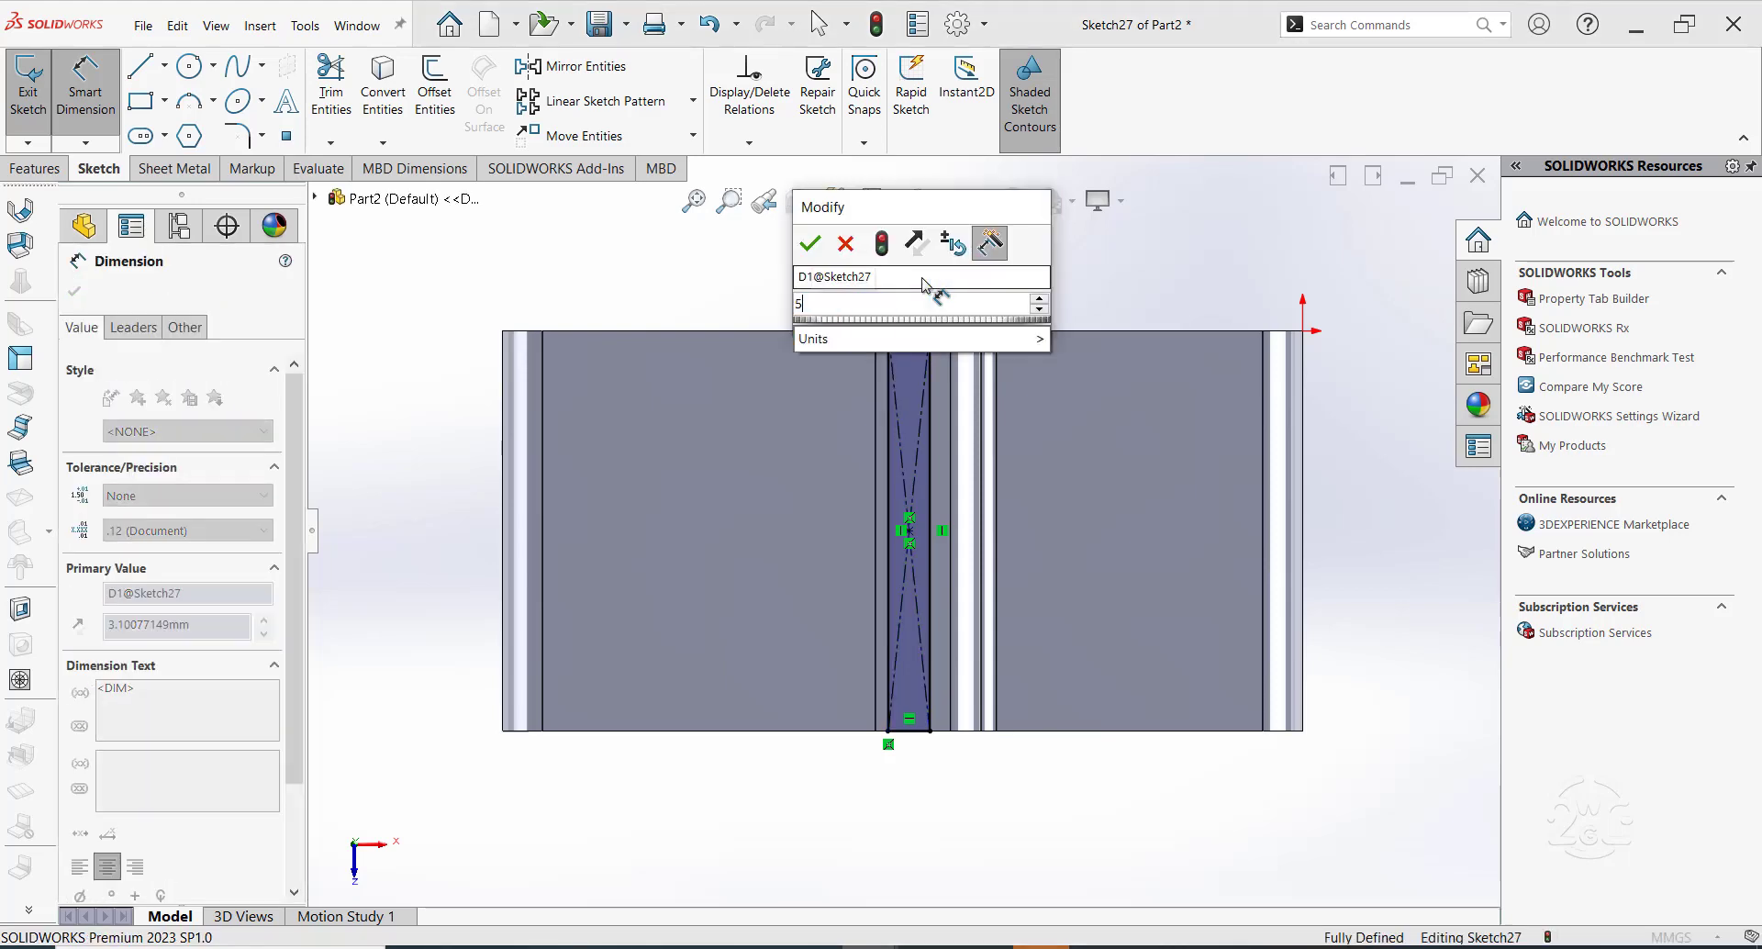
pyautogui.click(807, 244)
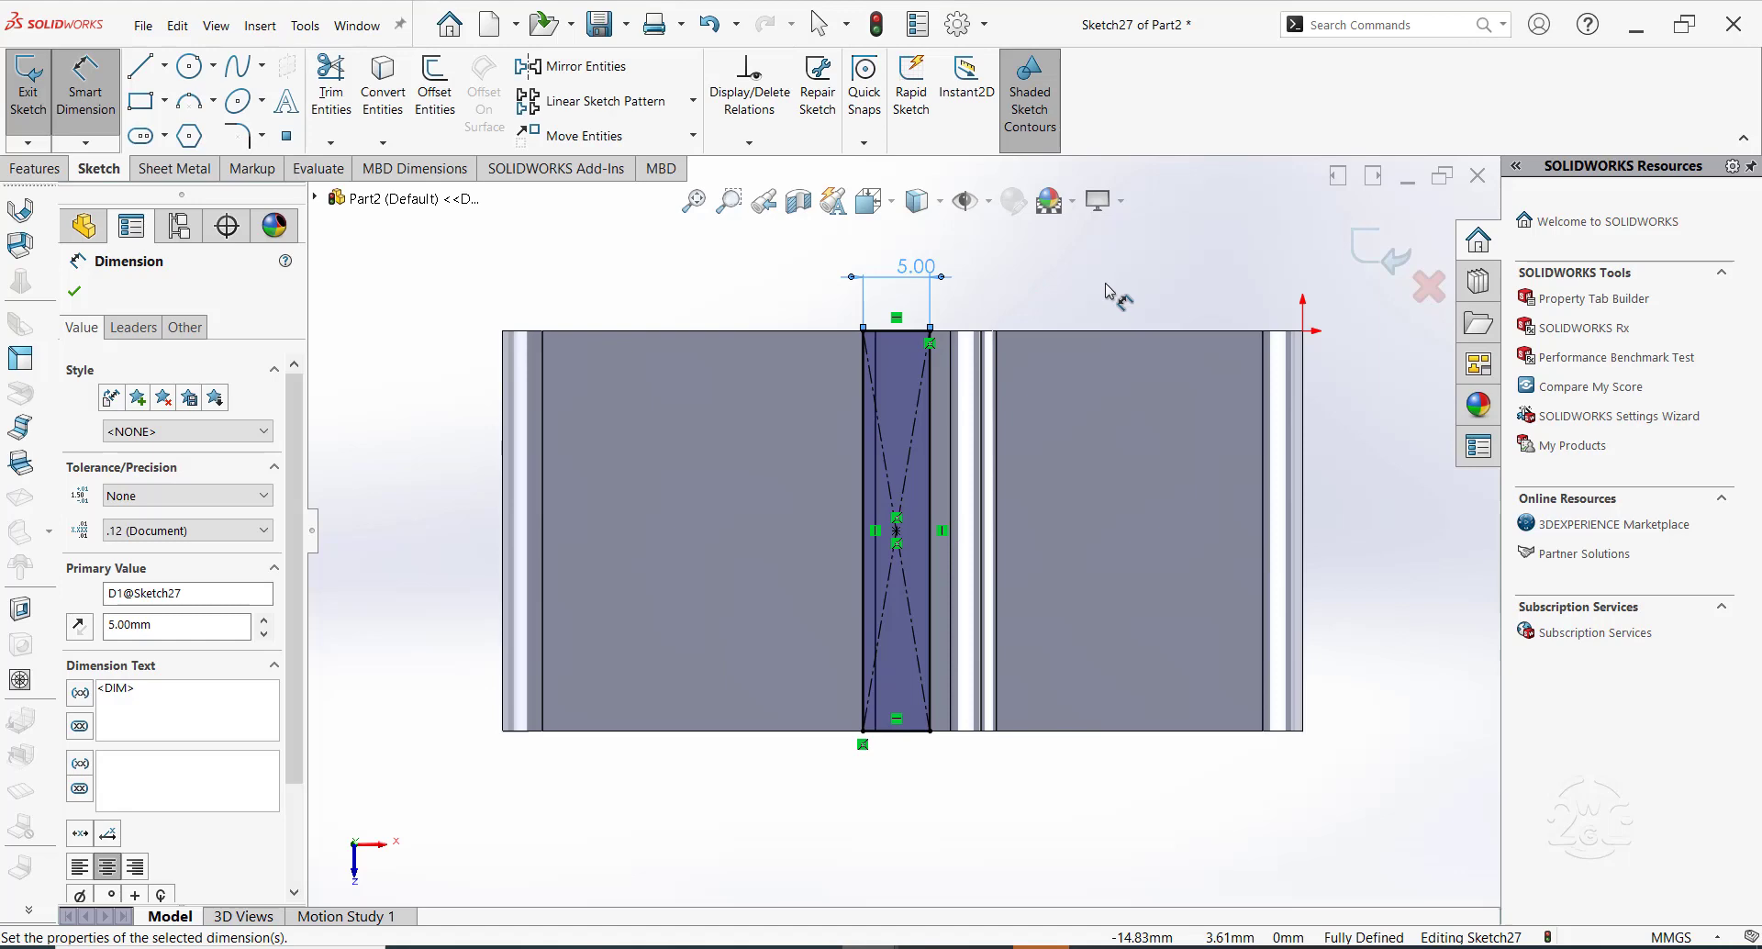
pyautogui.rightClick(1119, 292)
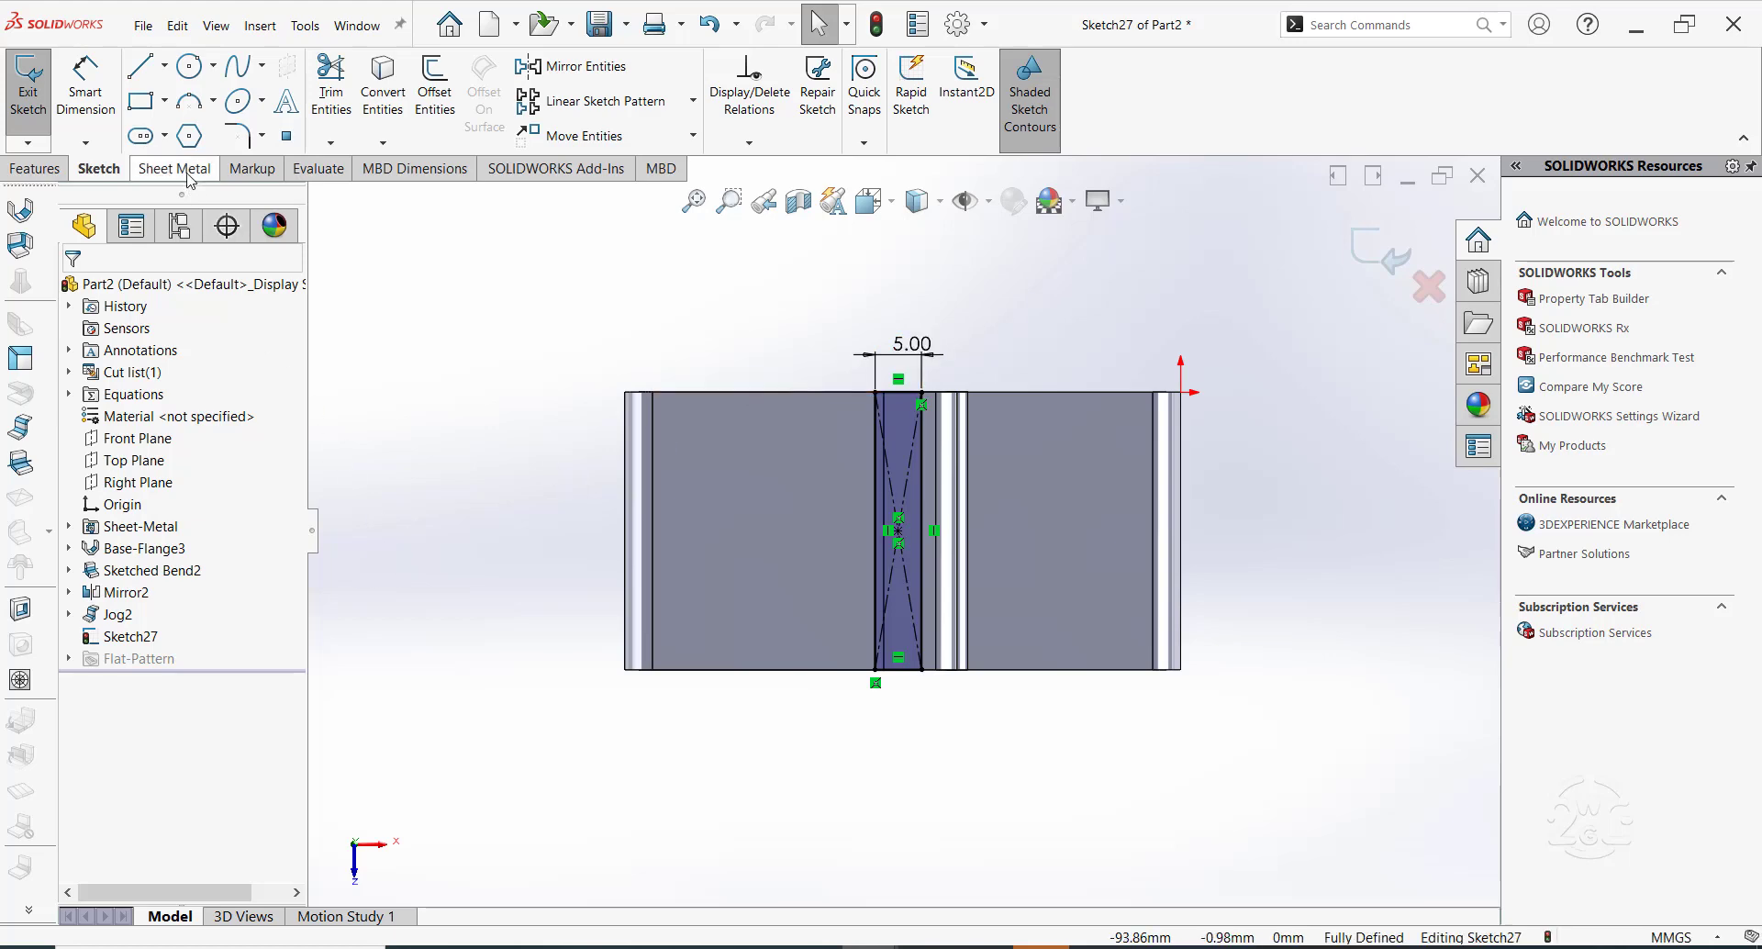
# Turn the rectangle into a tab with default settings, joining the two top plates
pyautogui.click(173, 167)
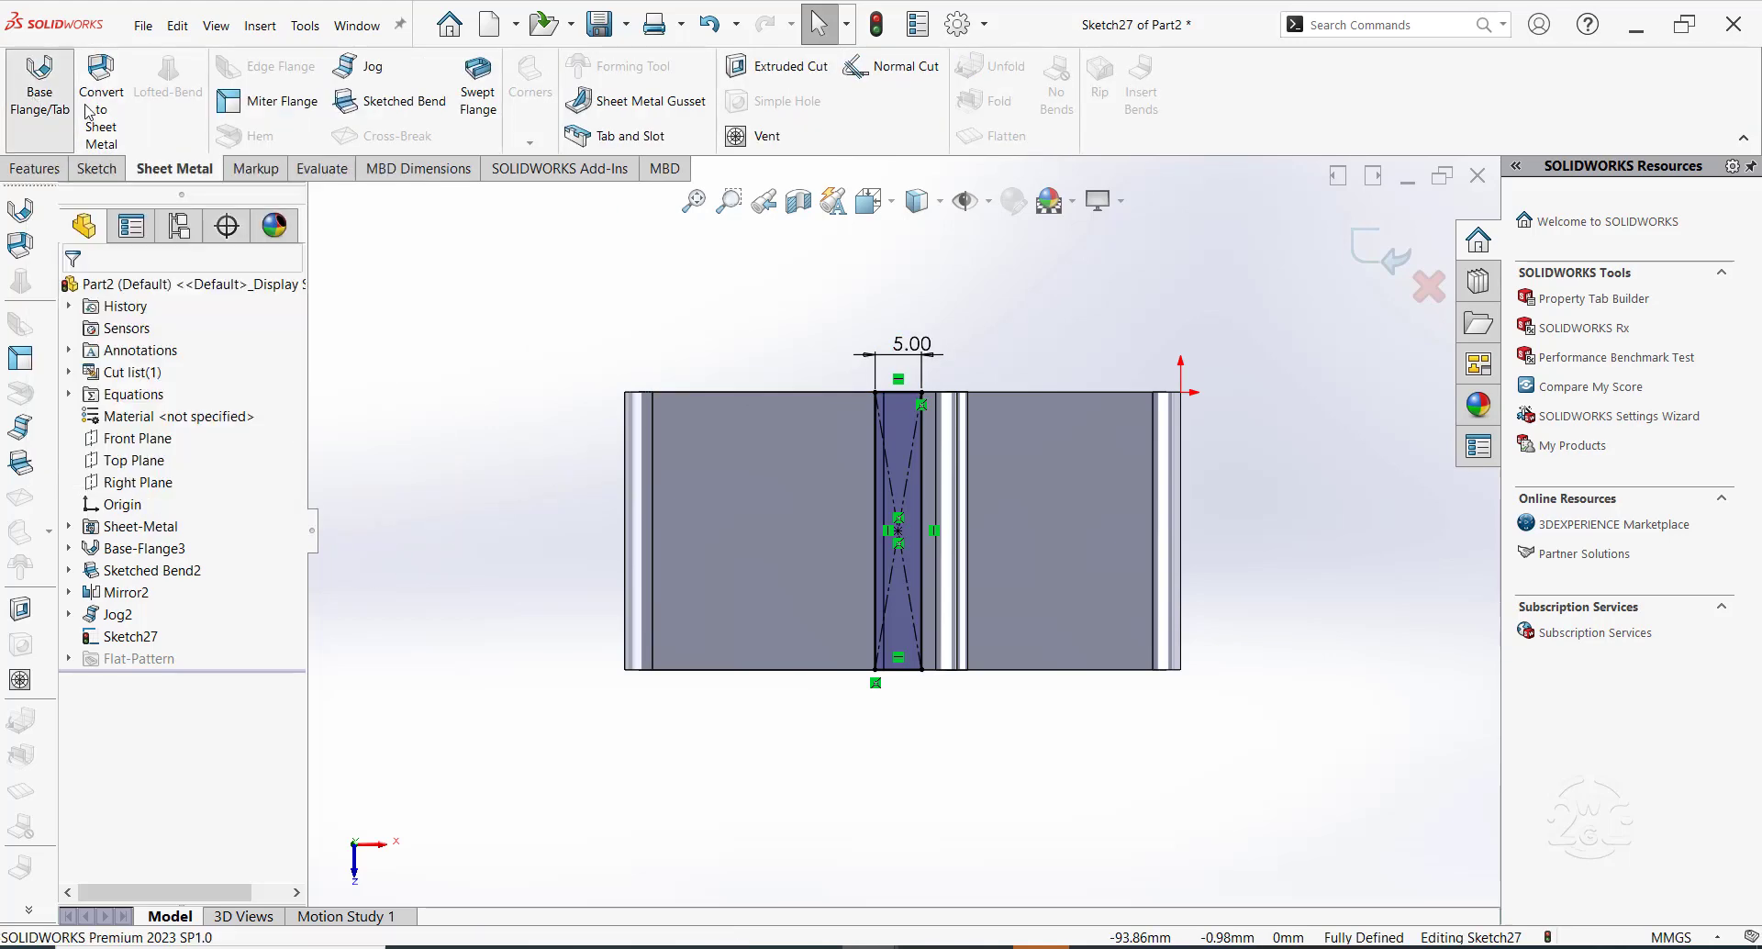
pyautogui.click(38, 92)
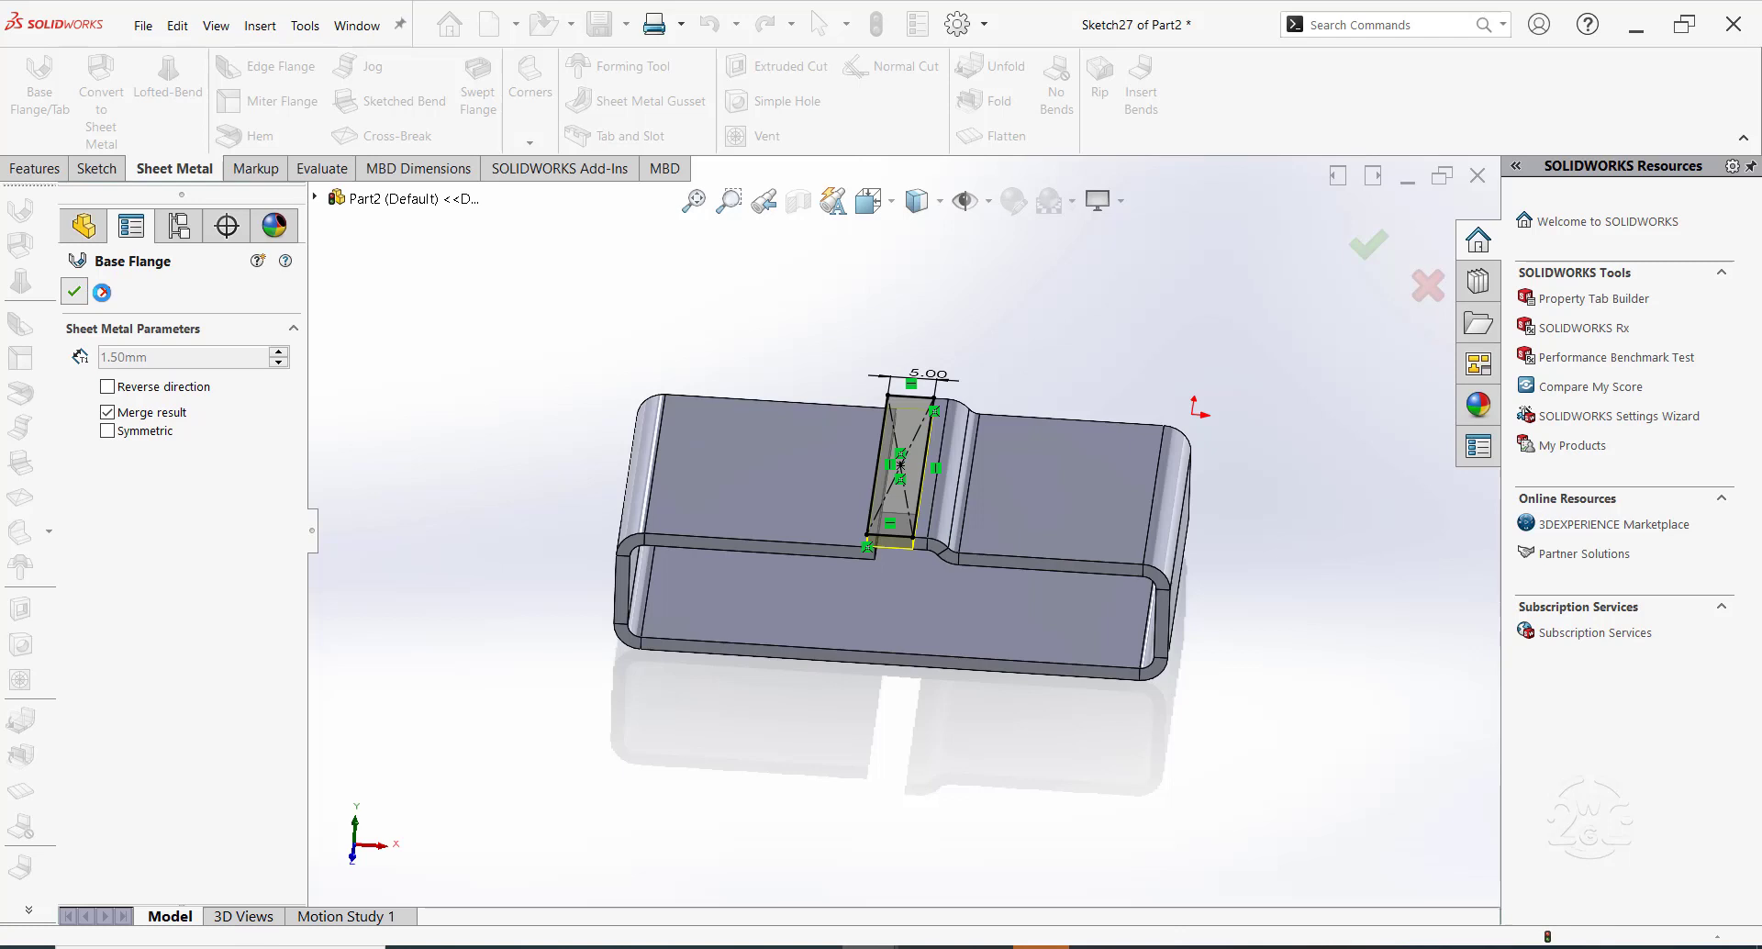
pyautogui.click(73, 292)
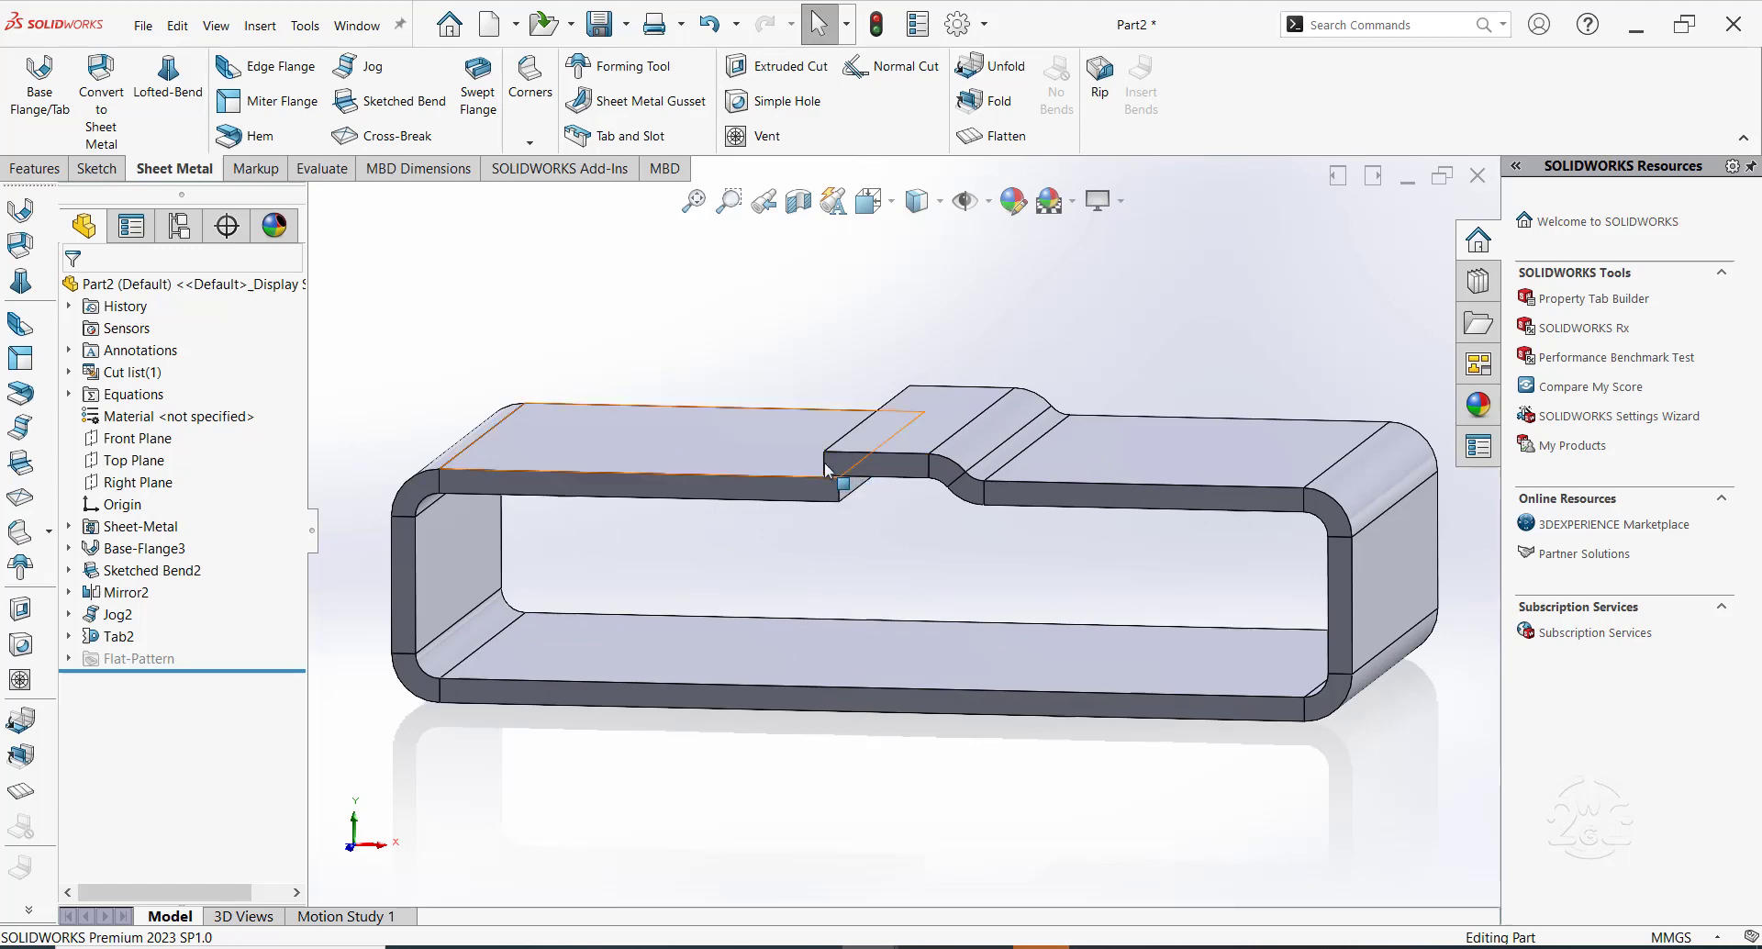
pyautogui.click(862, 549)
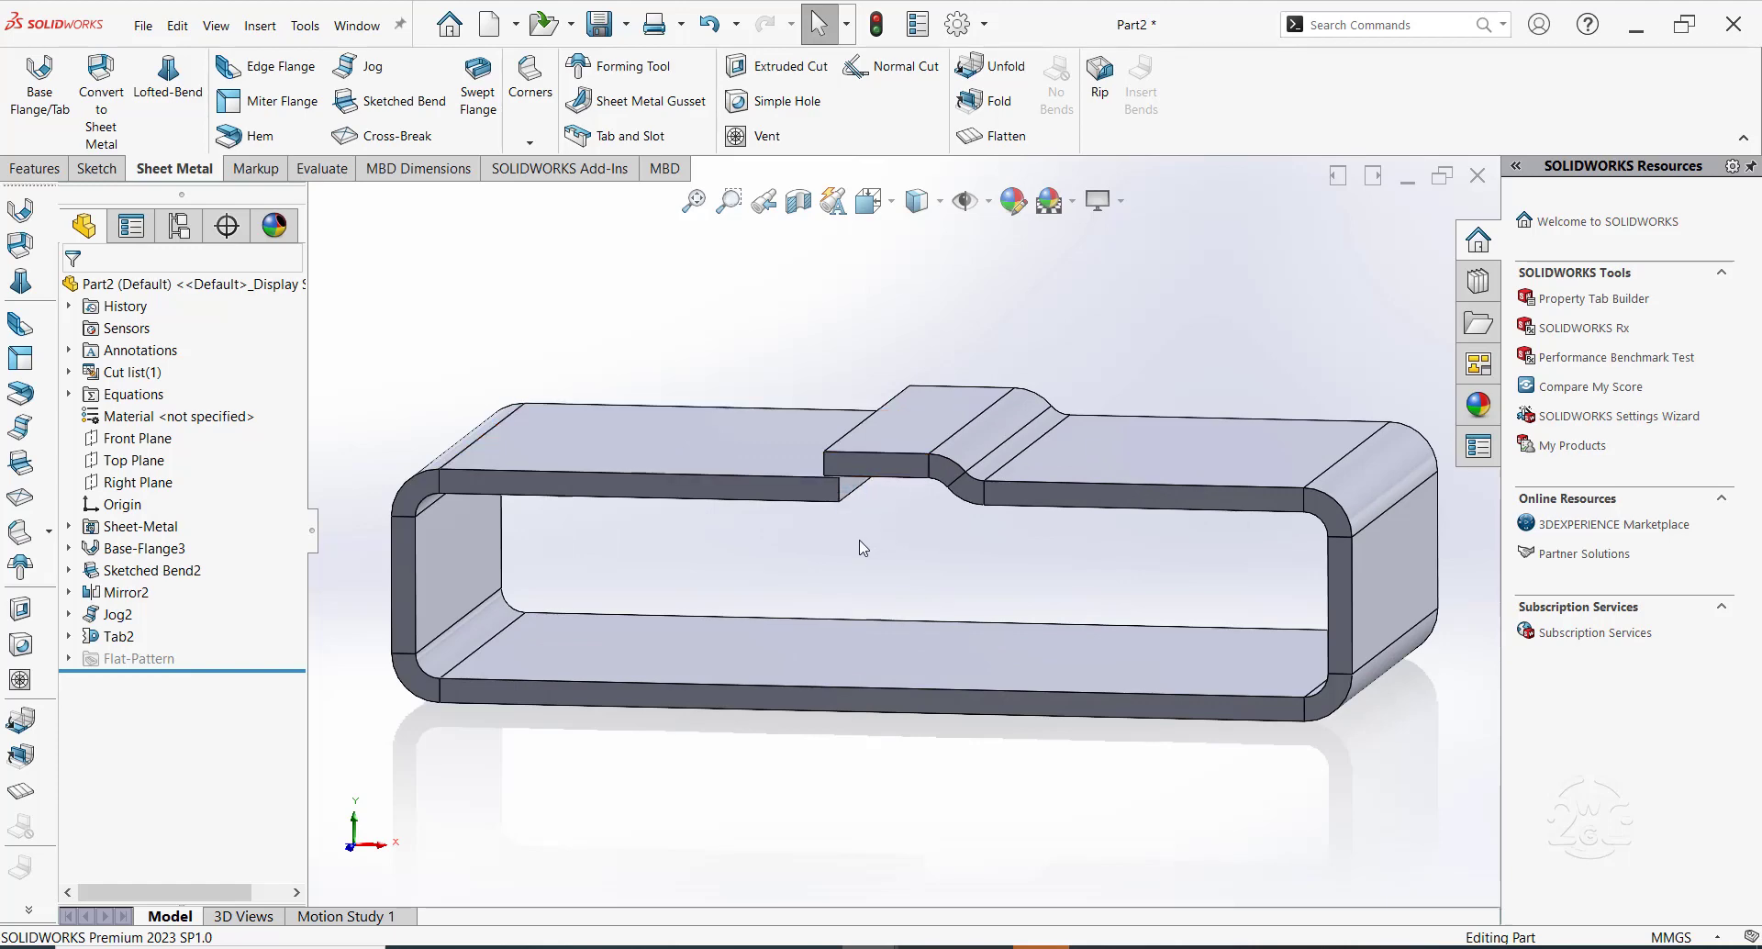
pyautogui.moveTo(705, 562)
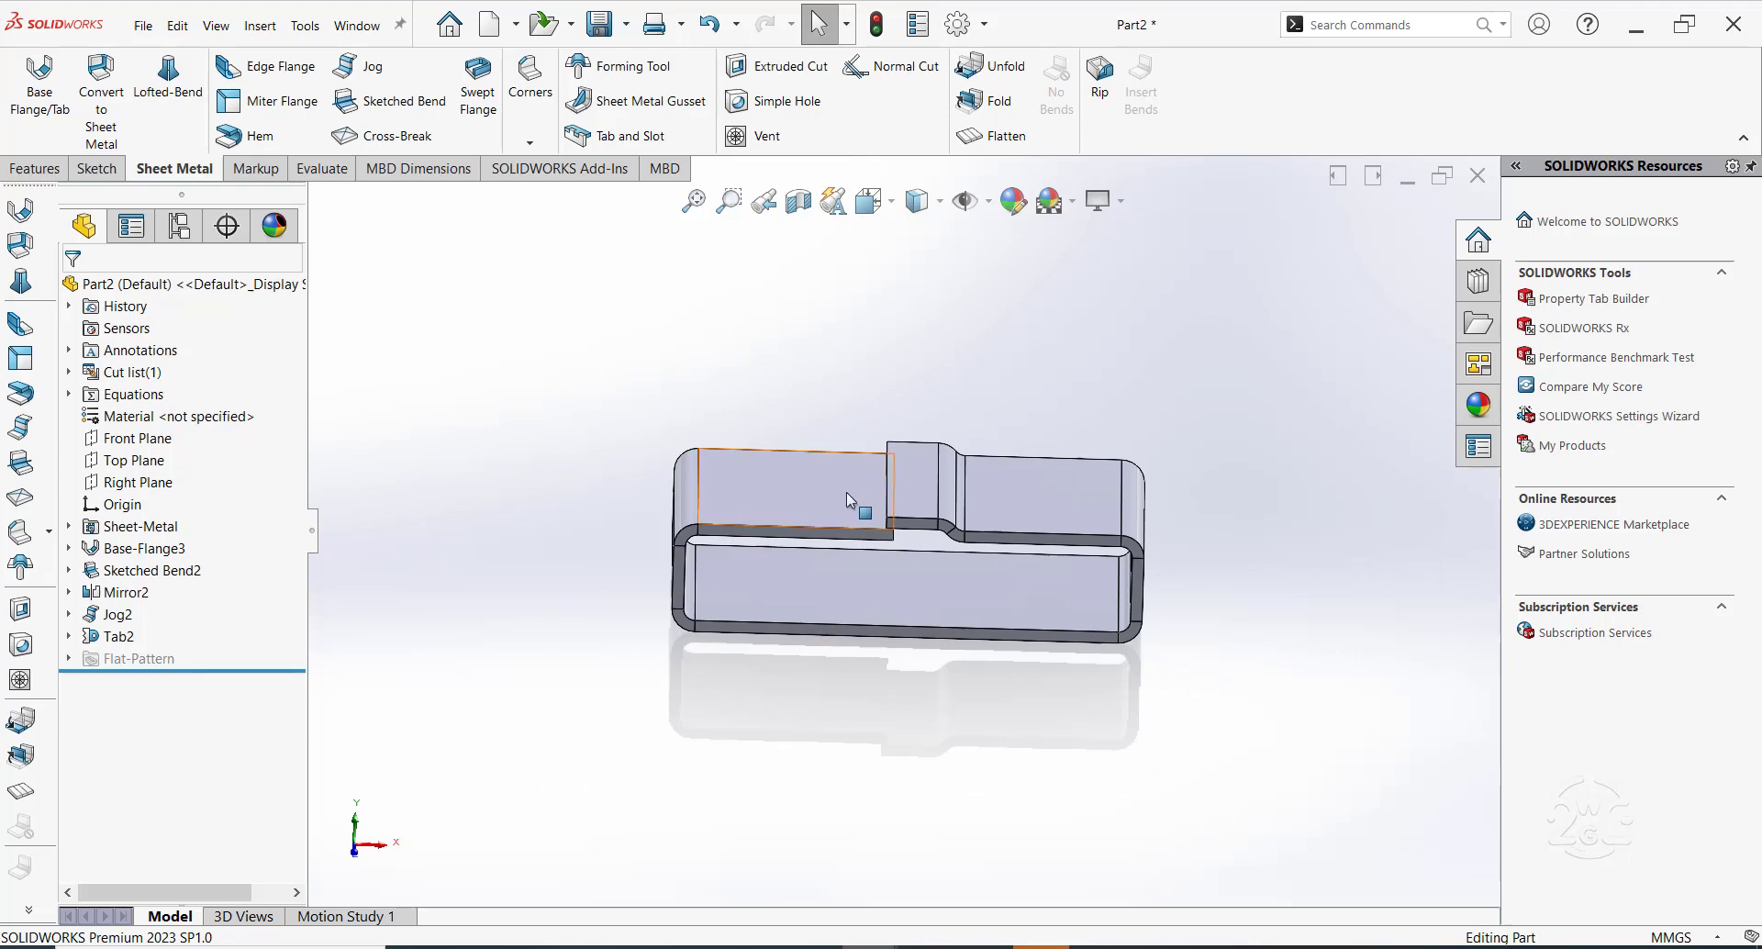
# Sketch a corner rectangle on the left top face and dimension its width to 5.00 mm
pyautogui.click(123, 592)
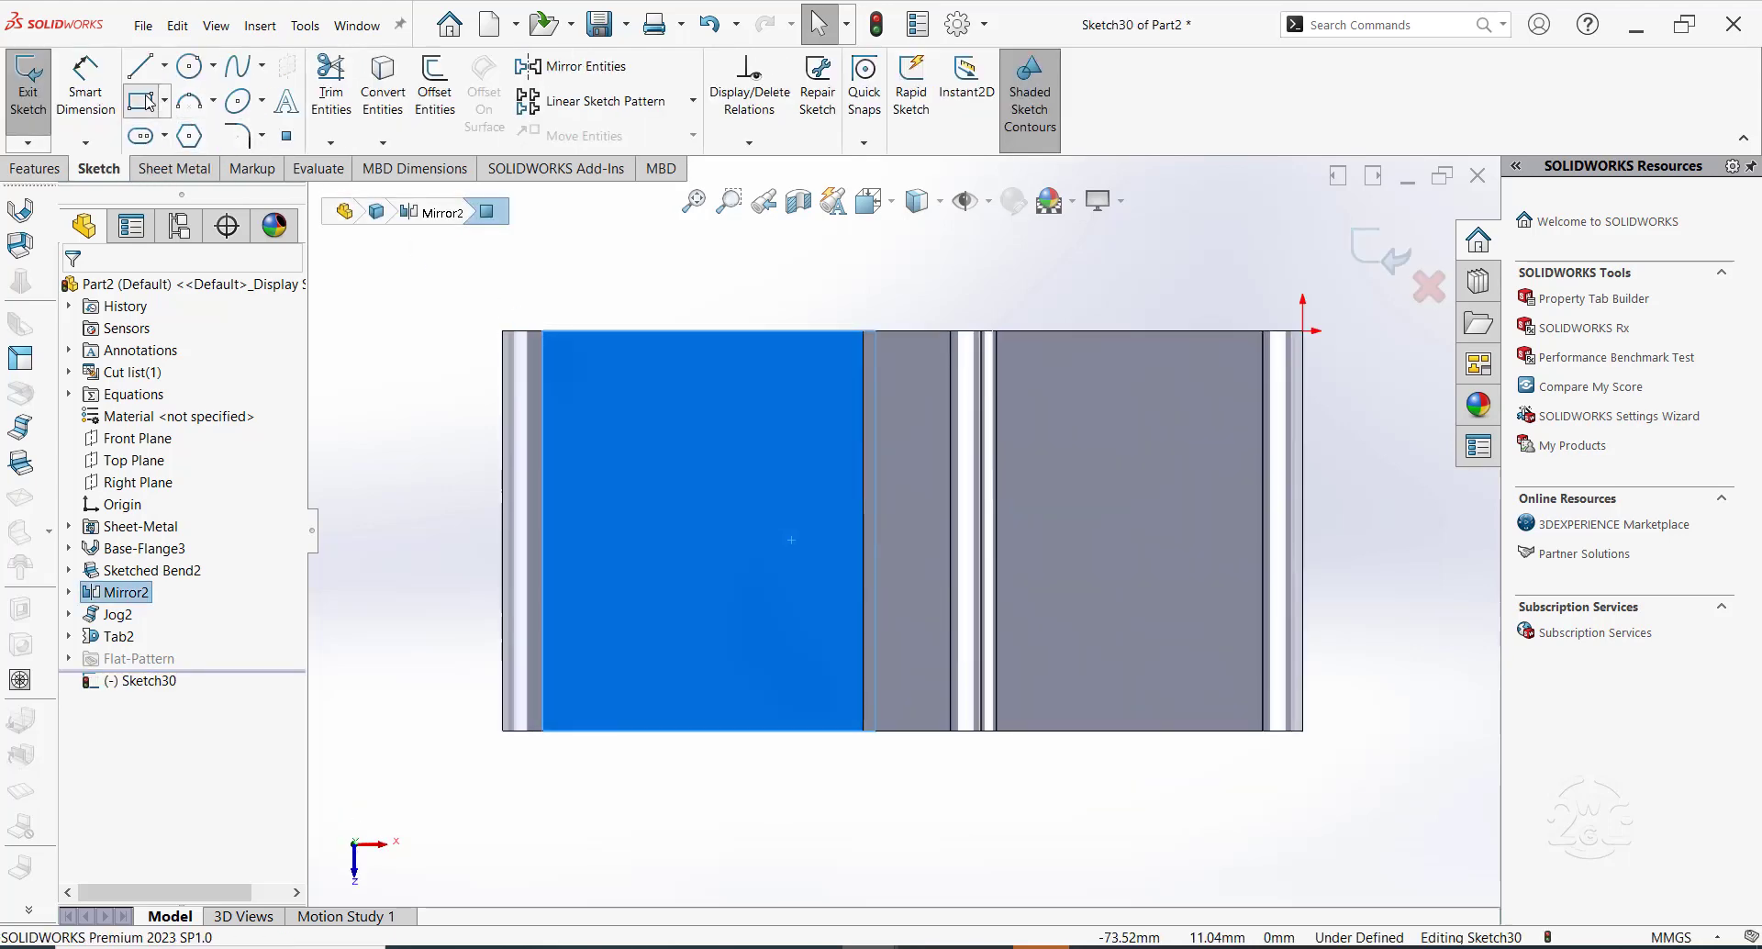
pyautogui.click(138, 101)
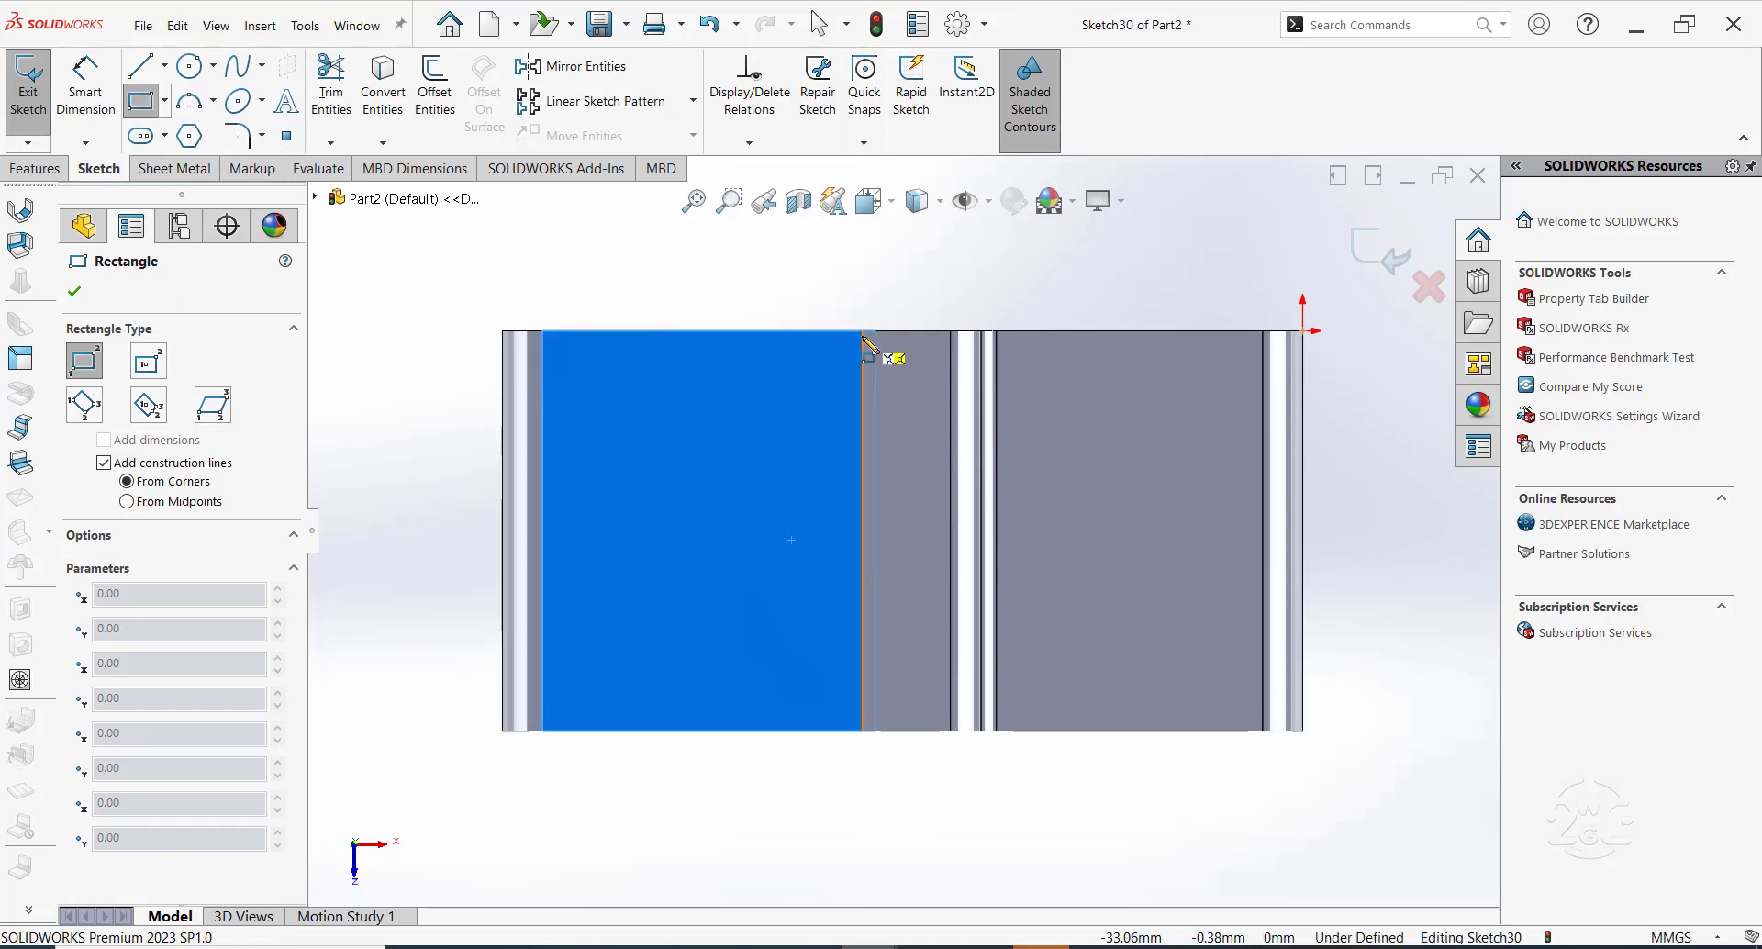
pyautogui.moveTo(883, 742)
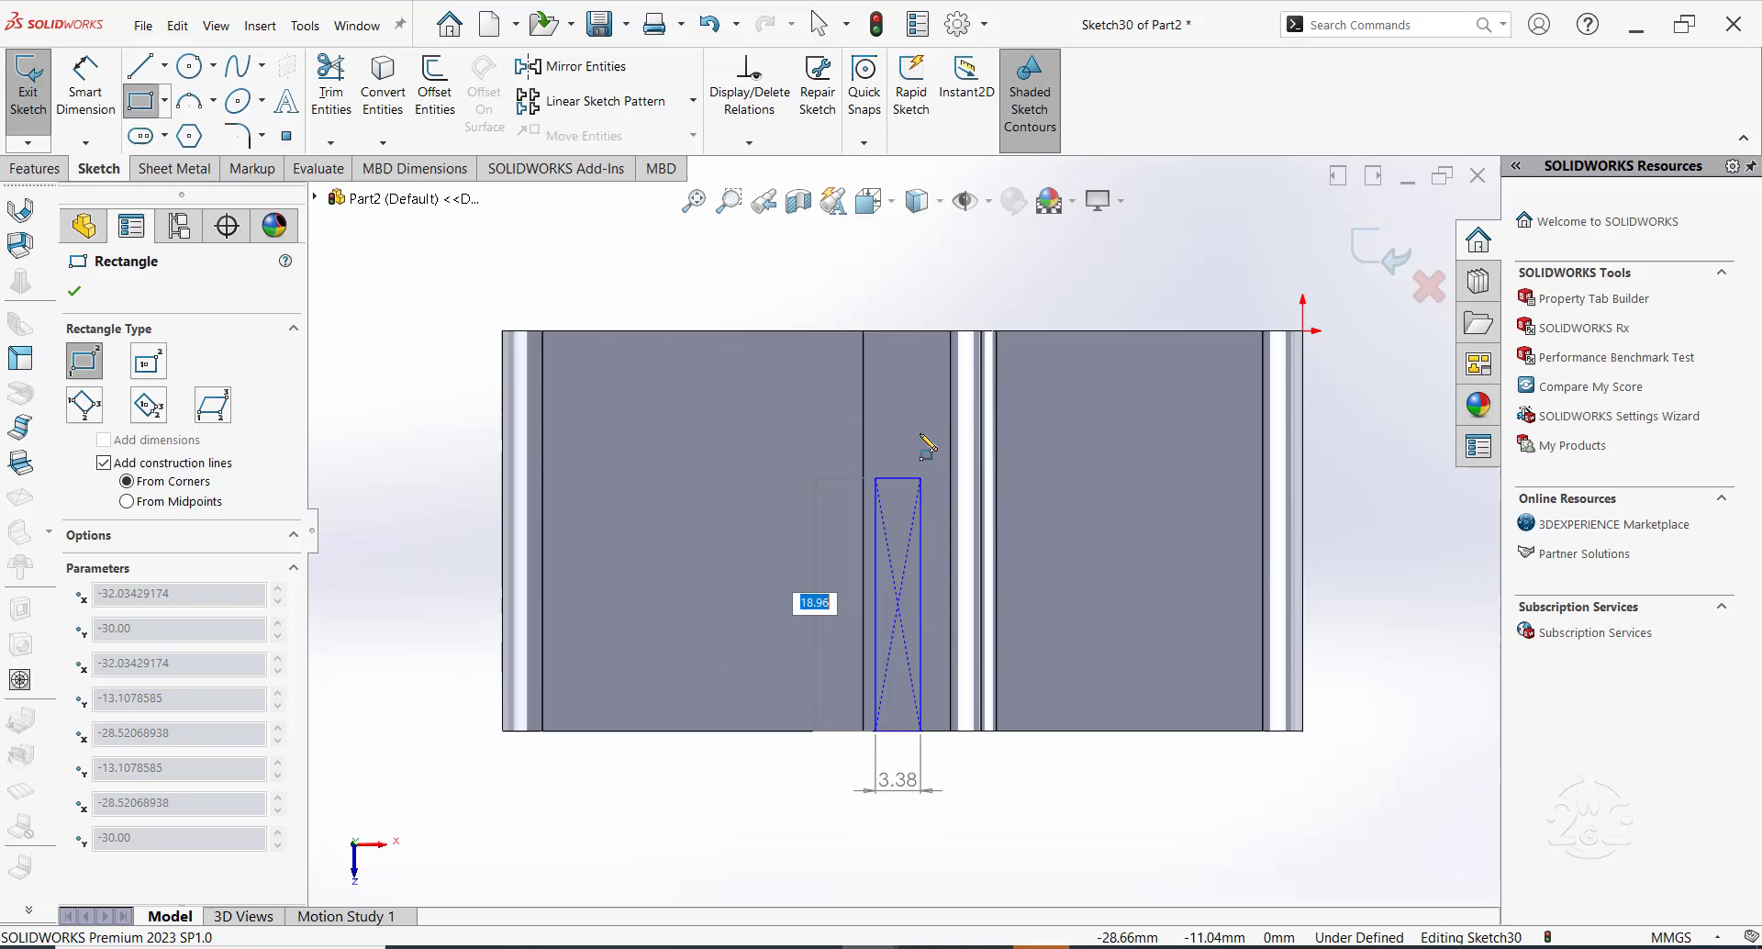
pyautogui.moveTo(927, 439); pyautogui.dragTo(933, 321)
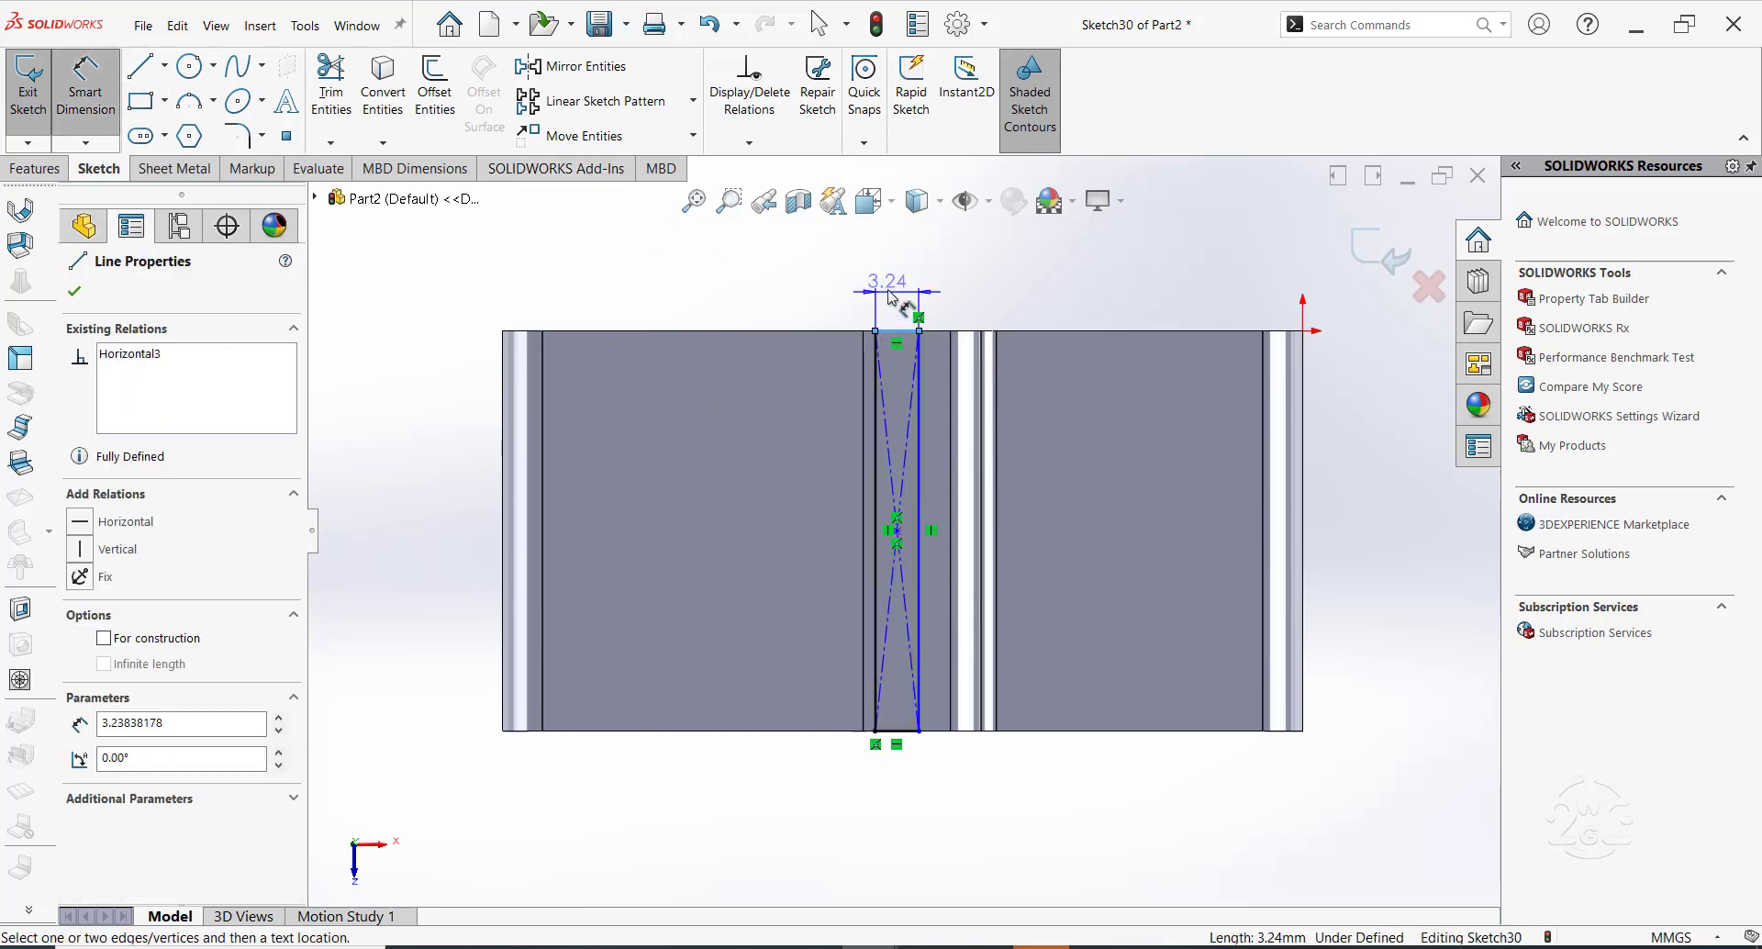
pyautogui.click(886, 281)
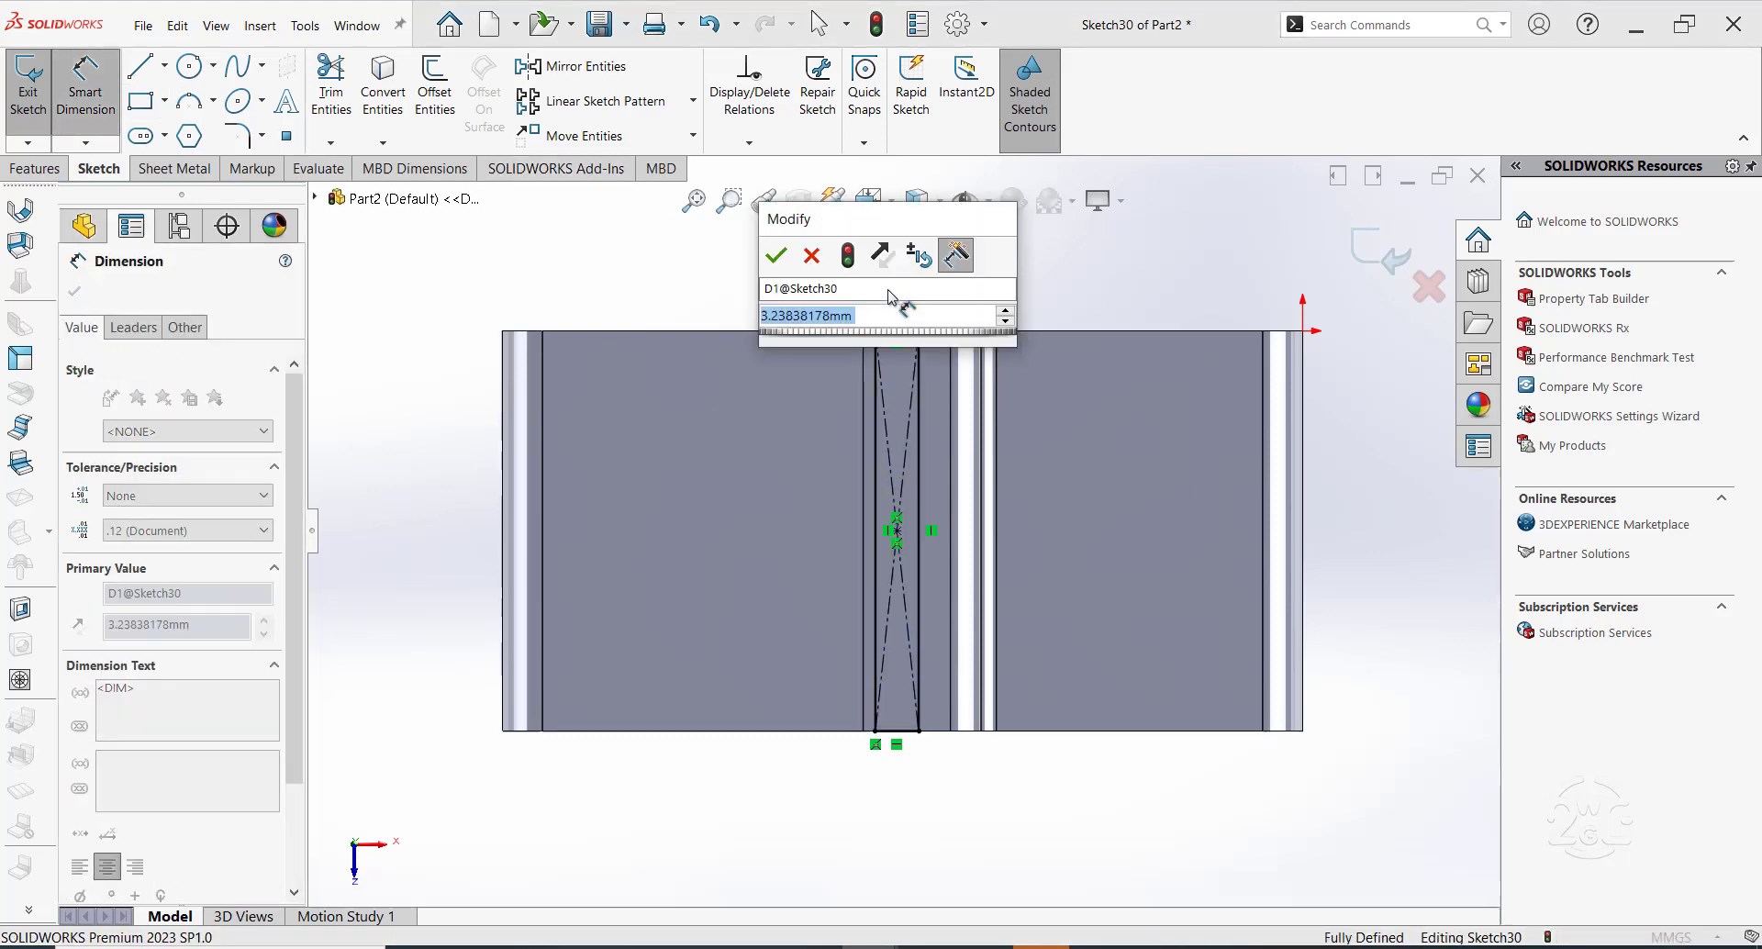
pyautogui.click(774, 255)
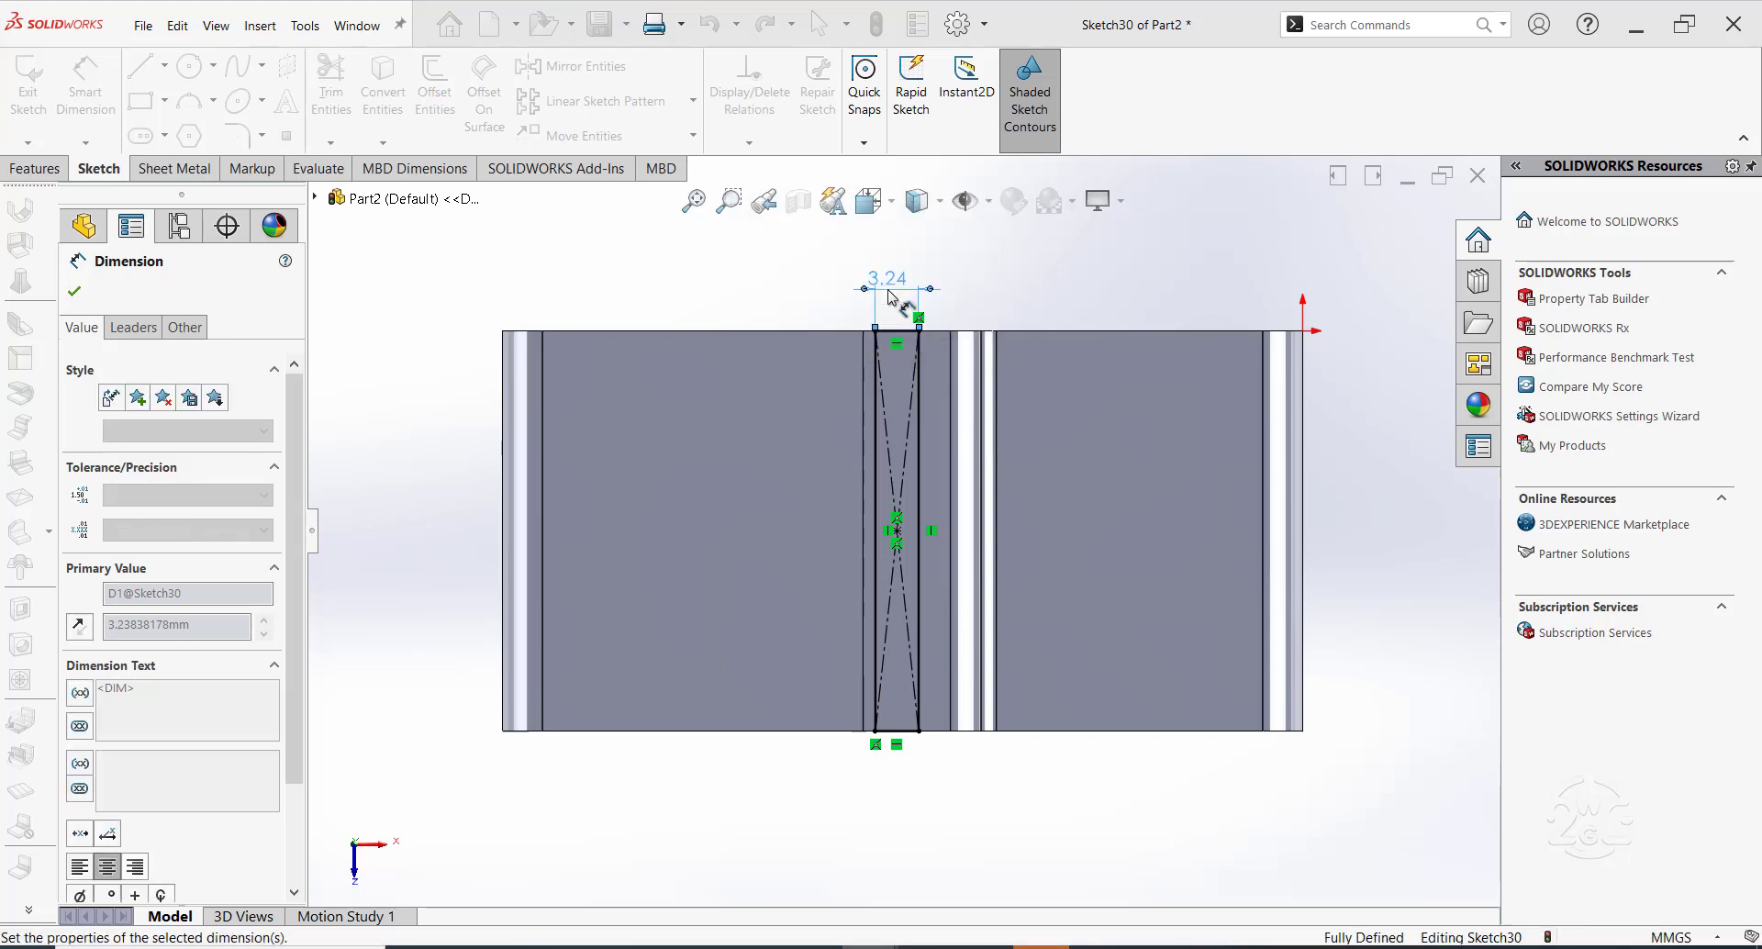
pyautogui.write('5.00')
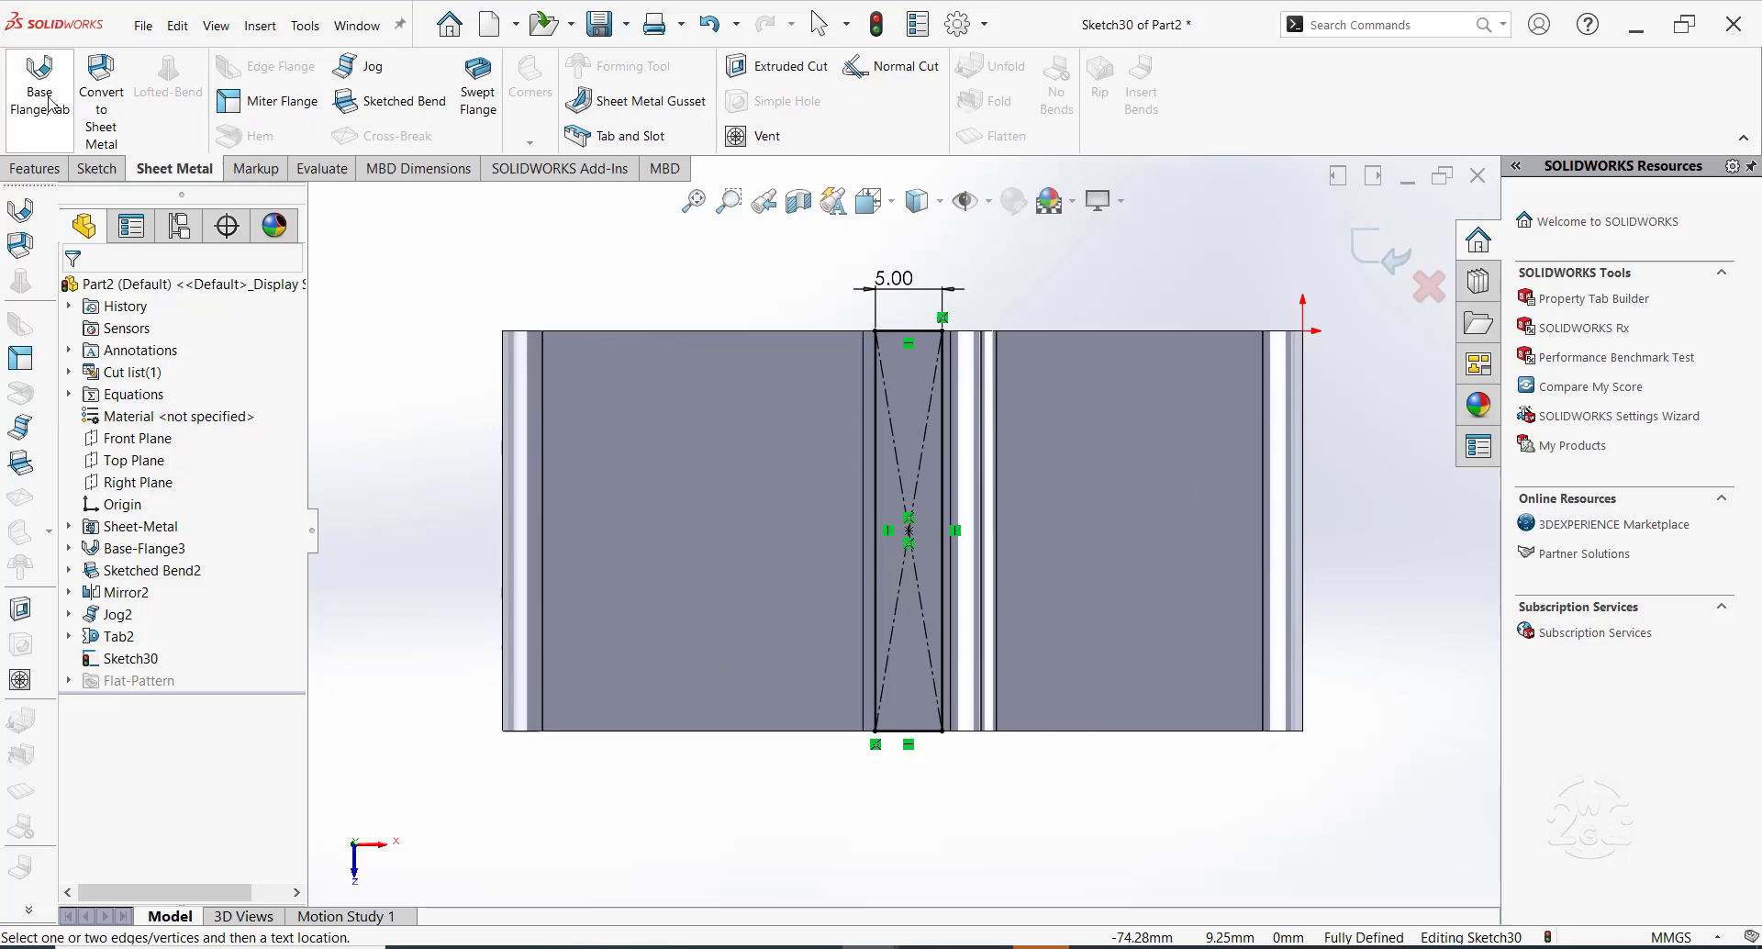
# Create Tab3 from the second rectangle with Merge result kept, closing the jogged top face
pyautogui.click(38, 85)
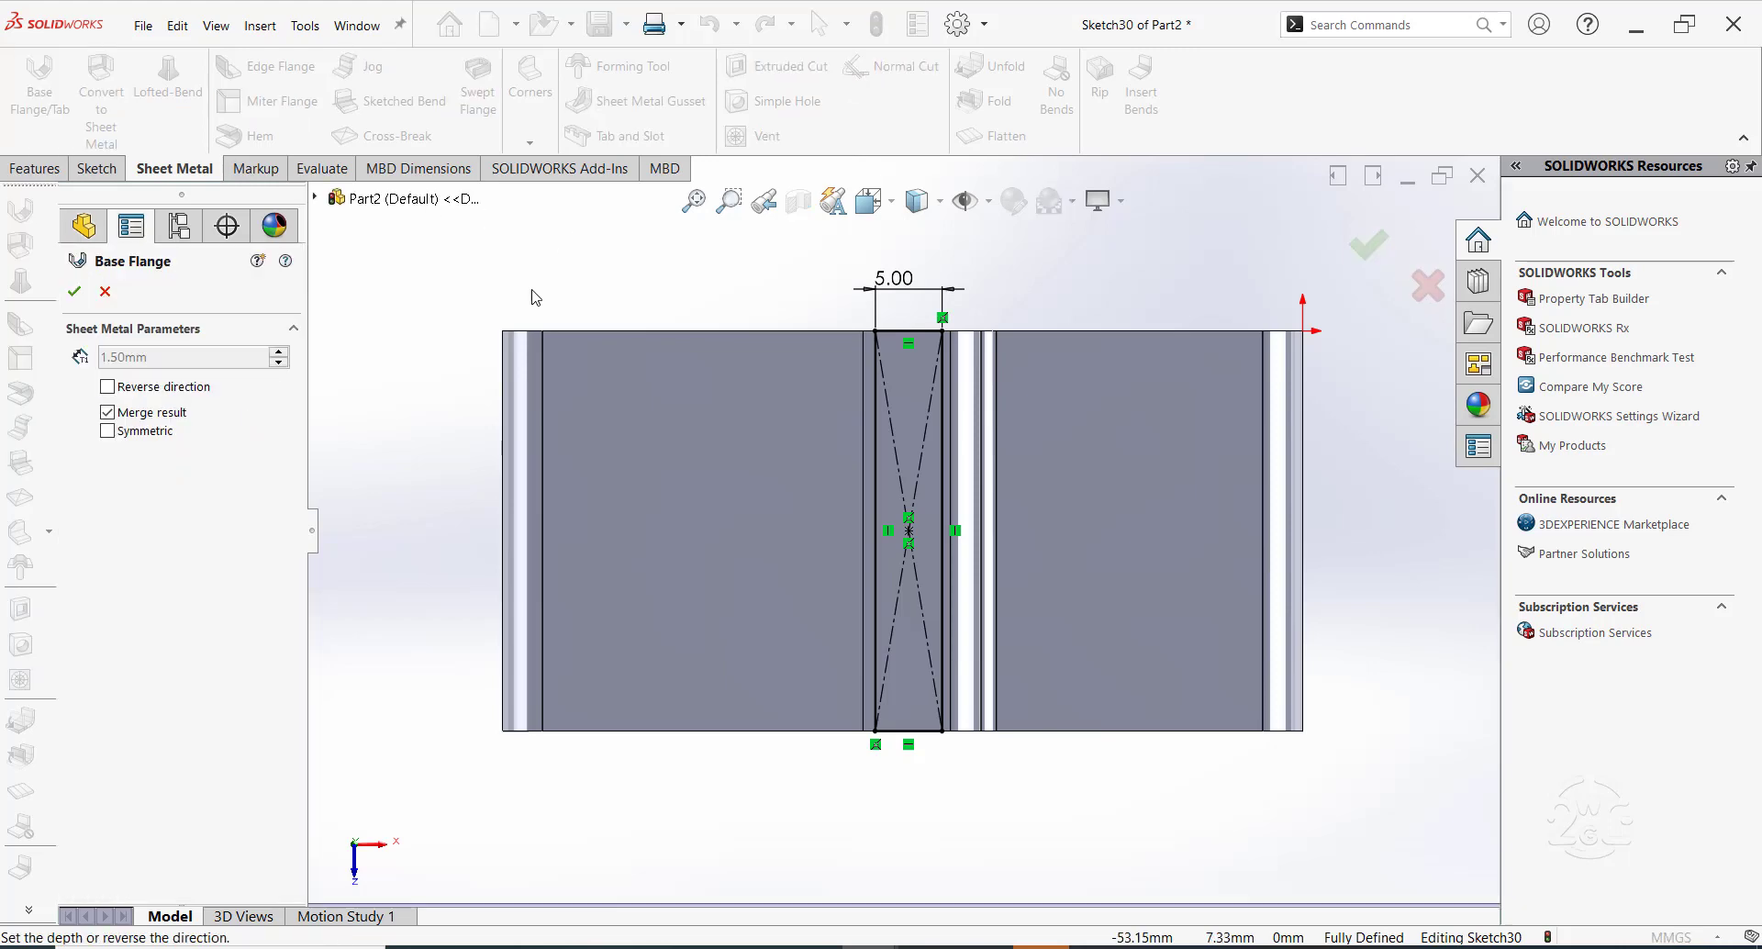
pyautogui.moveTo(358, 373)
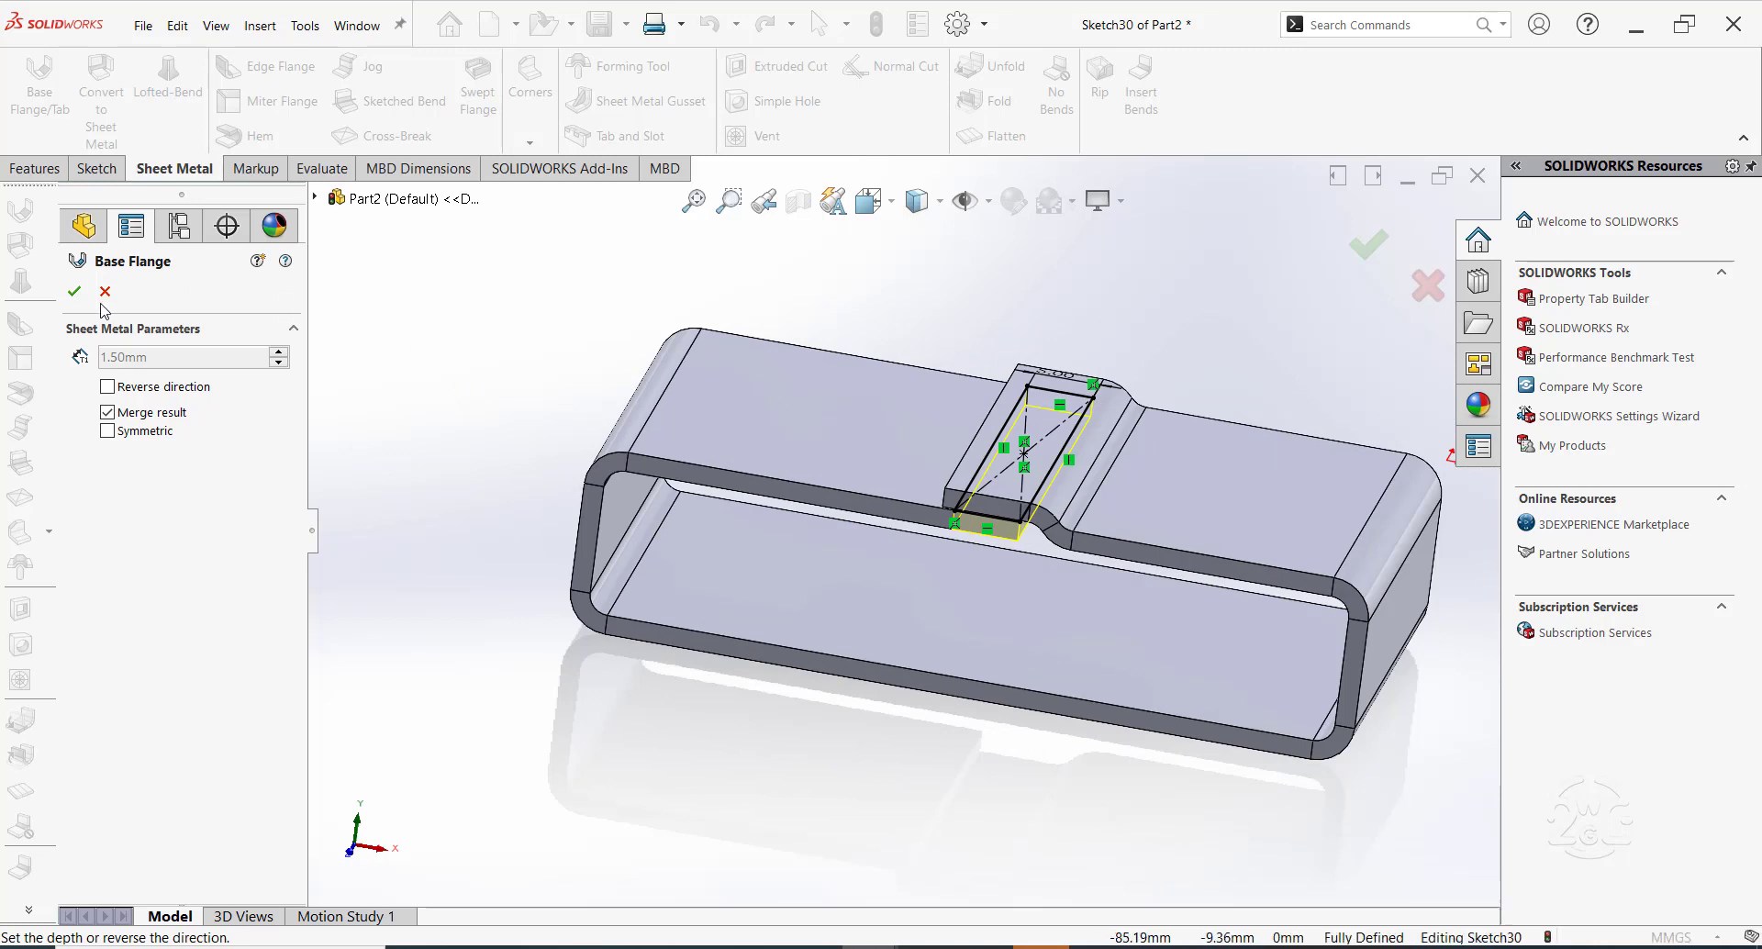
pyautogui.click(74, 292)
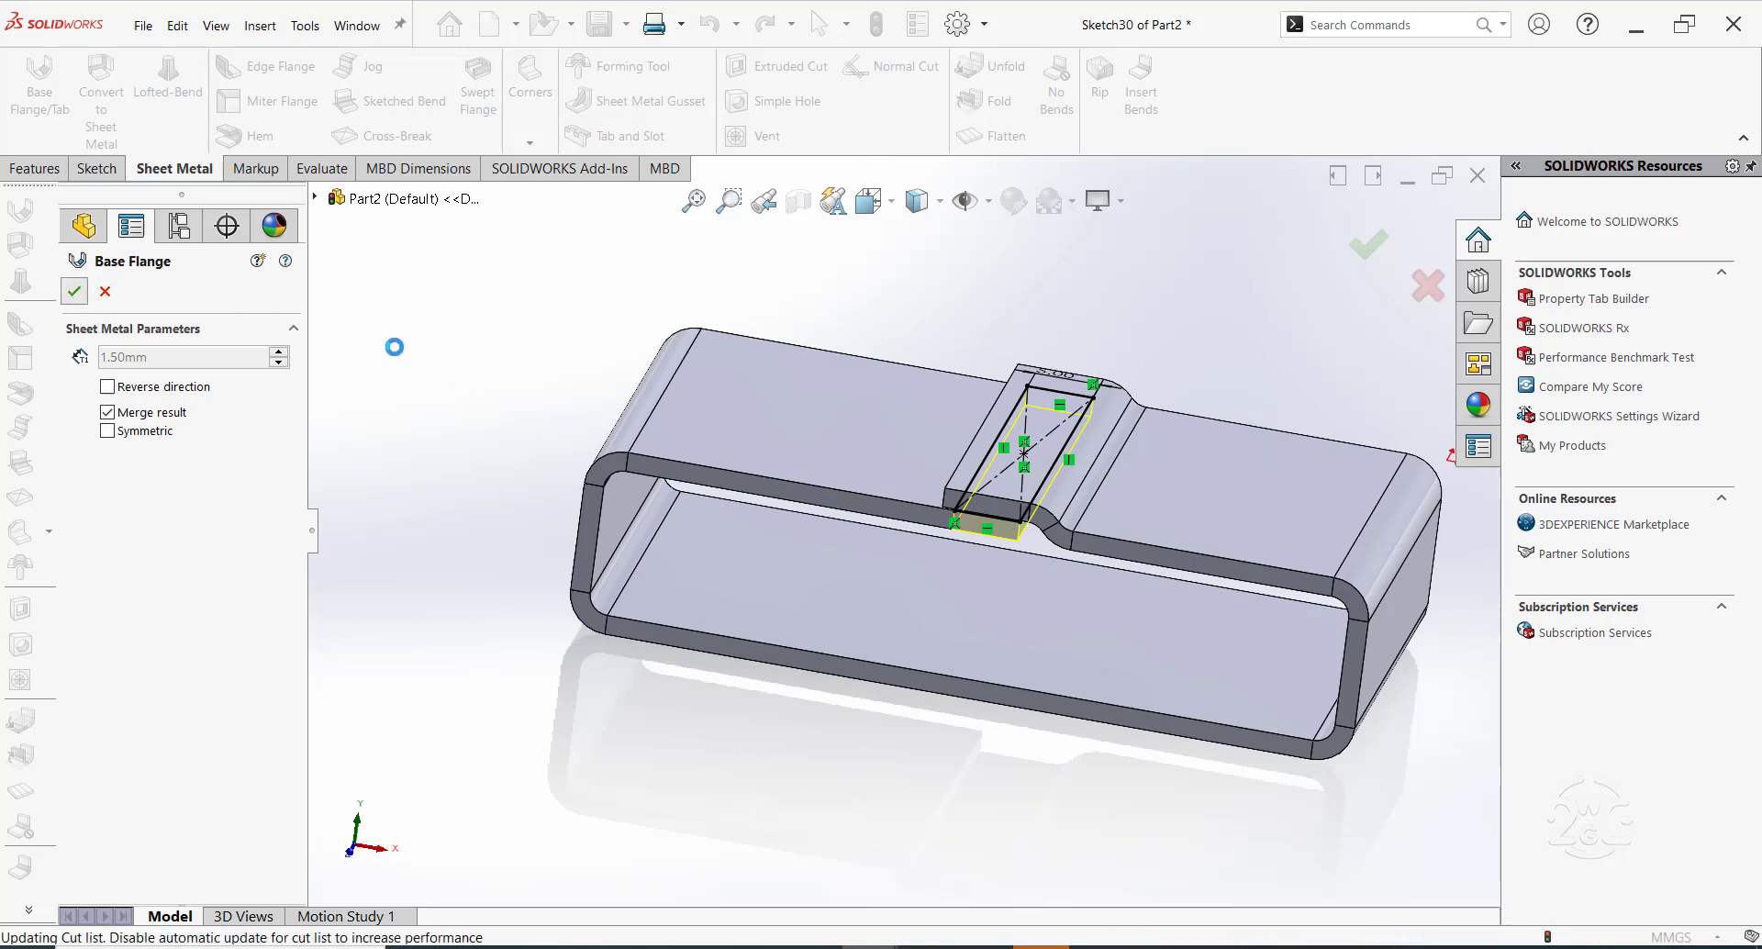
pyautogui.click(73, 291)
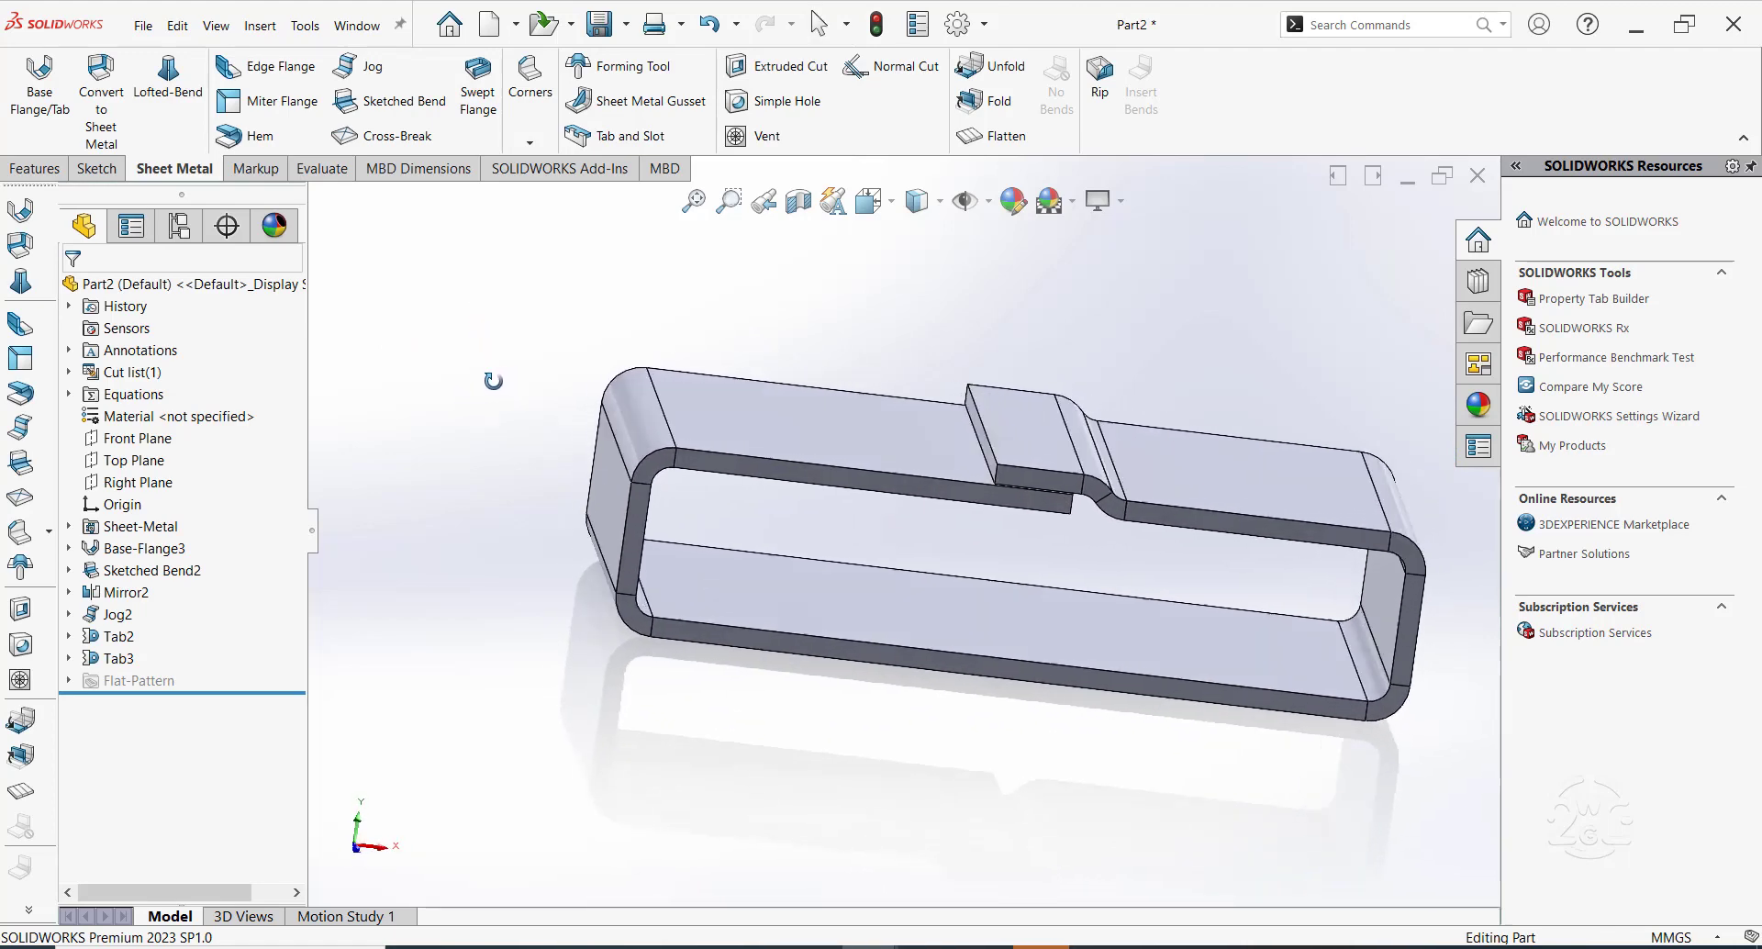
pyautogui.moveTo(899, 506); pyautogui.dragTo(943, 438)
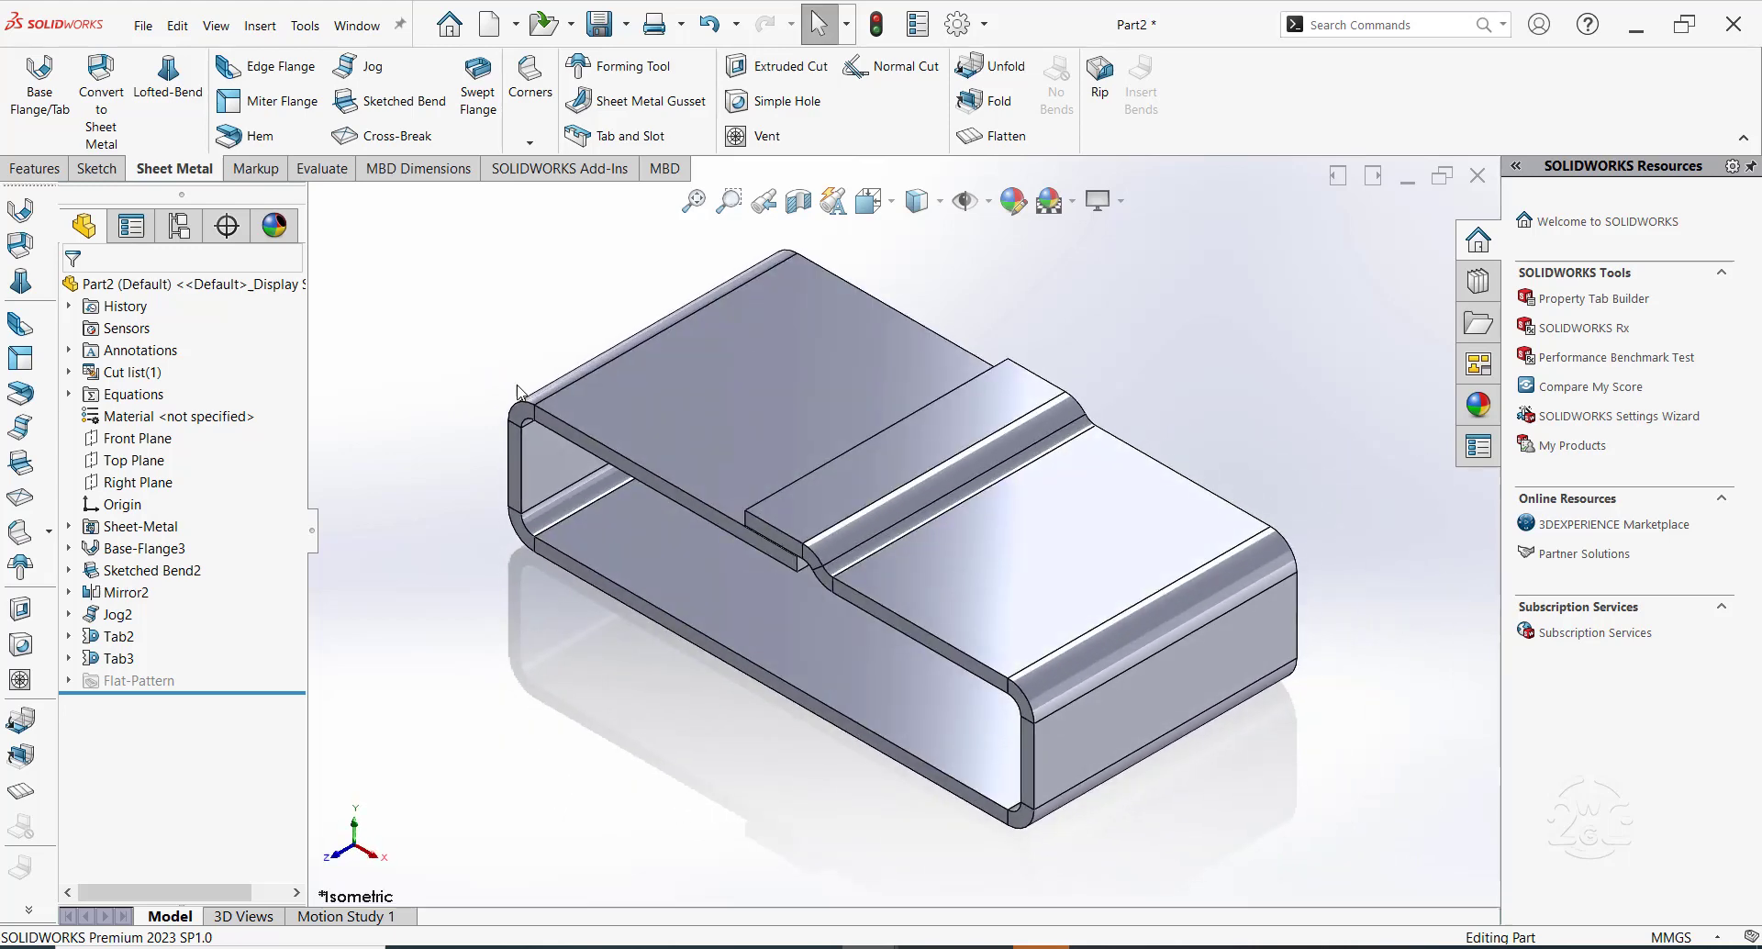
pyautogui.moveTo(505, 736)
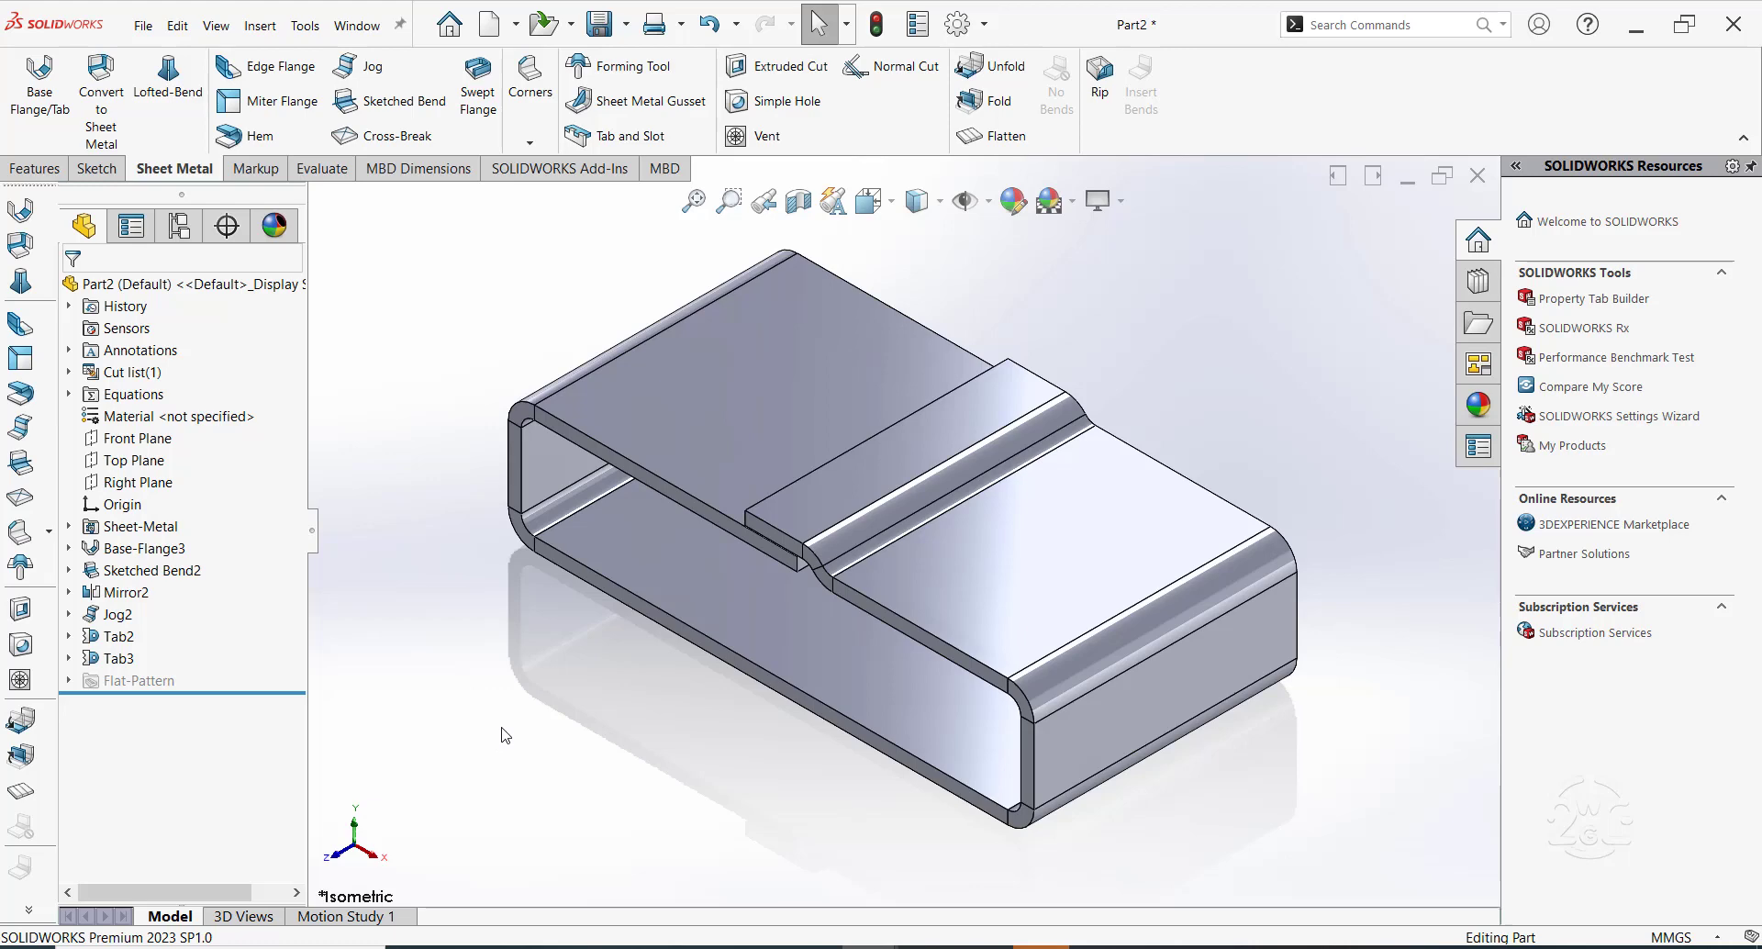
pyautogui.click(787, 529)
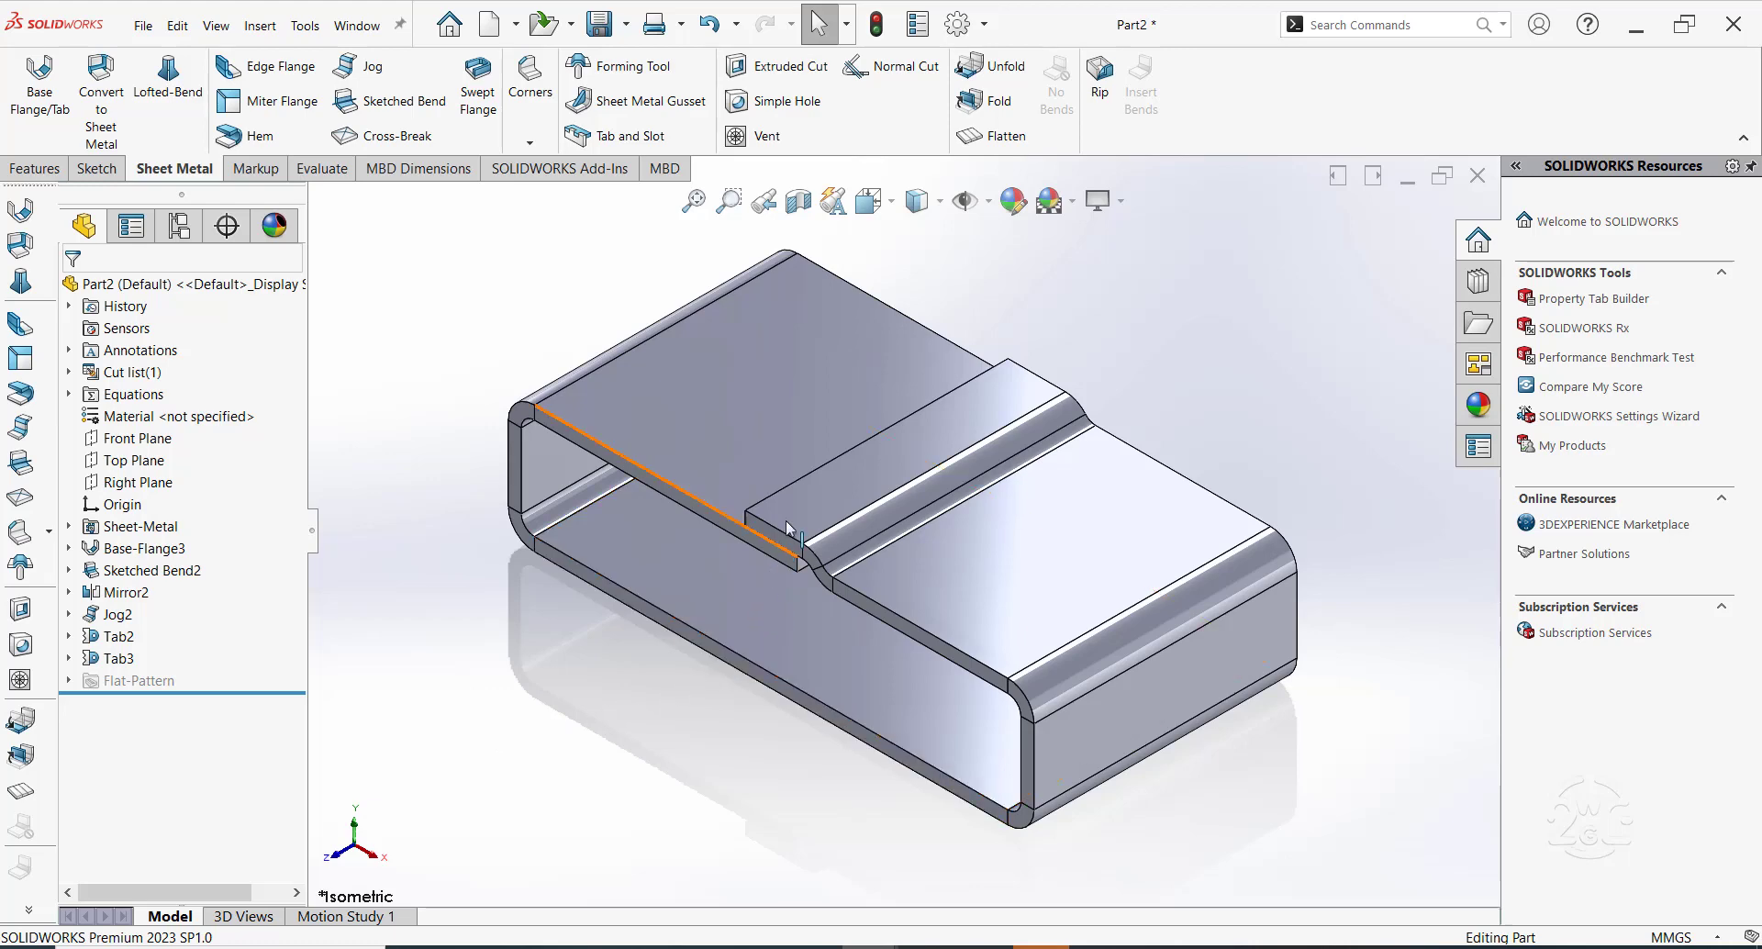